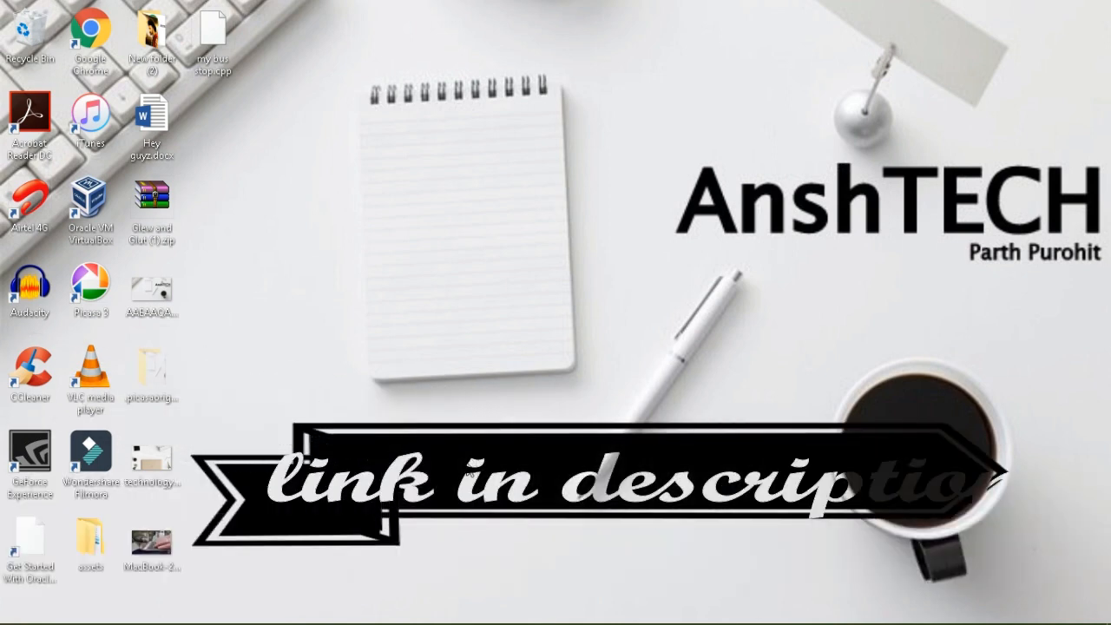
mouse_move(434, 401)
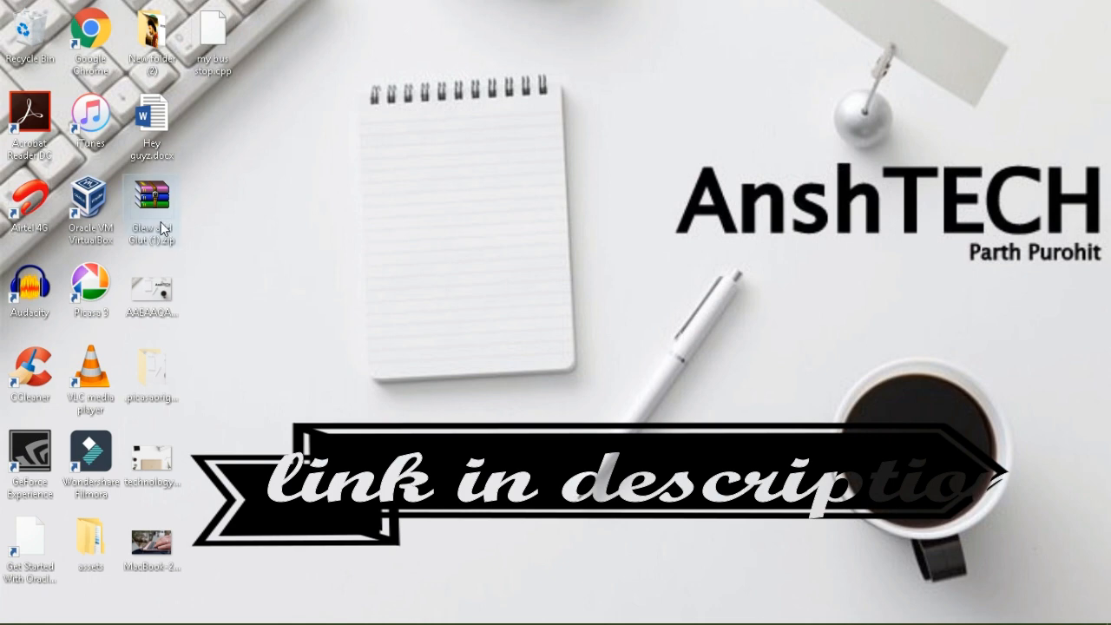
Open the Glew and Glut archive from the desktop in WinRAR and start Extract To
left_click(151, 200)
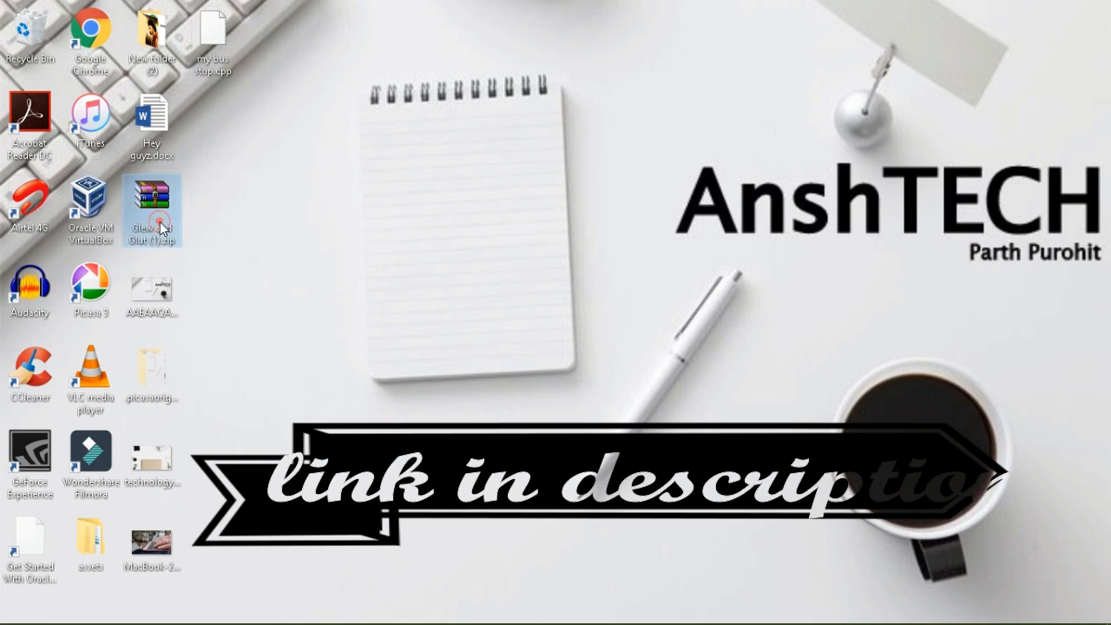
double_click(152, 200)
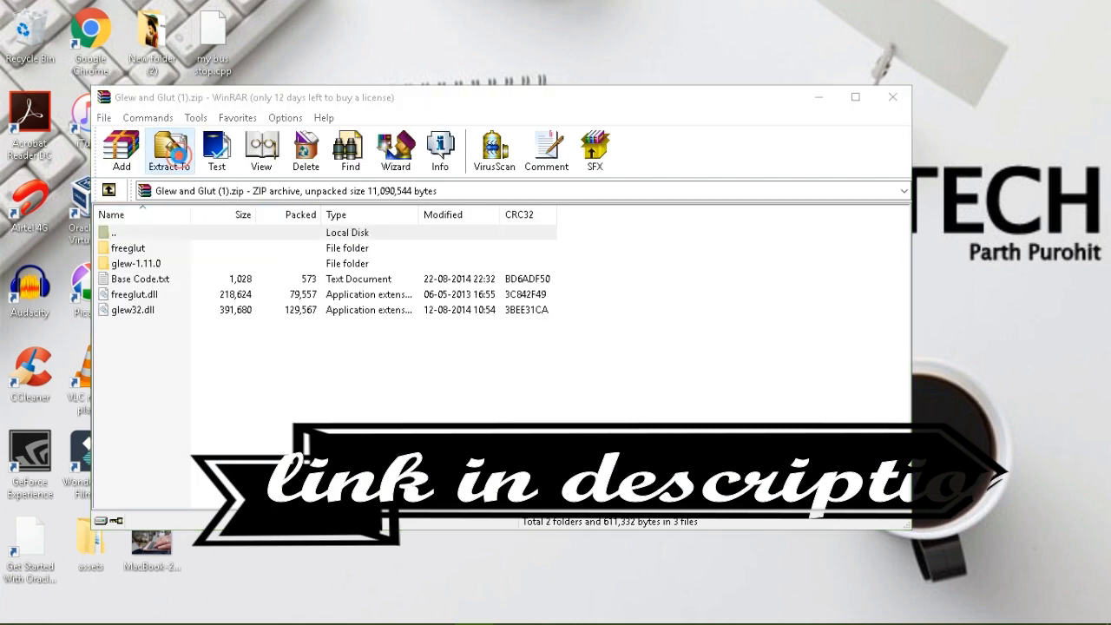
left_click(170, 150)
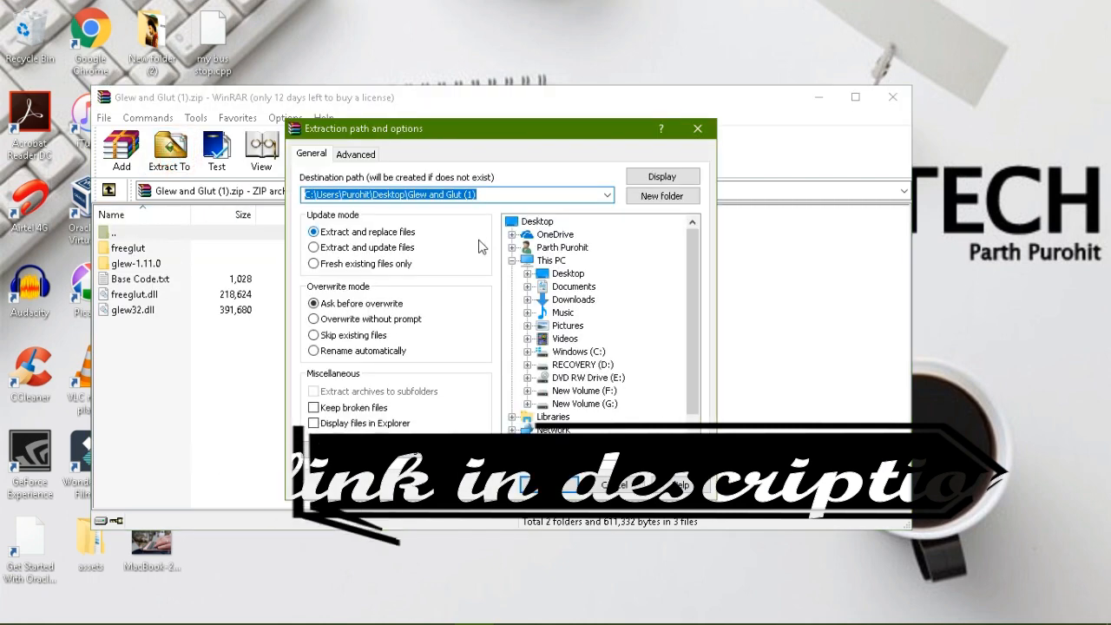
Extract the archive into a new openGL folder created on the Desktop
left_click(538, 220)
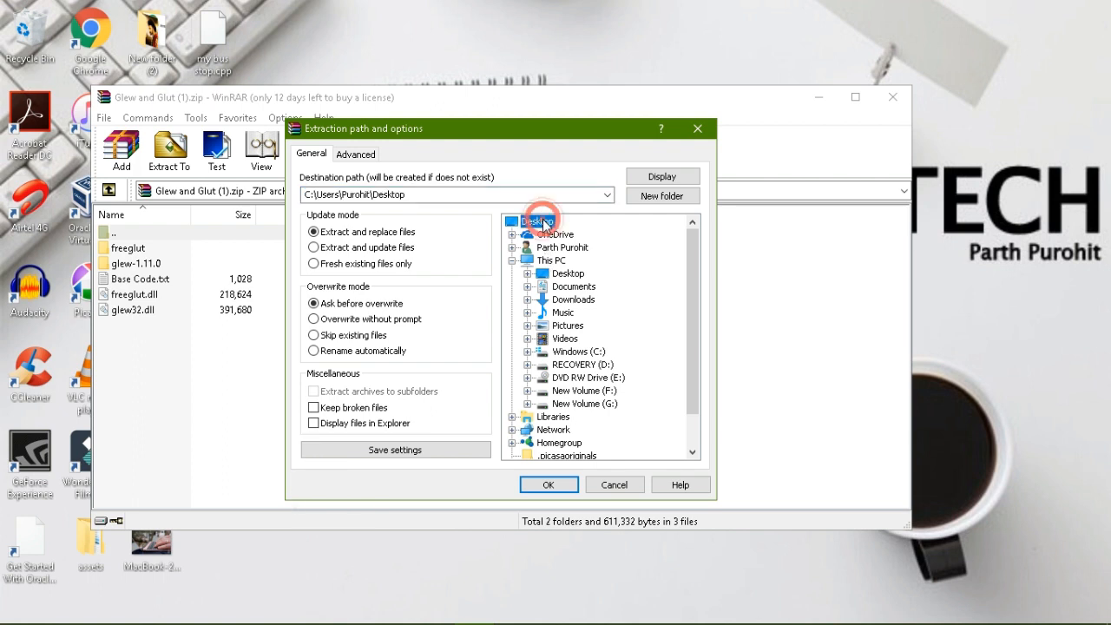
left_click(538, 221)
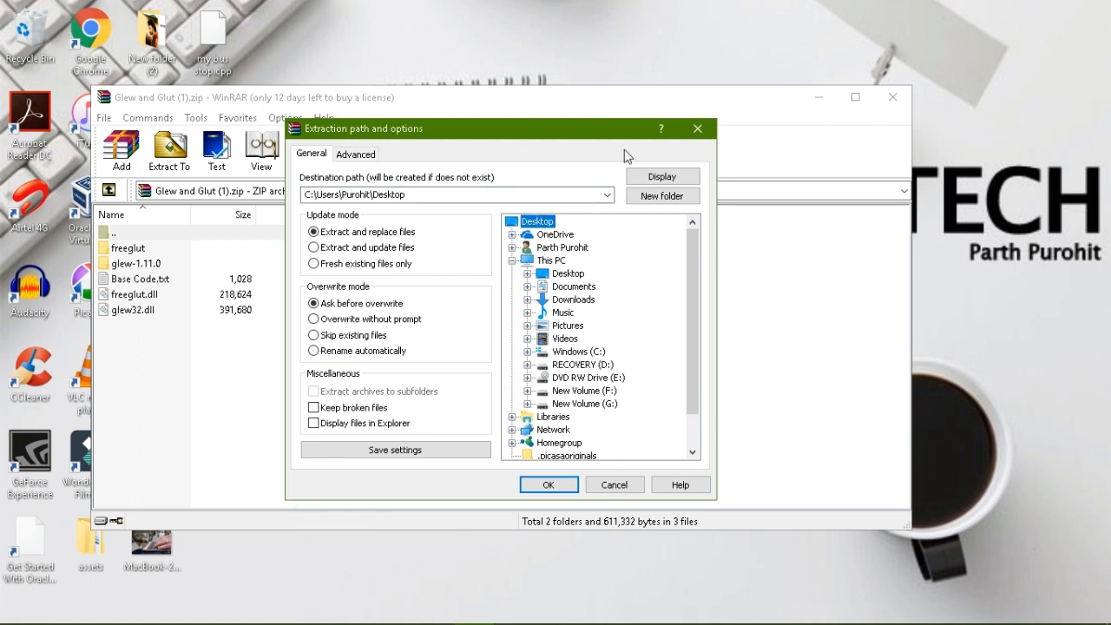
left_click(662, 195)
type("openGL")
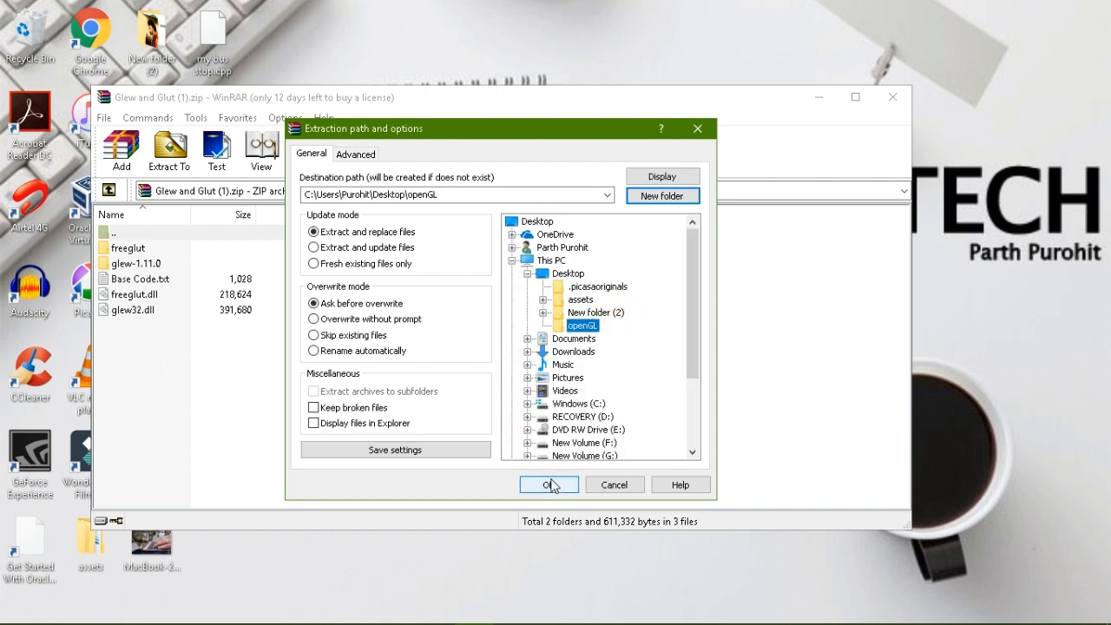
left_click(545, 485)
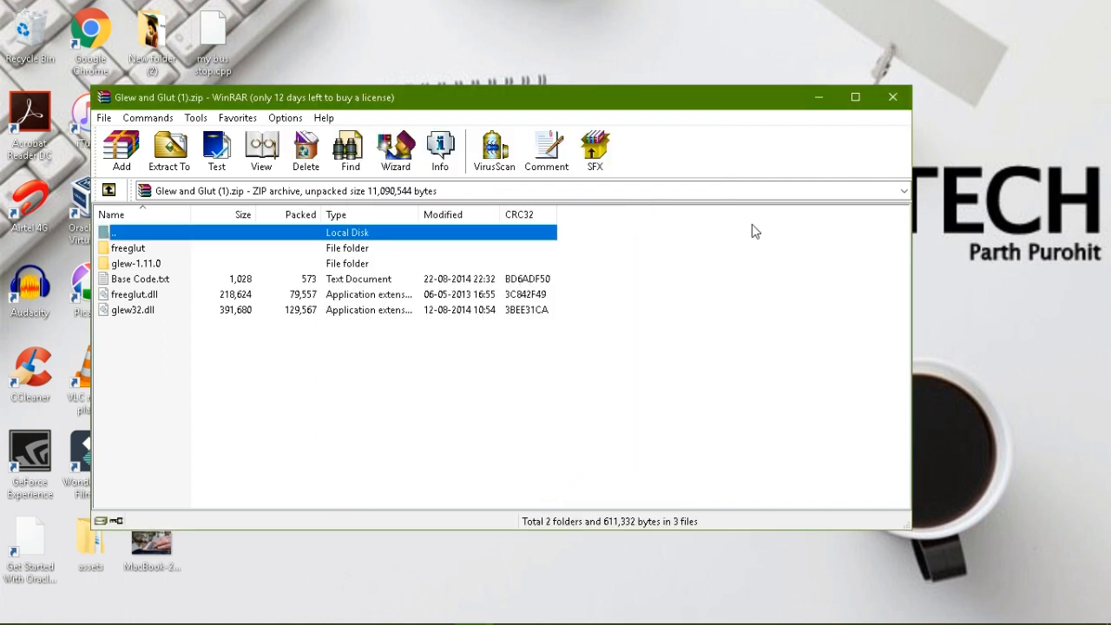
Check the extracted files in the openGL folder, then return to Visual Studio
left_click(893, 97)
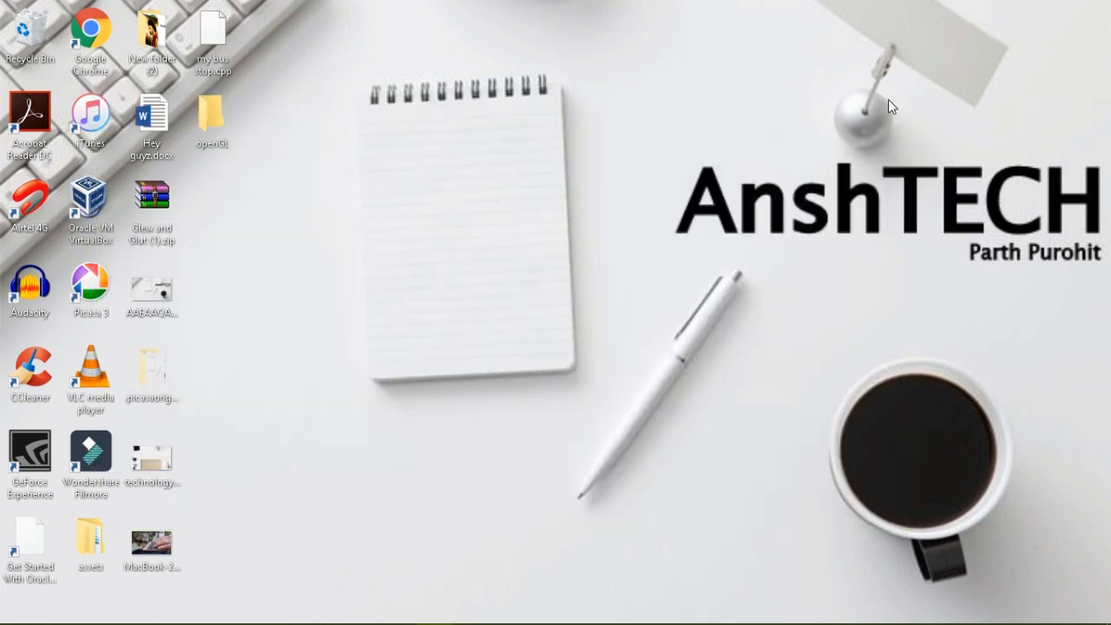
mouse_move(217, 121)
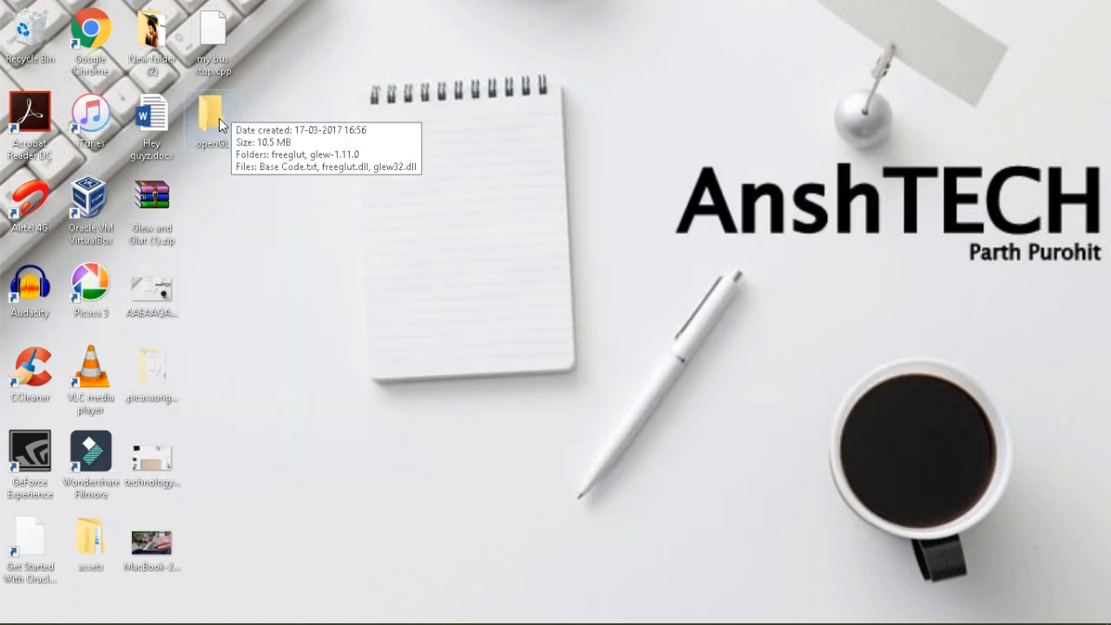
double_click(212, 118)
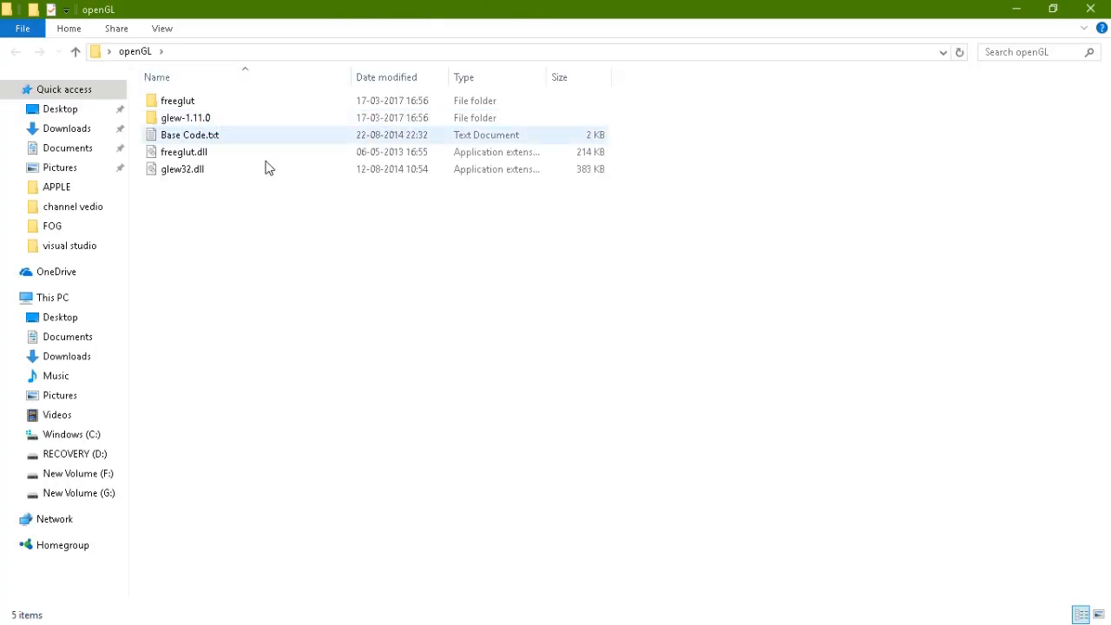
left_click(459, 584)
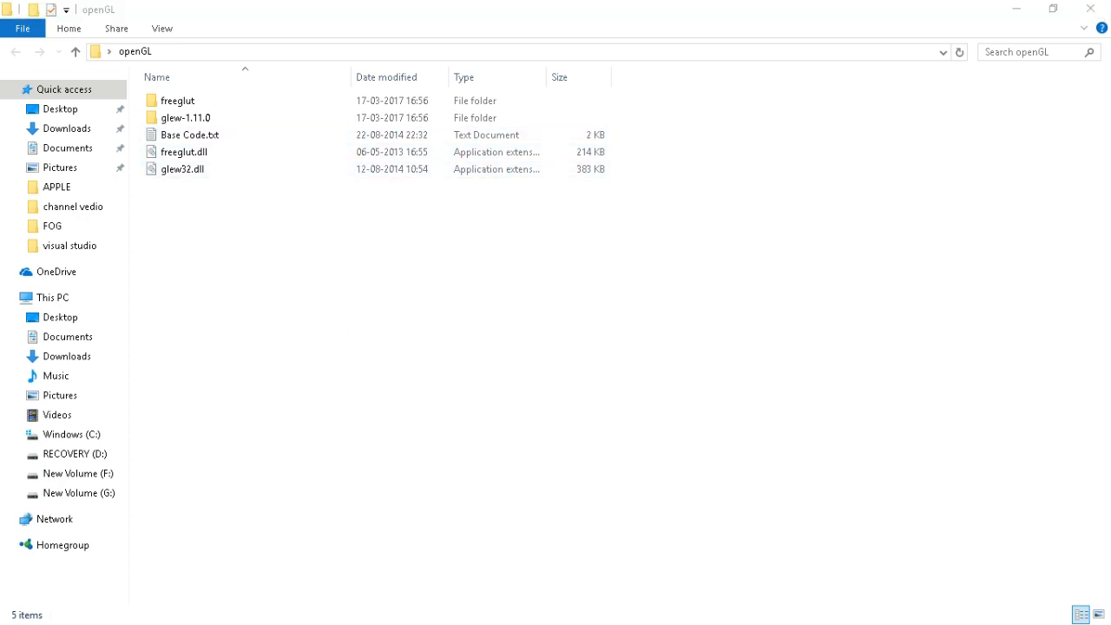
left_click(14, 607)
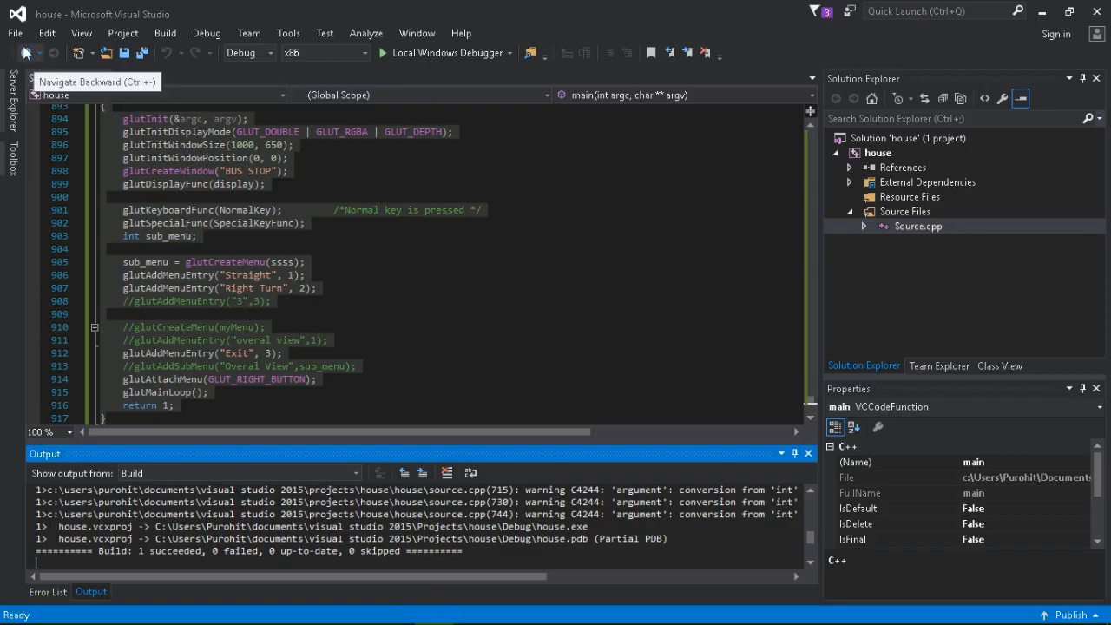
Create a new empty Visual C++ project named Project5
left_click(14, 33)
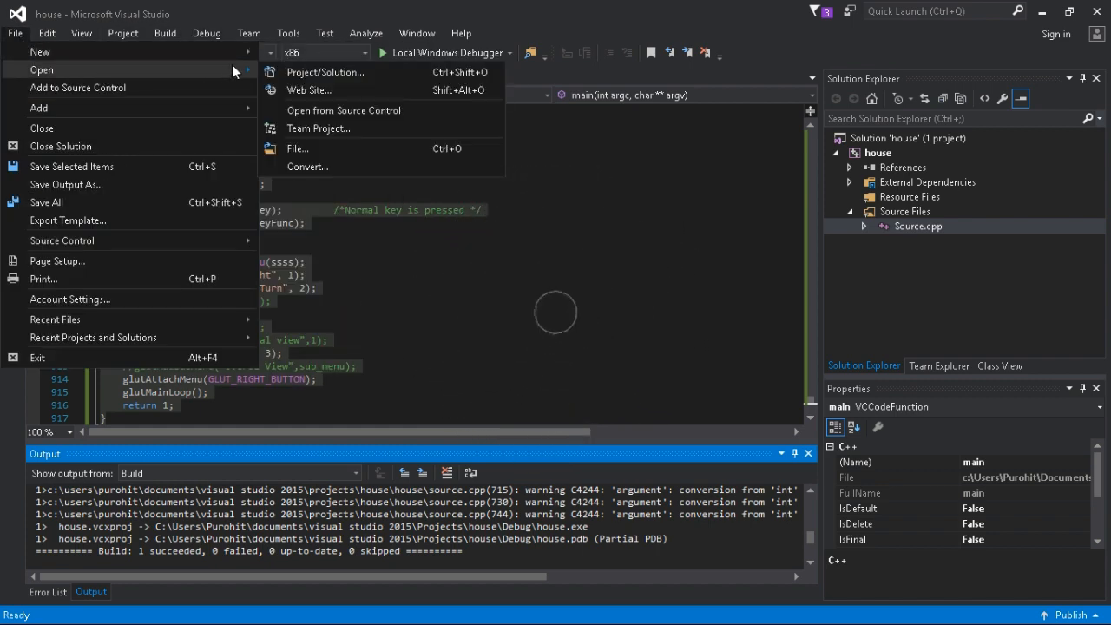
left_click(325, 72)
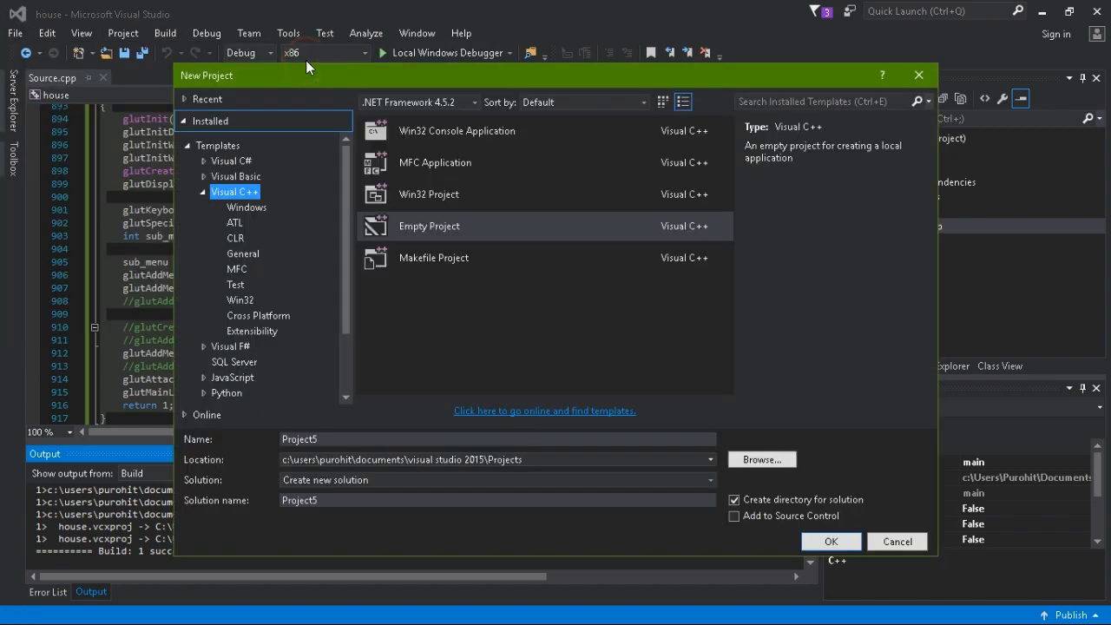
mouse_move(517, 243)
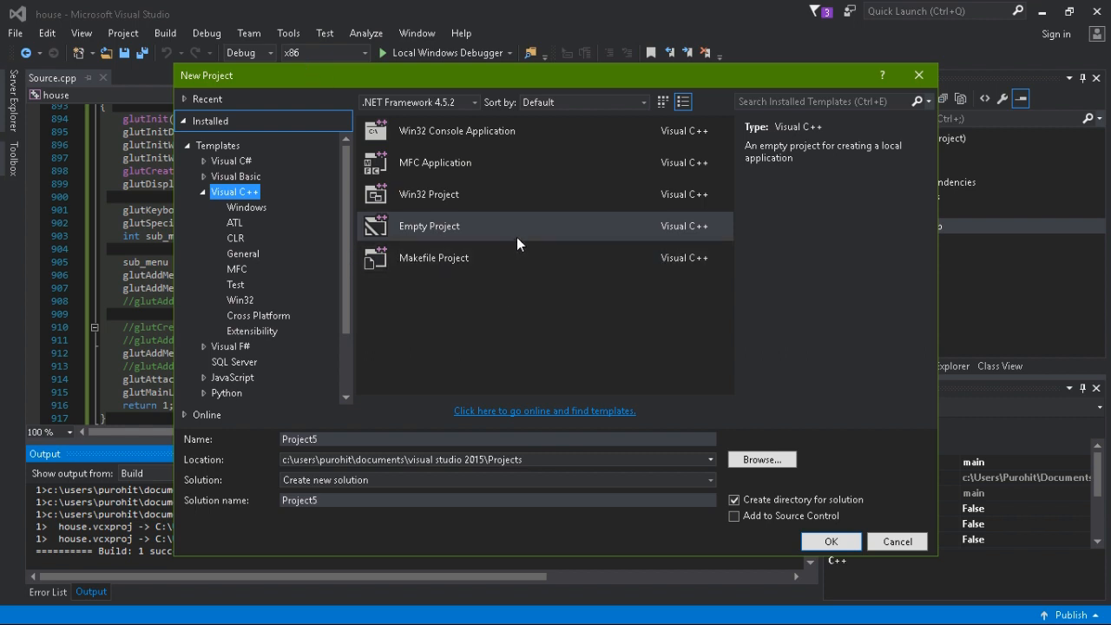
mouse_move(460, 257)
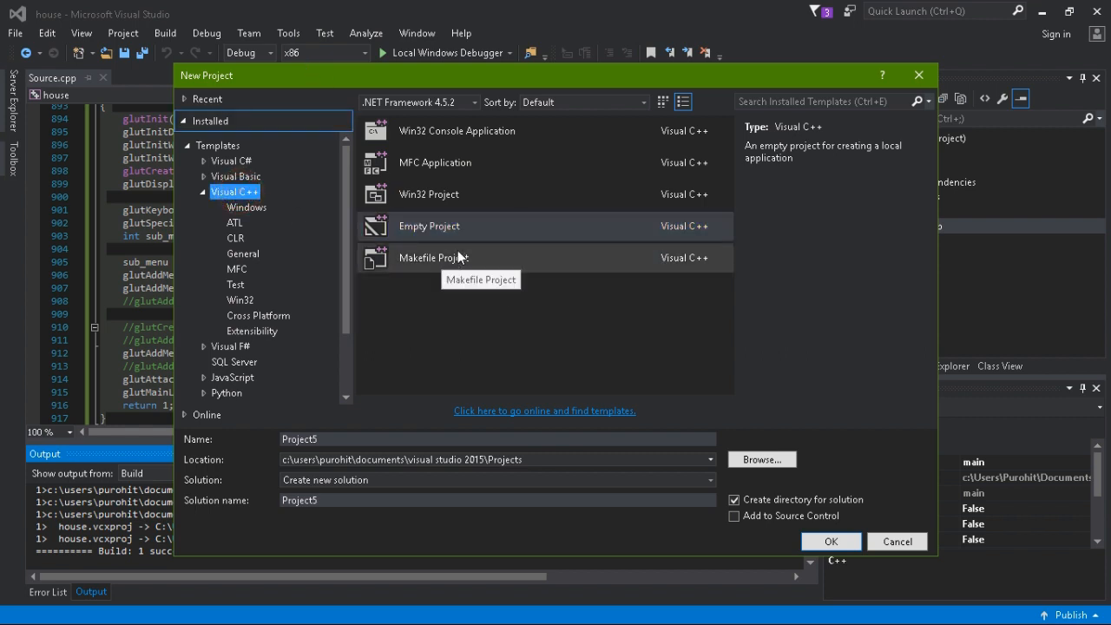
left_click(460, 225)
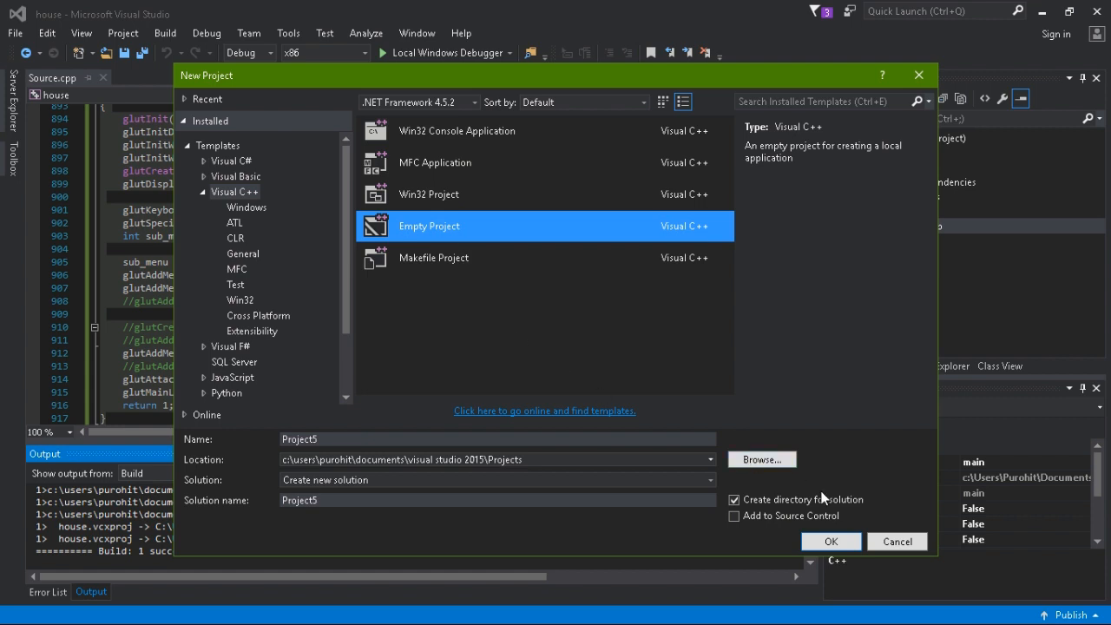
left_click(830, 542)
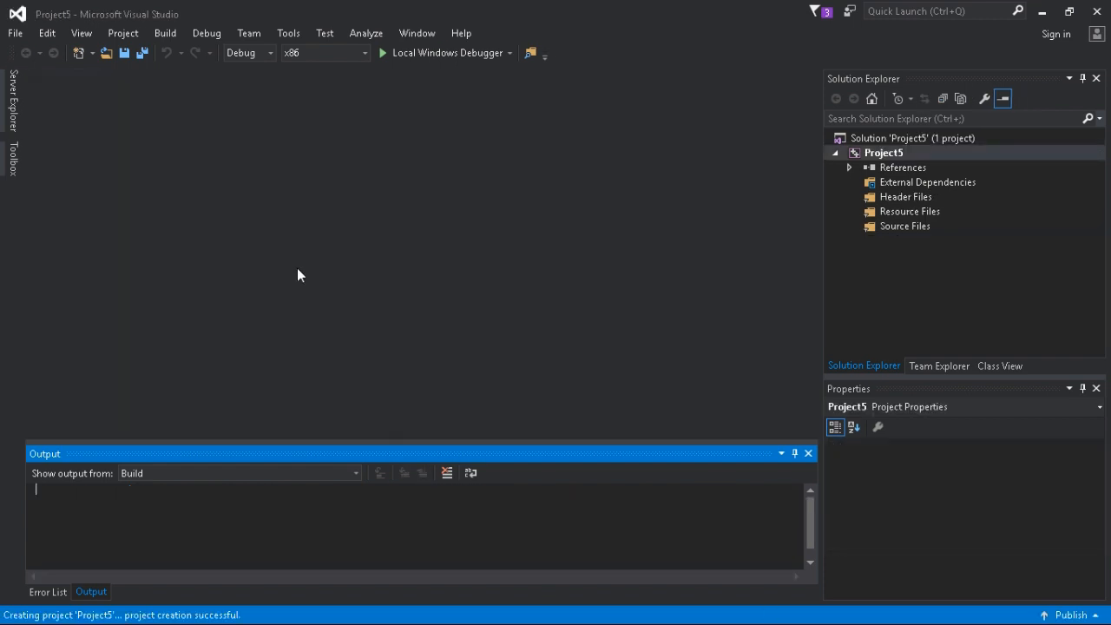
Add a new C++ File item, Source.cpp, to Project5
left_click(882, 153)
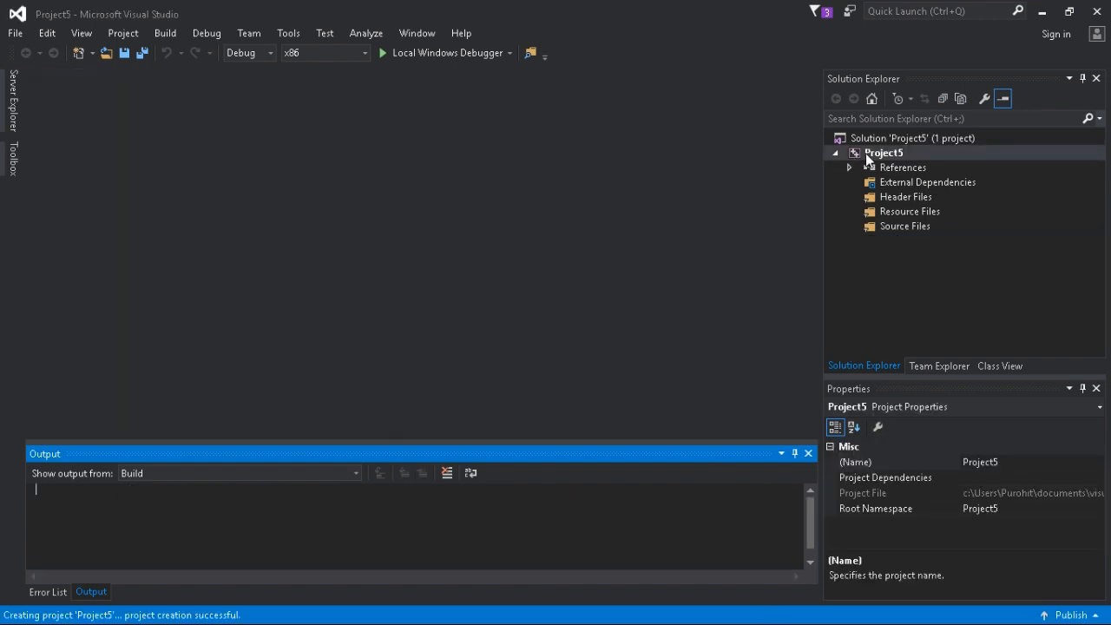
right_click(884, 153)
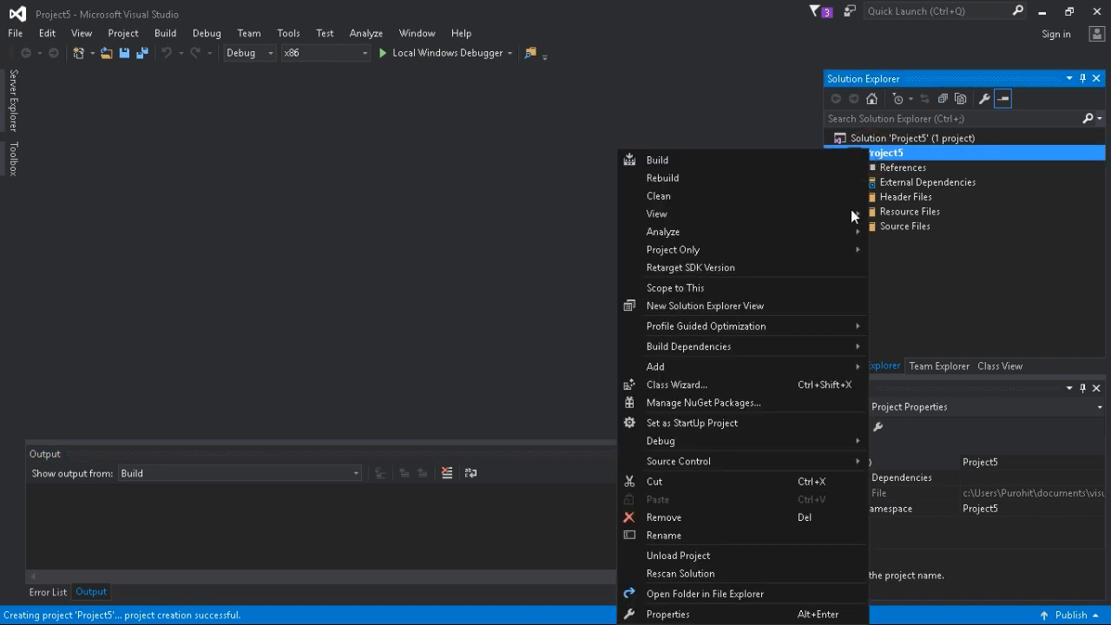
mouse_move(743, 365)
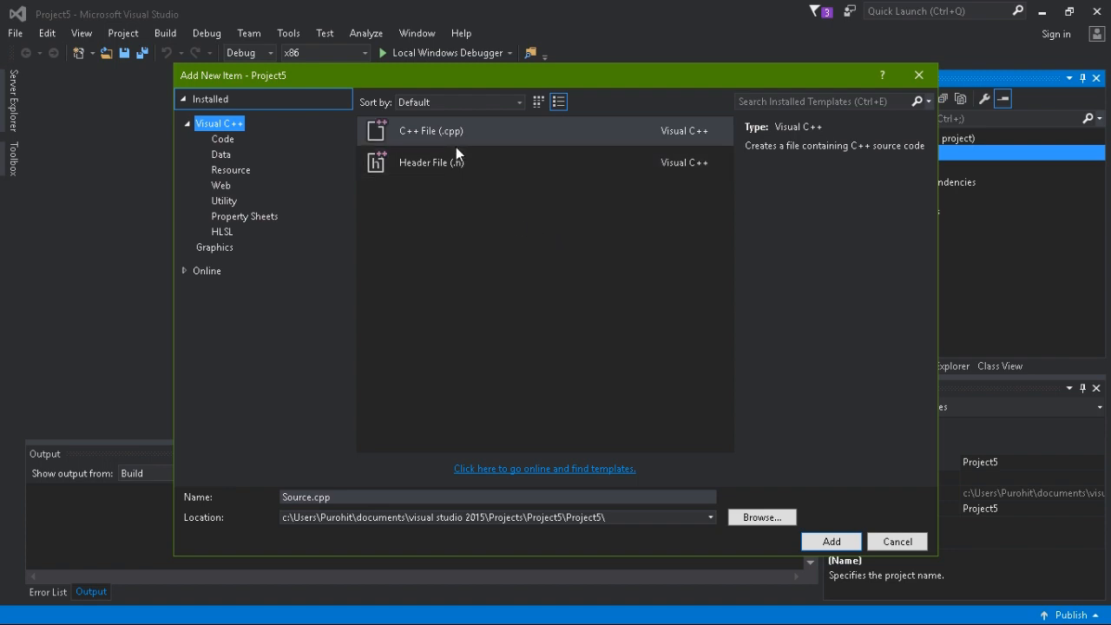
left_click(431, 130)
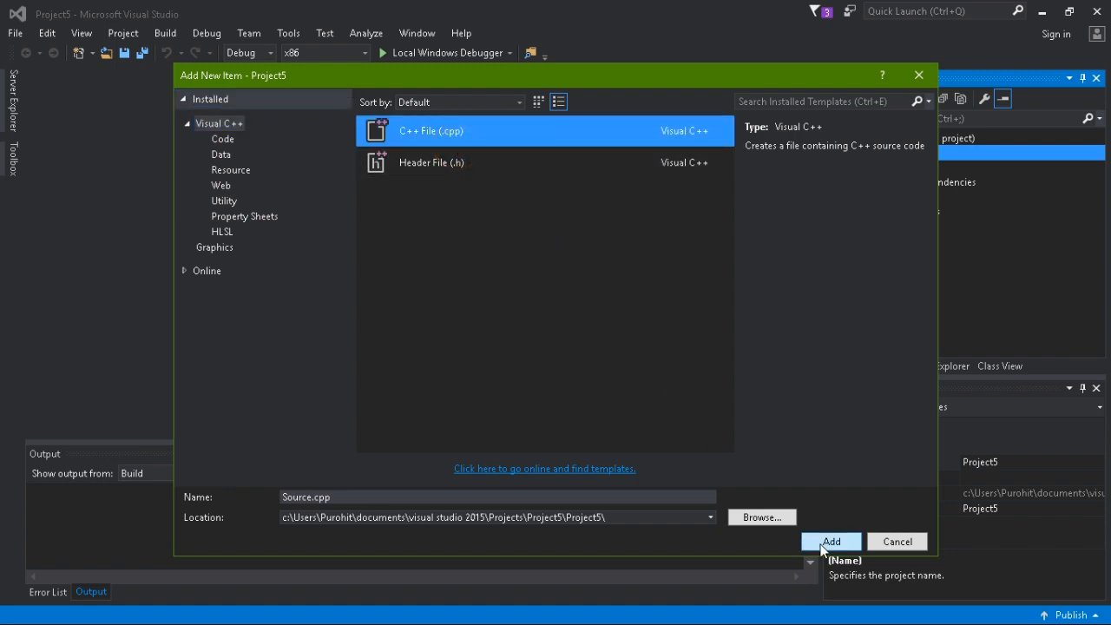
left_click(830, 541)
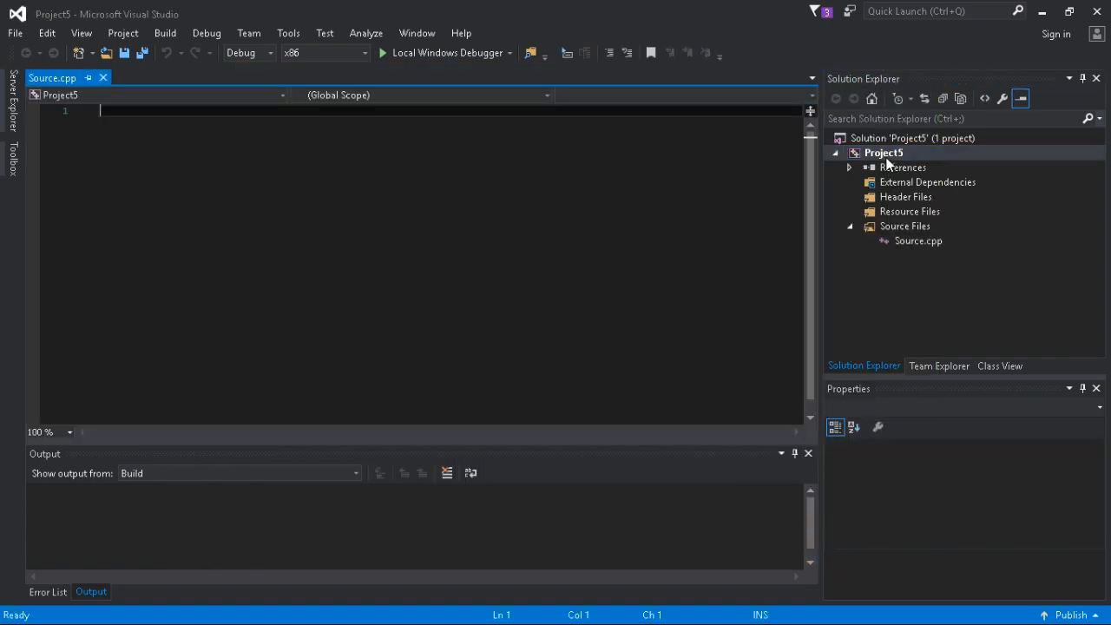
Reach the C/C++ Additional Include Directories setting in Project5's property pages
right_click(882, 153)
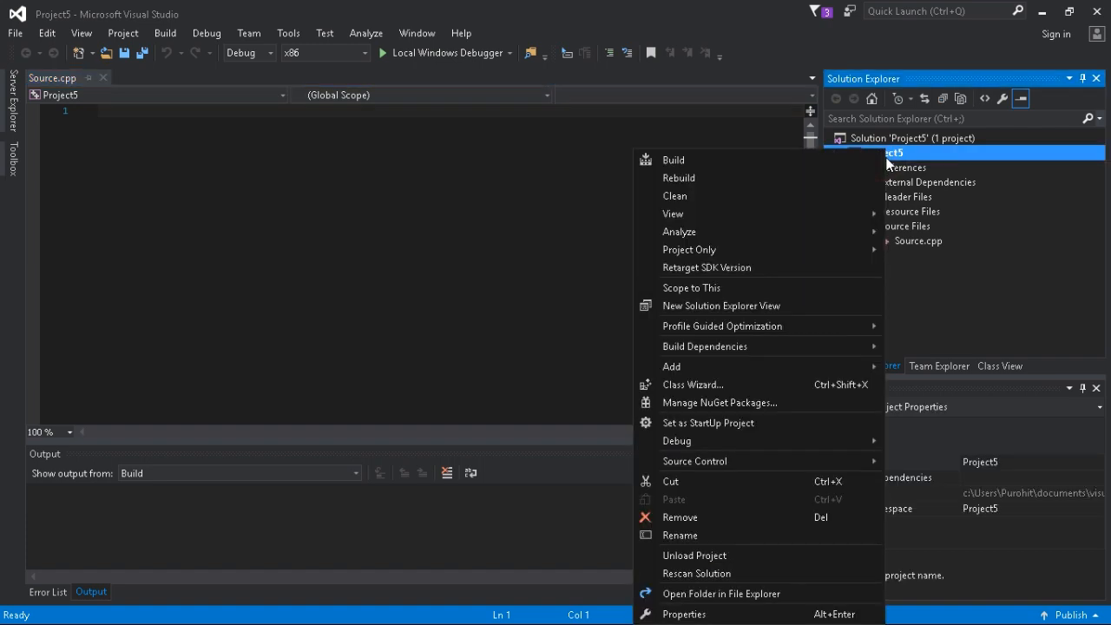
mouse_move(941, 250)
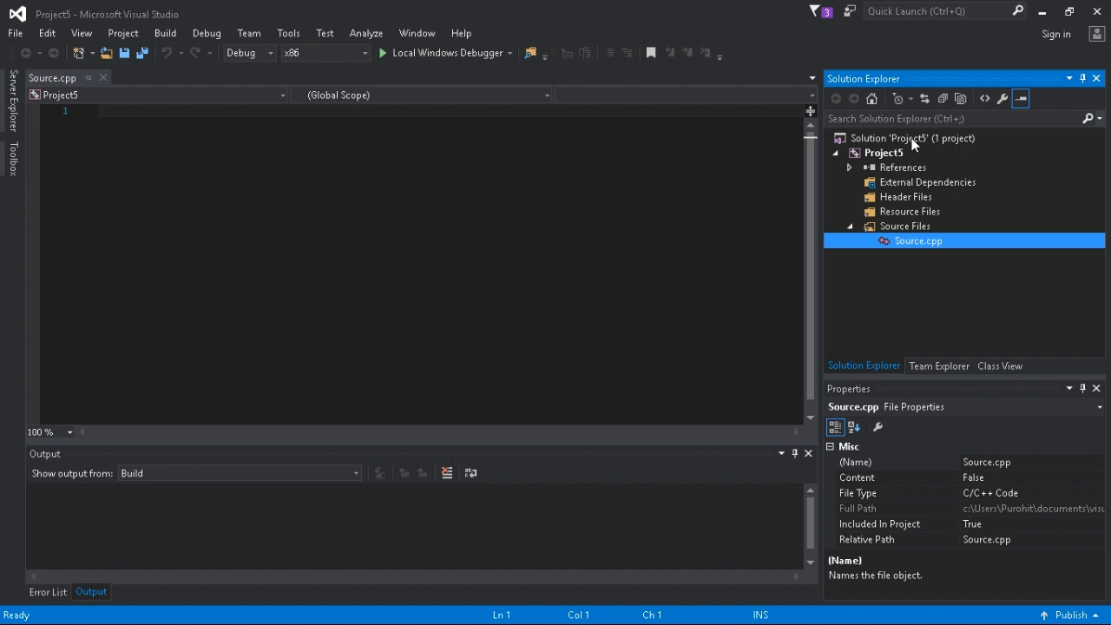
right_click(884, 153)
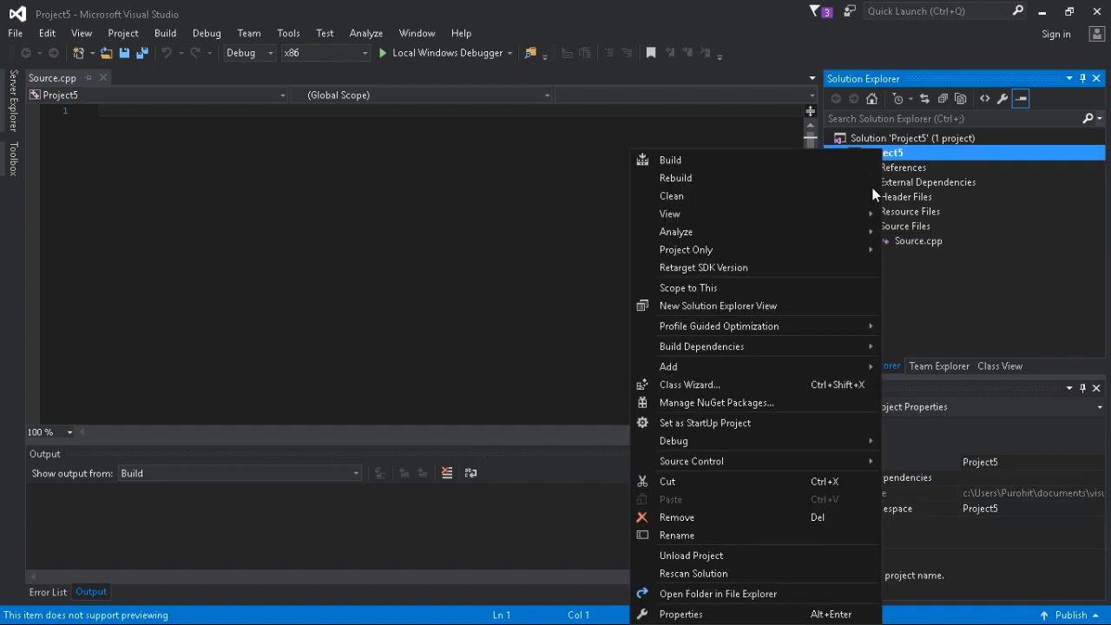
left_click(680, 615)
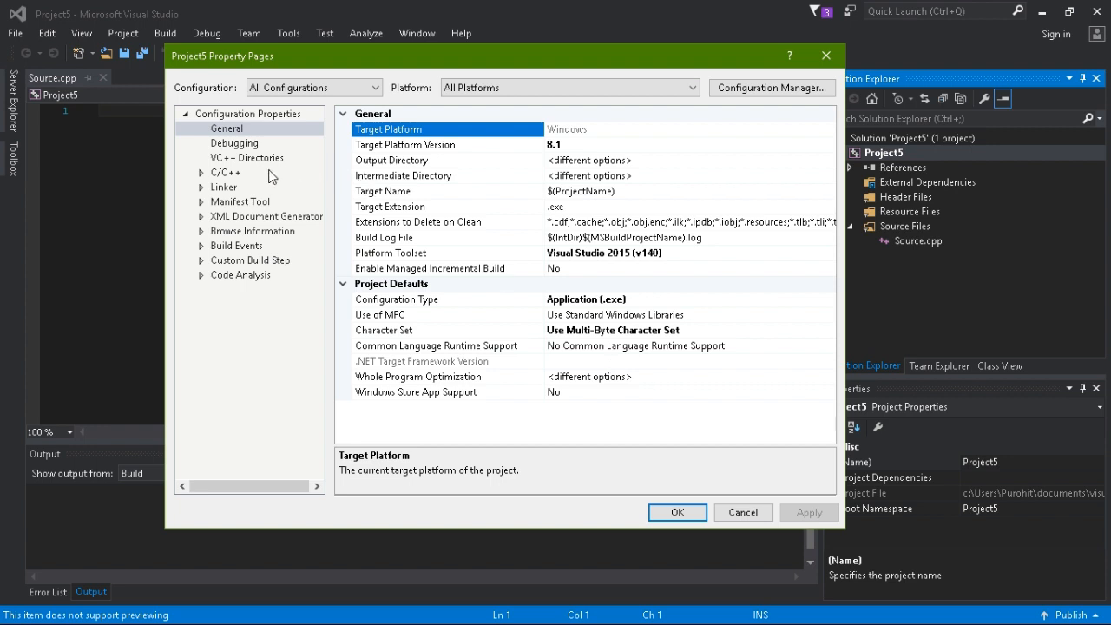
mouse_move(267, 177)
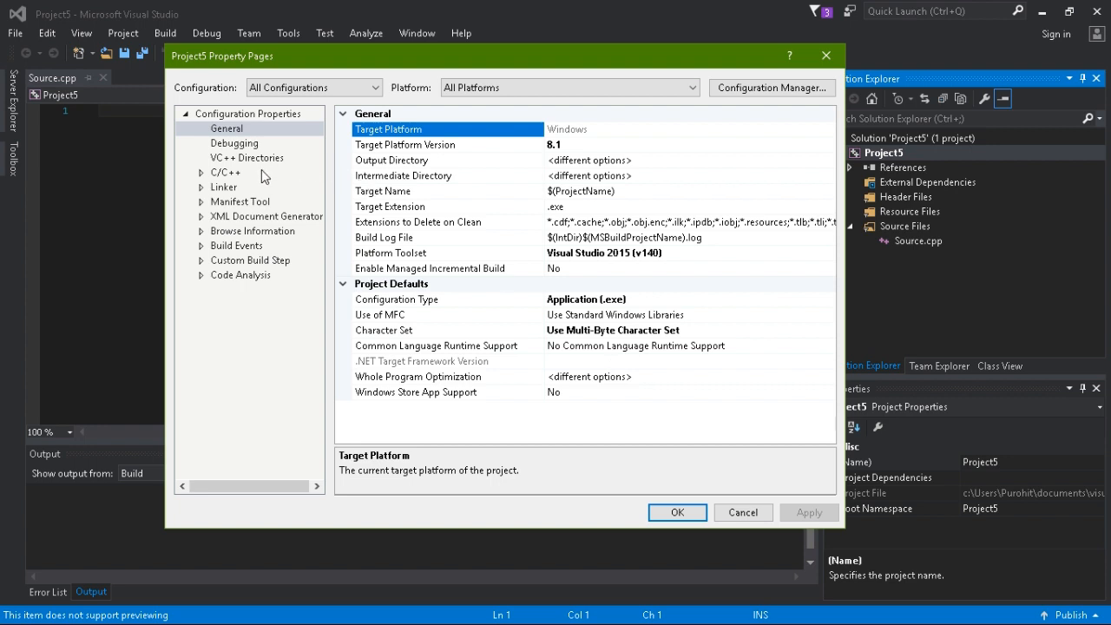
mouse_move(224, 188)
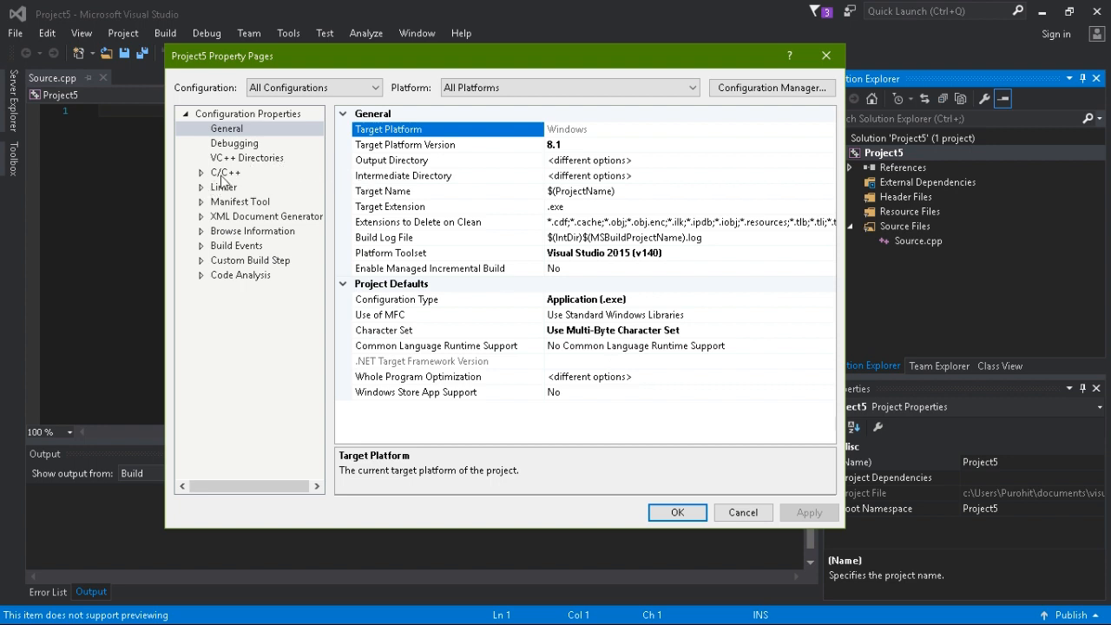
left_click(226, 172)
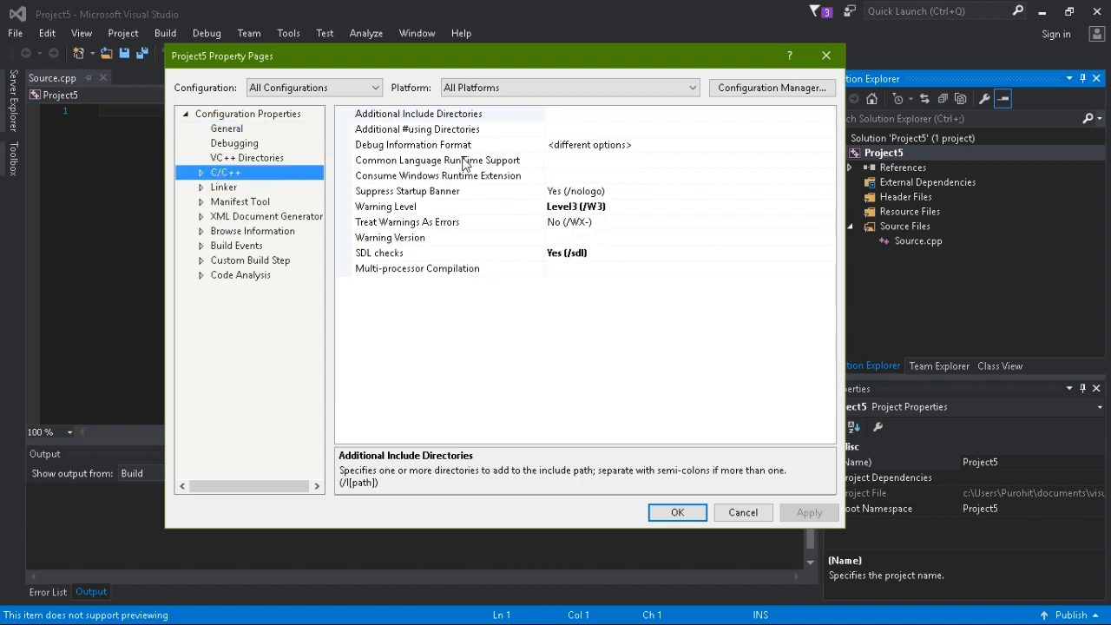
mouse_move(517, 167)
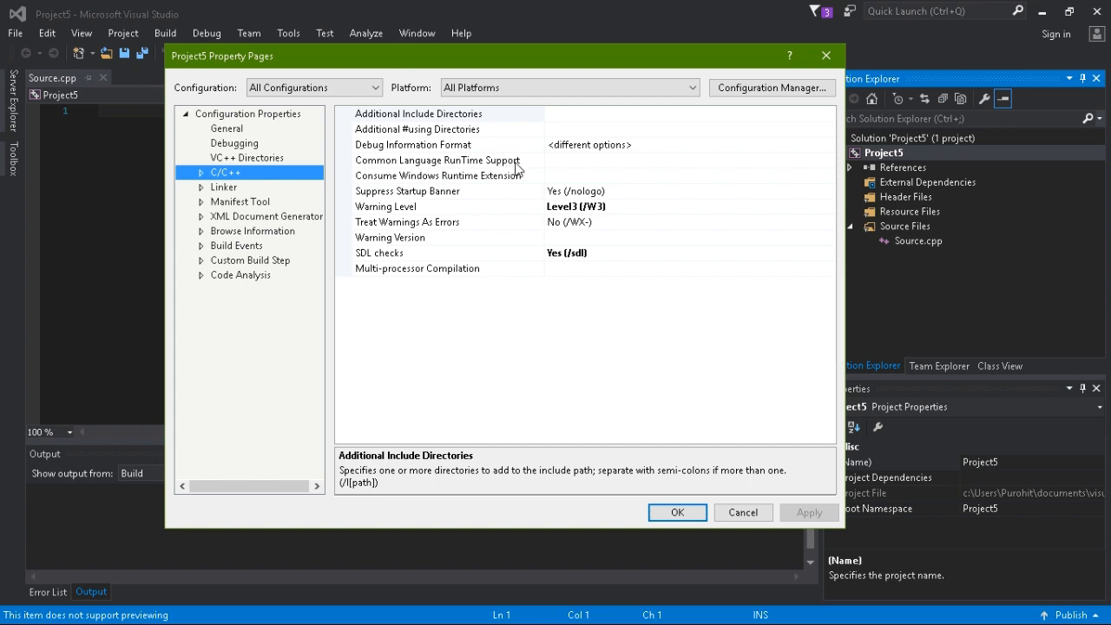
mouse_move(590, 122)
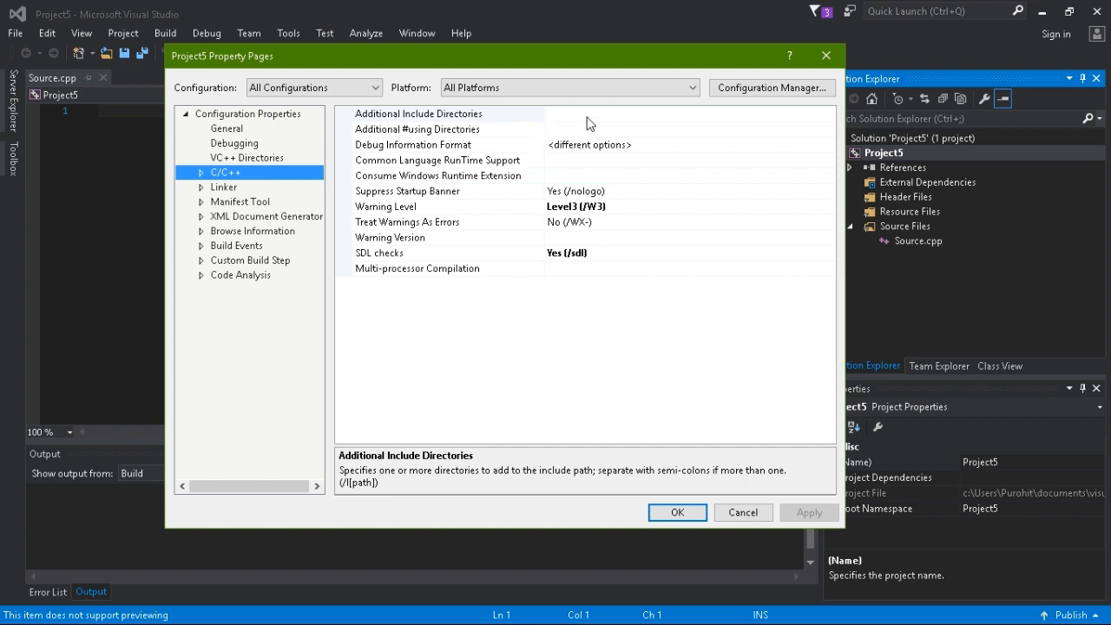
left_click(448, 113)
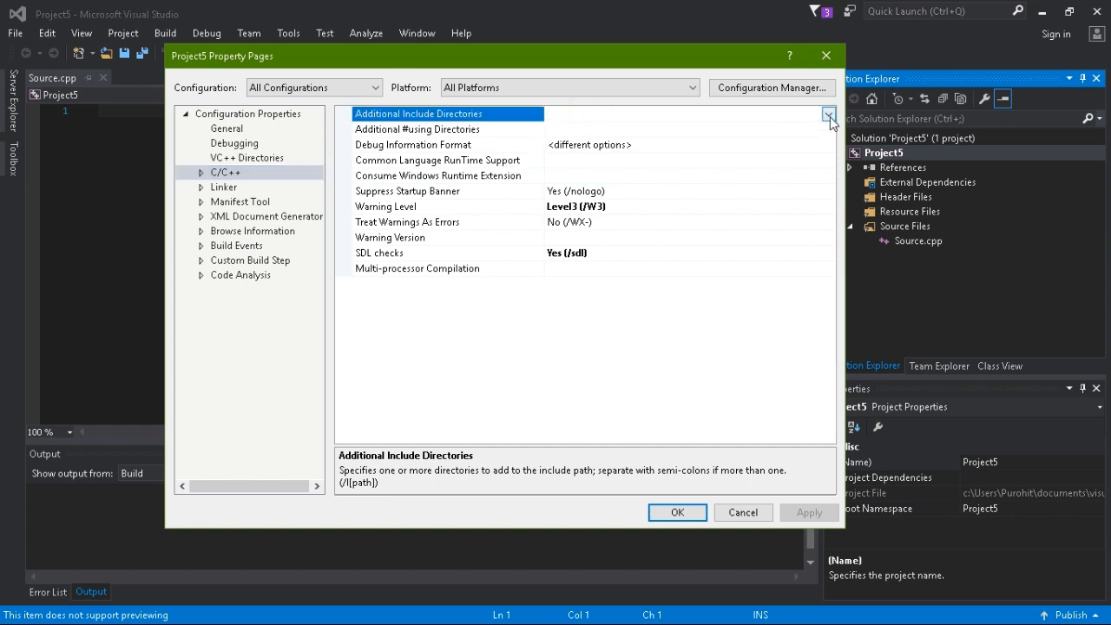
left_click(828, 115)
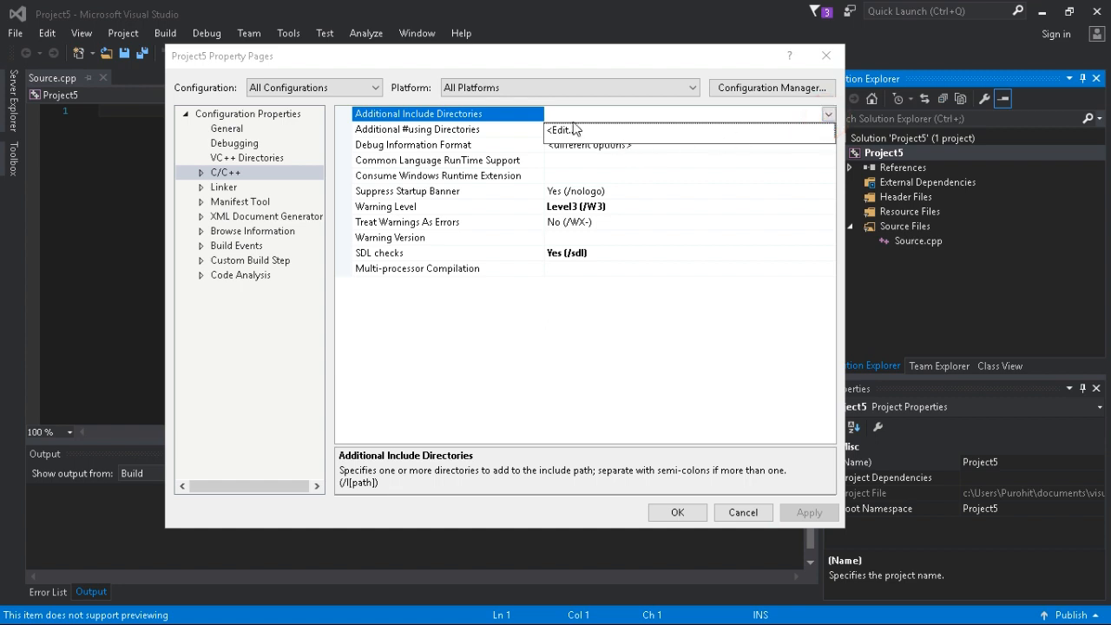
Add Desktop\openGL\freeglut\include as a new include directory entry
left_click(559, 130)
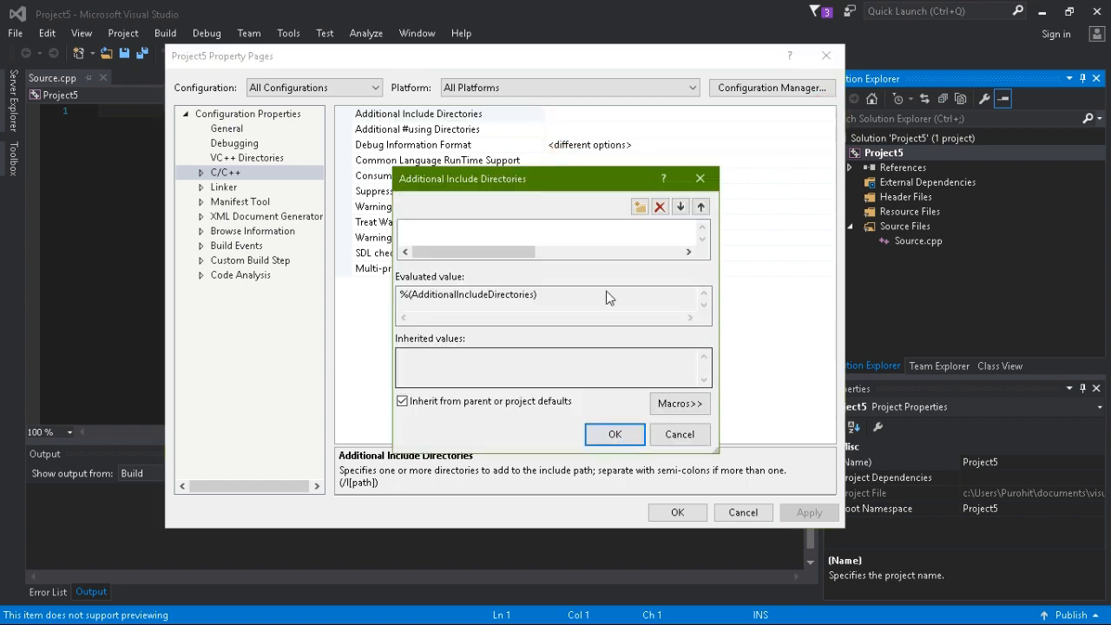
left_click(639, 205)
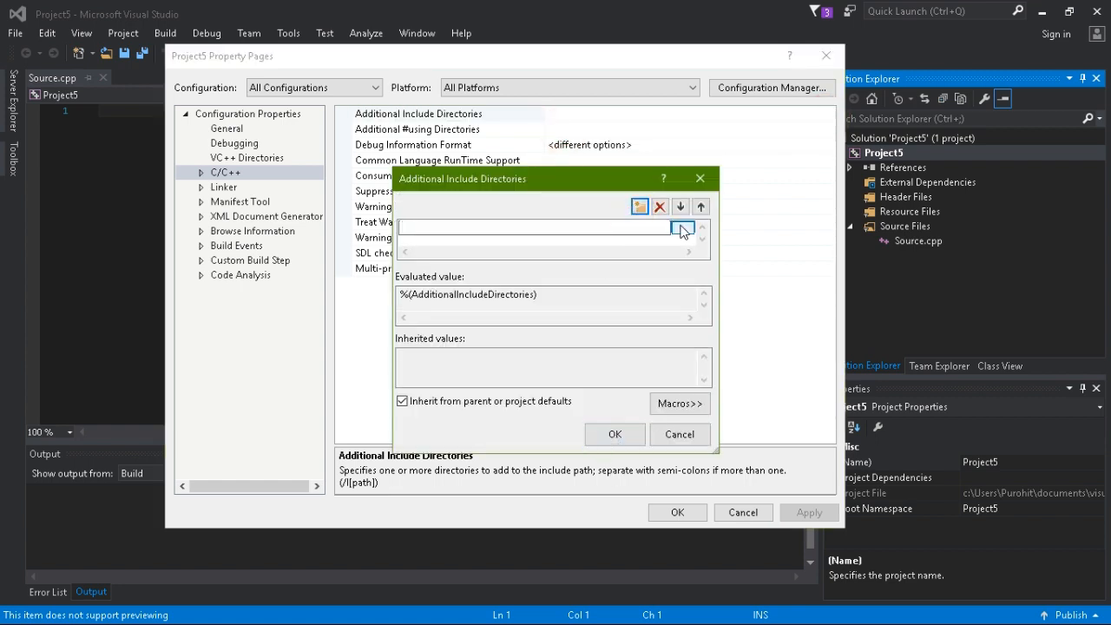
left_click(639, 205)
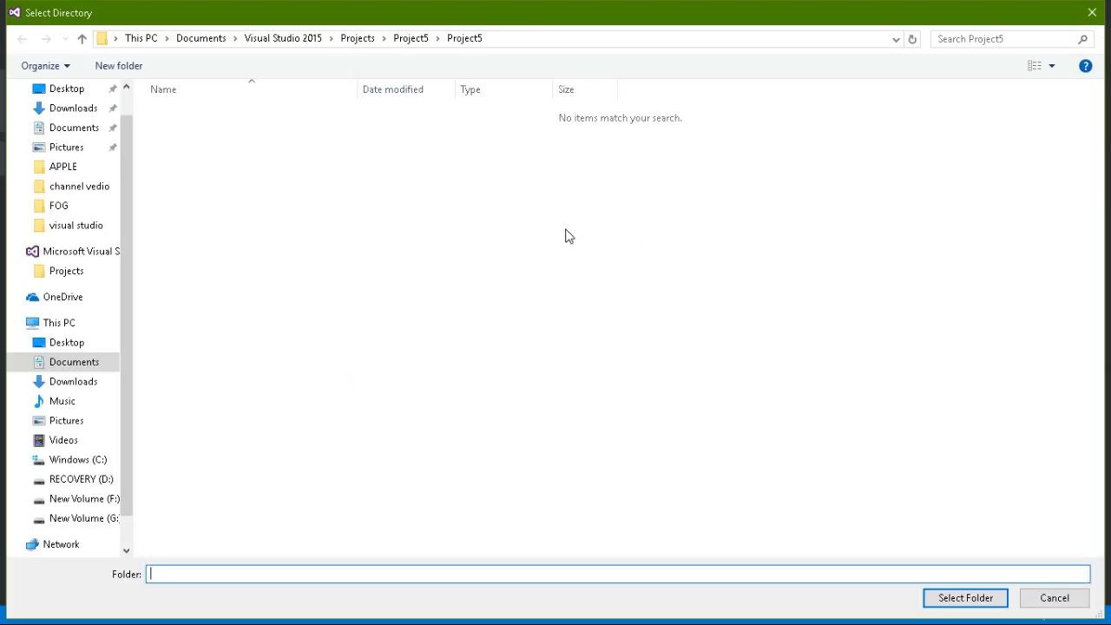
mouse_move(327, 174)
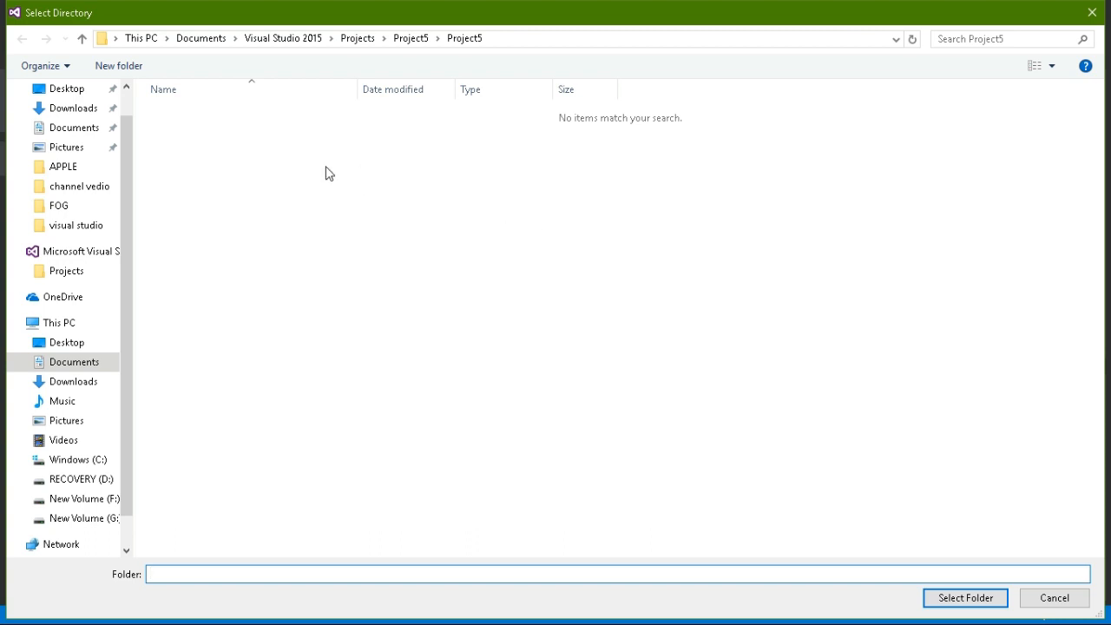
mouse_move(292, 413)
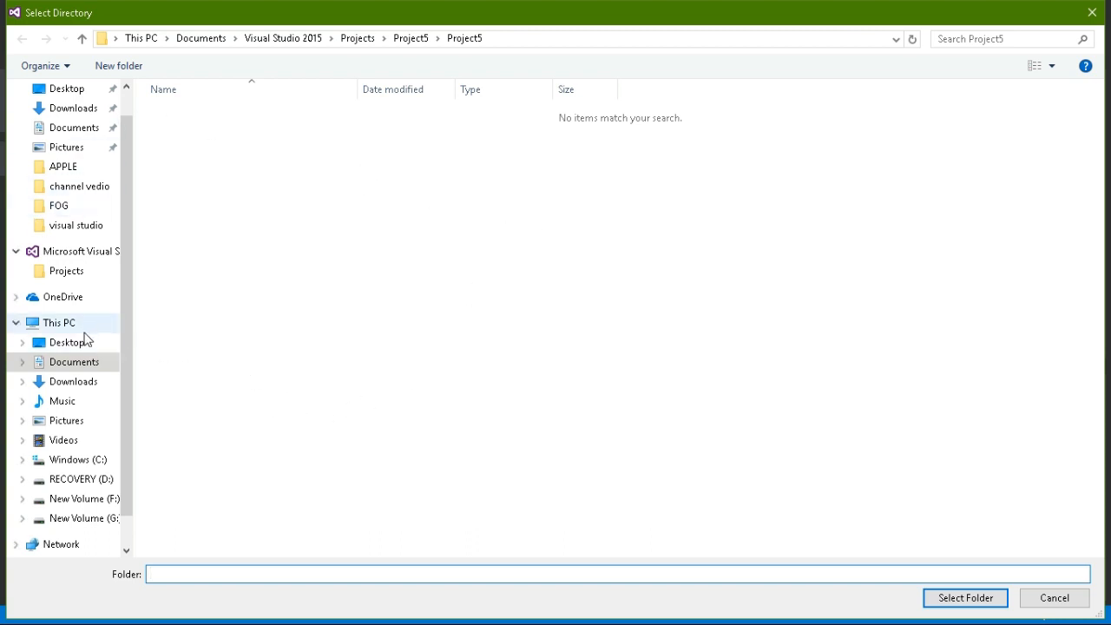
left_click(66, 342)
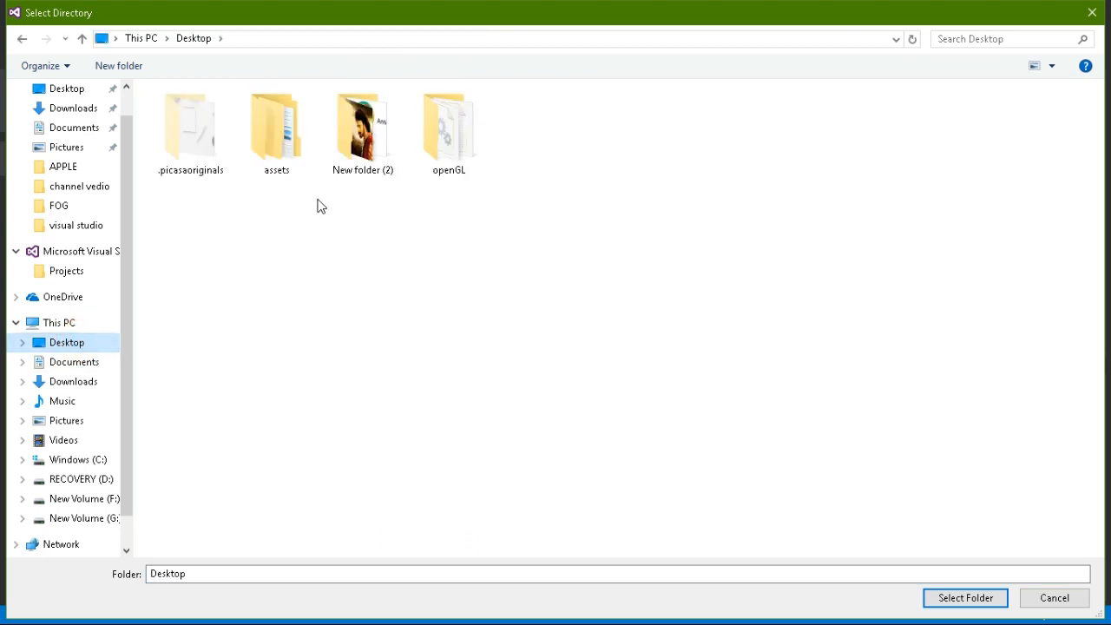
double_click(448, 125)
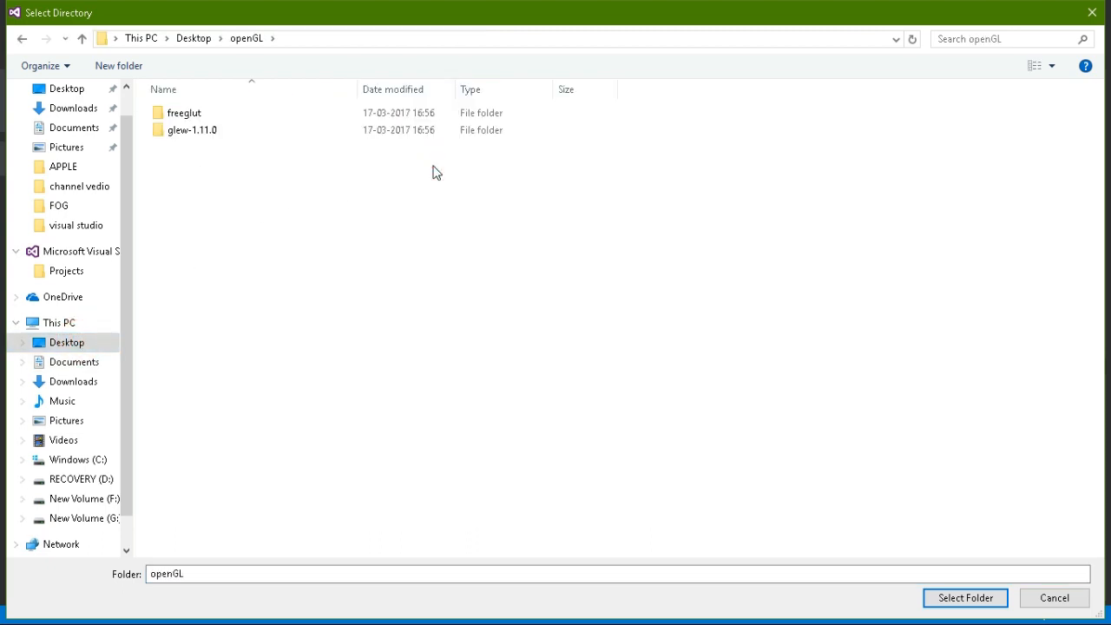
double_click(184, 111)
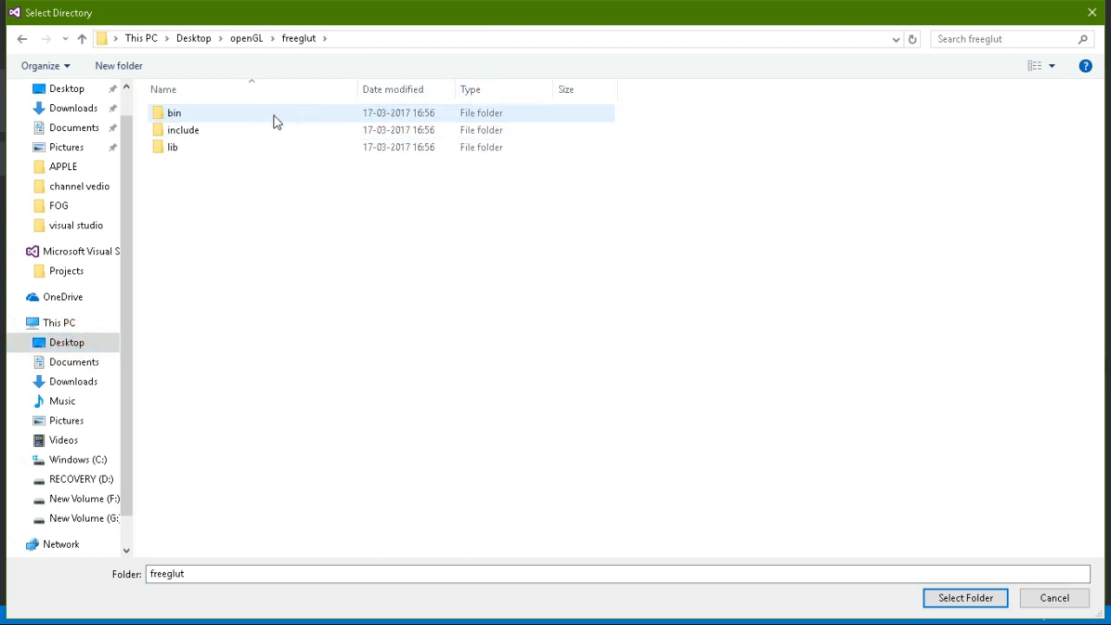
double_click(182, 128)
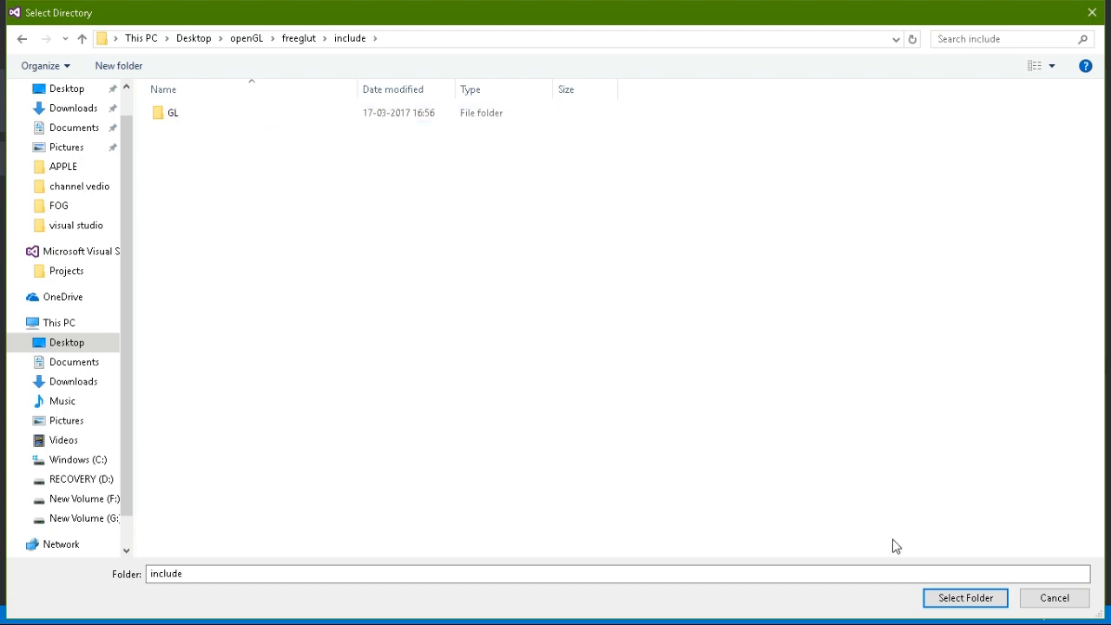
left_click(966, 598)
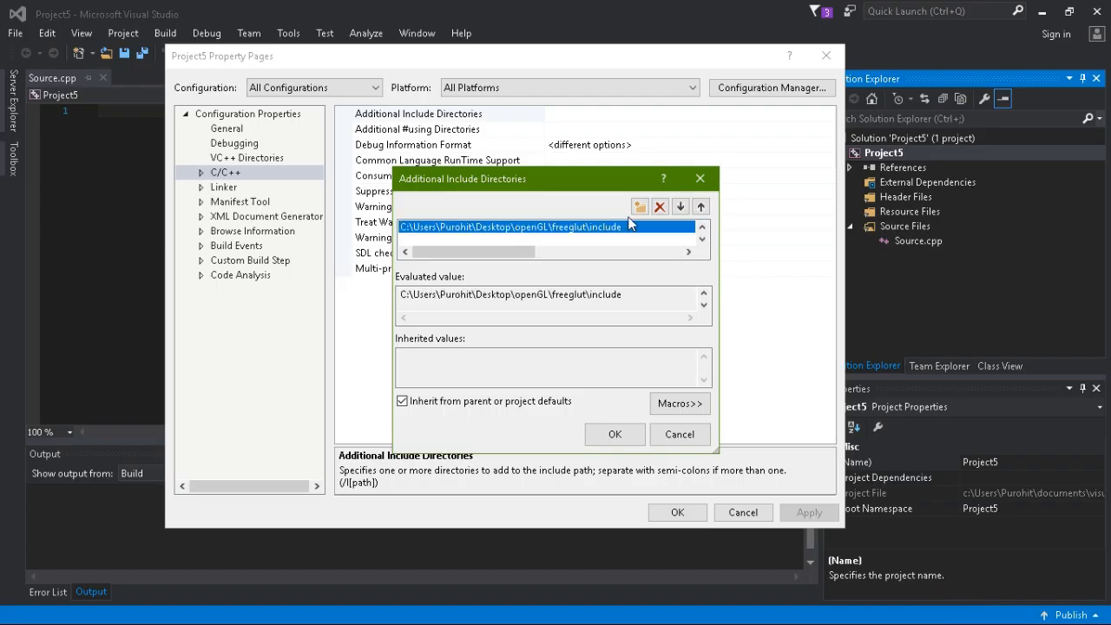
Add Desktop\openGL\glew-1.11.0\include as well and confirm both include paths
left_click(639, 205)
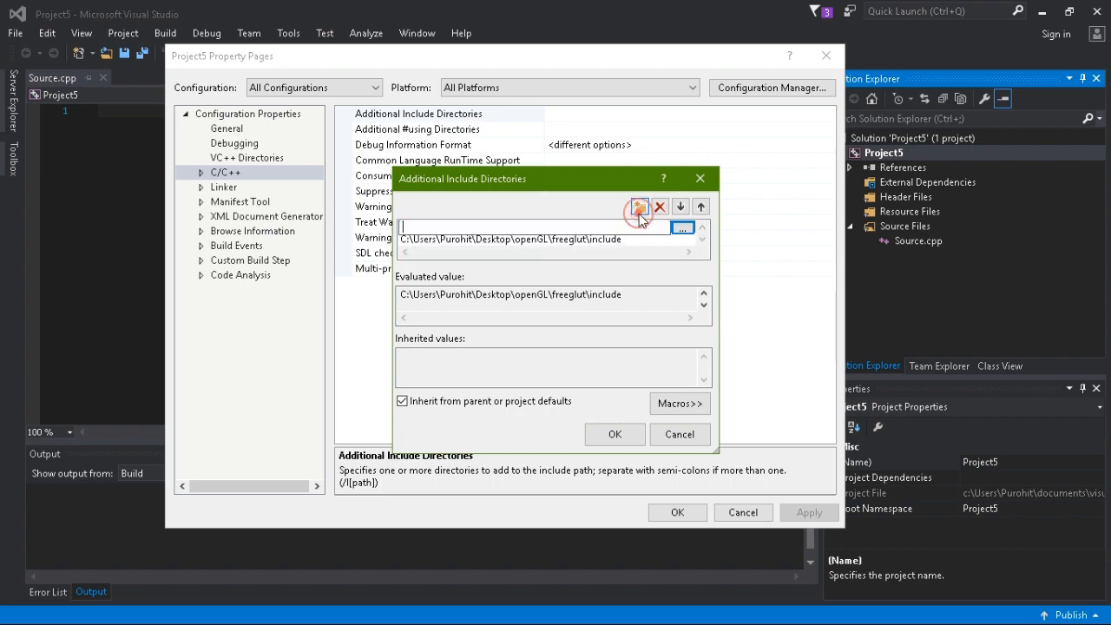
left_click(684, 225)
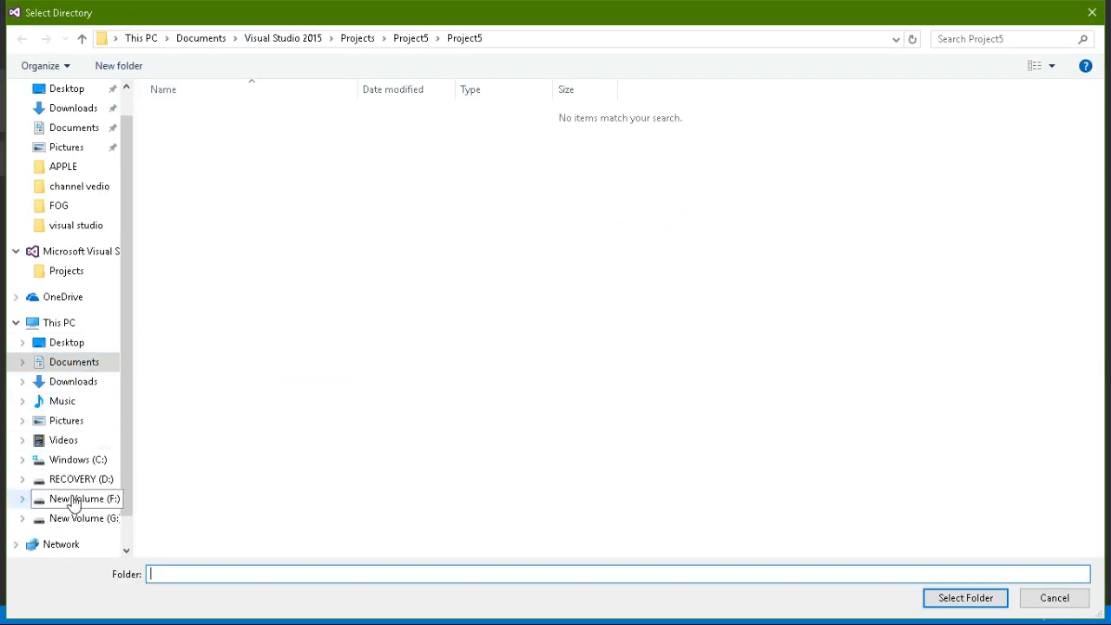
left_click(66, 342)
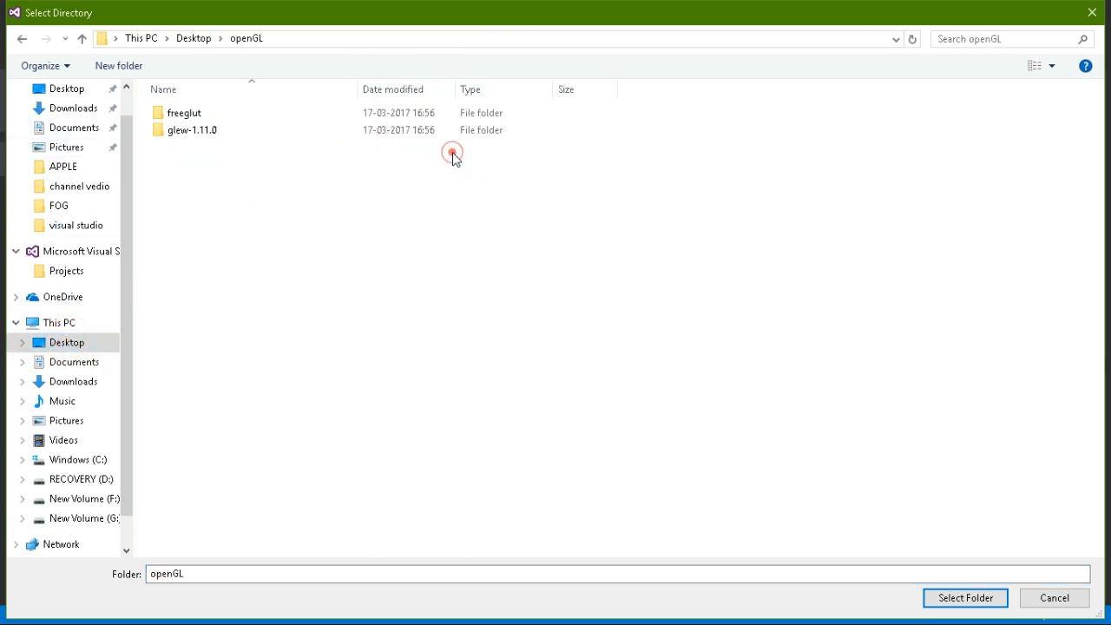
double_click(191, 128)
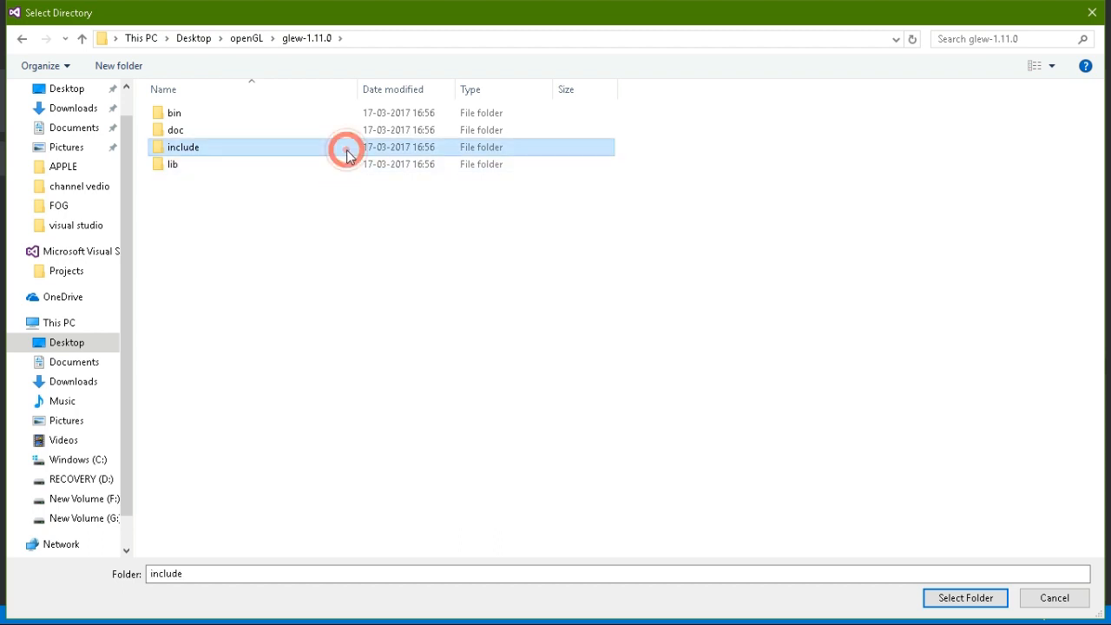
left_click(966, 597)
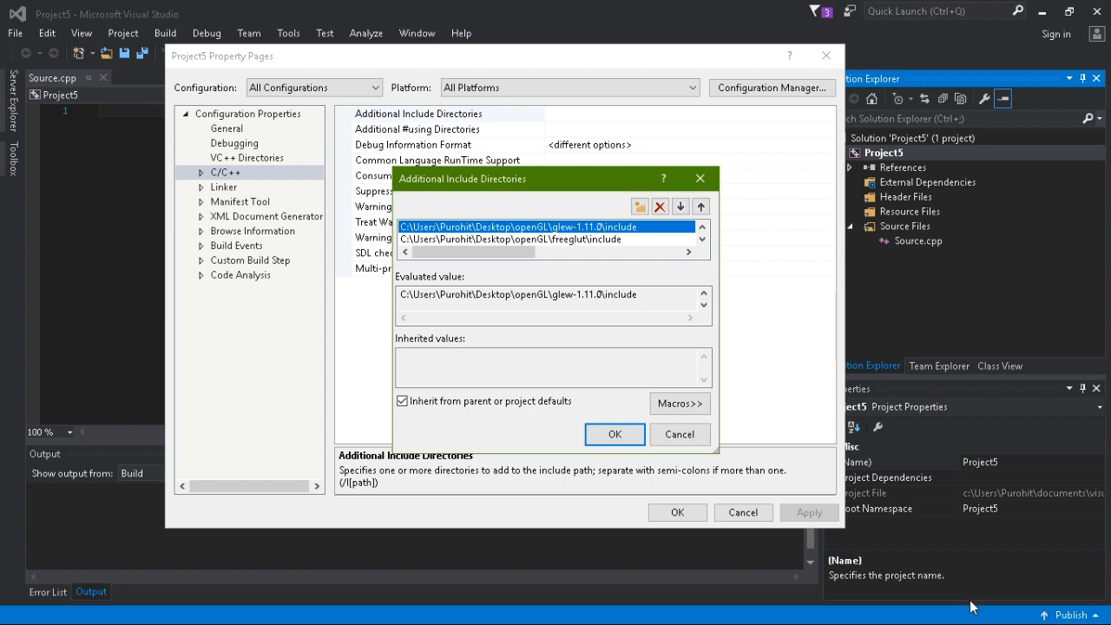
mouse_move(614, 328)
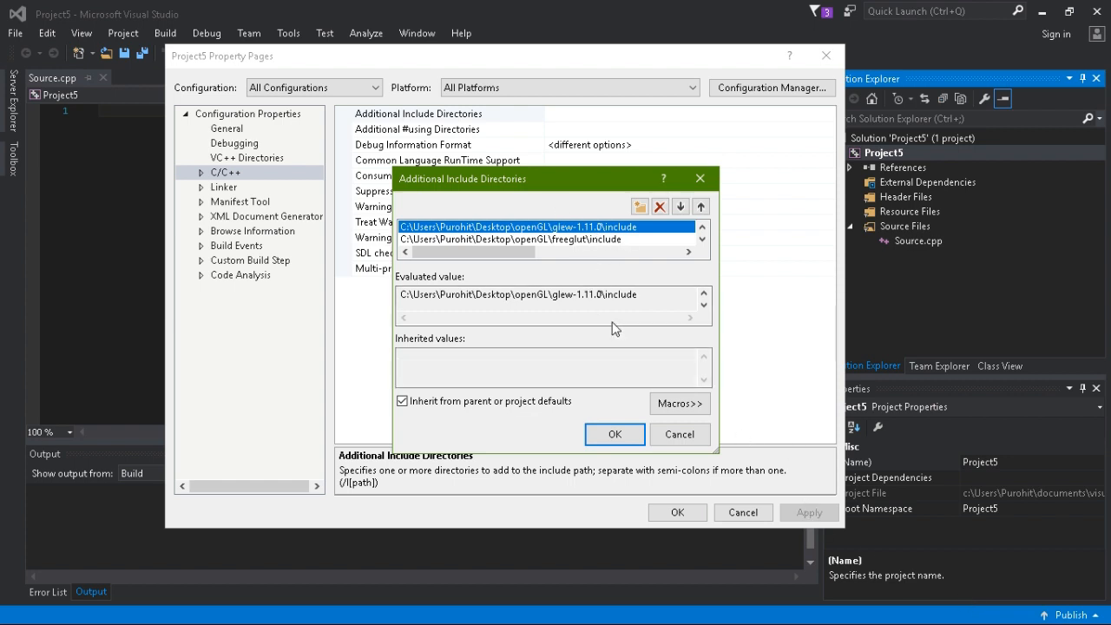
left_click(614, 434)
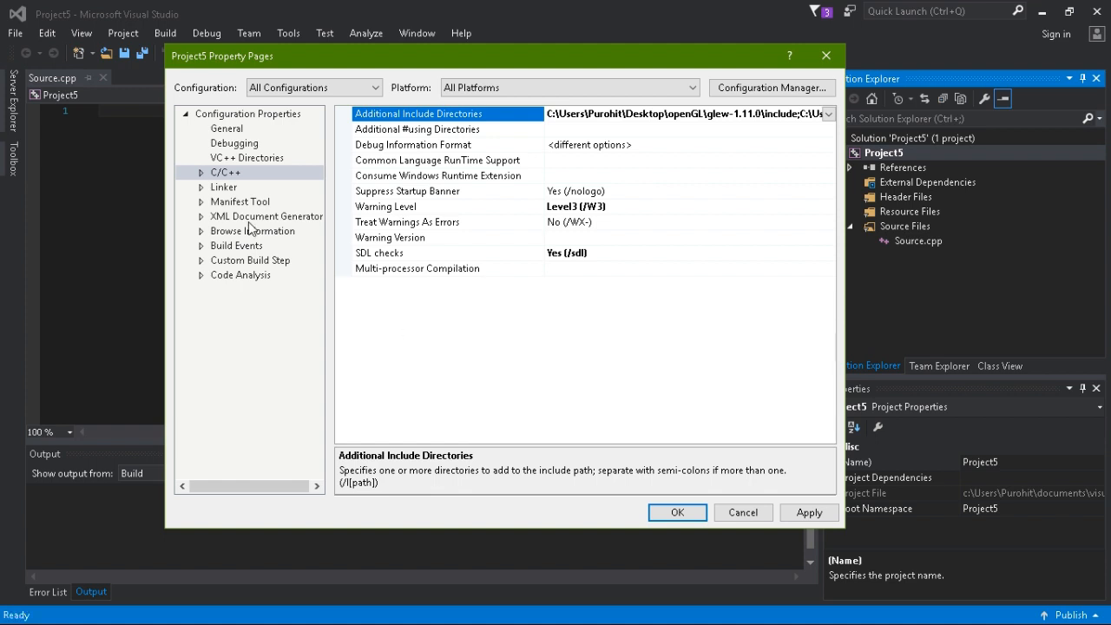
Reach the Linker Input Additional Dependencies editor
left_click(224, 187)
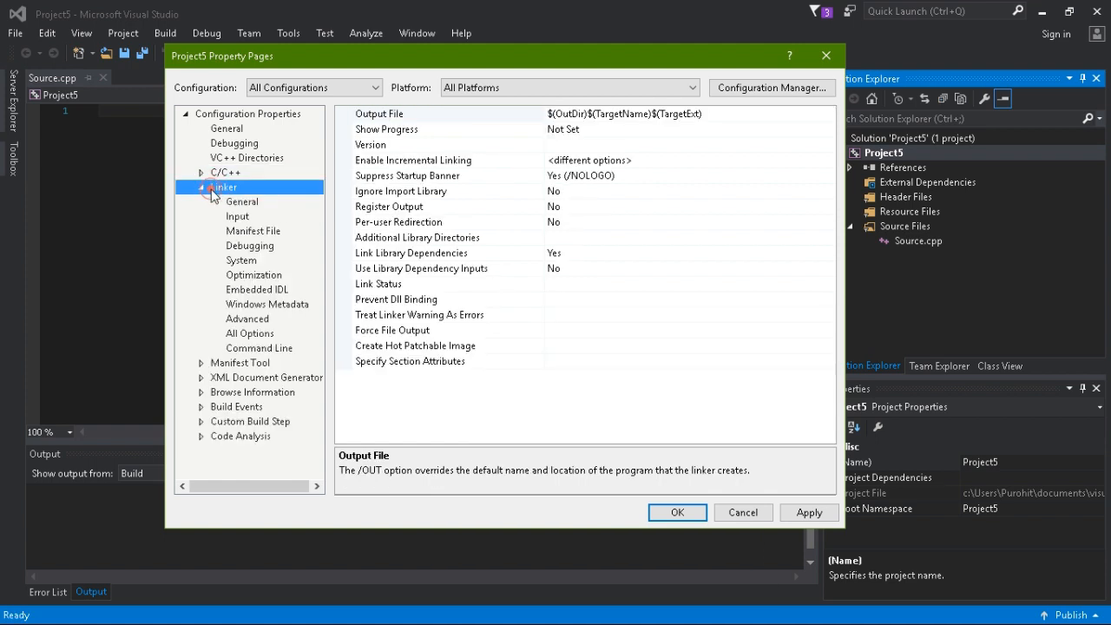
mouse_move(243, 217)
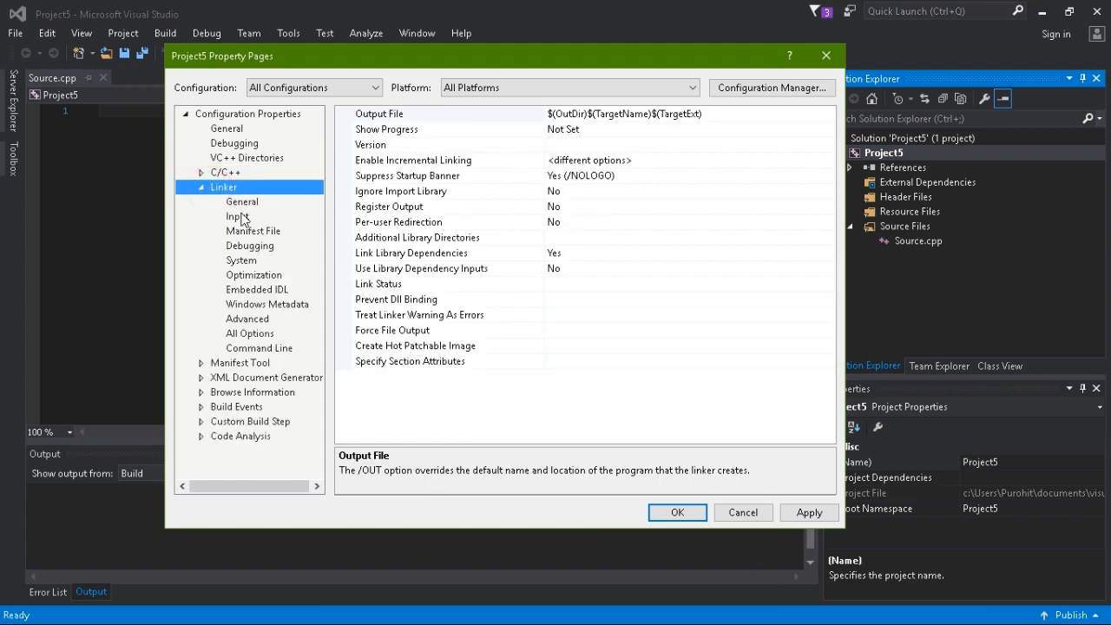
left_click(236, 215)
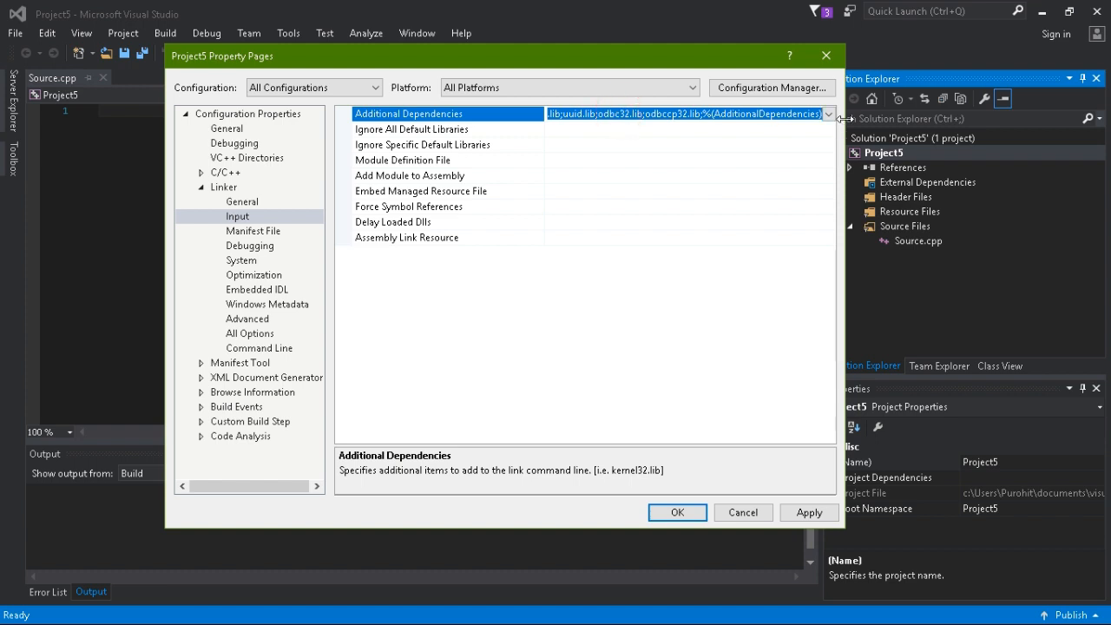
left_click(828, 115)
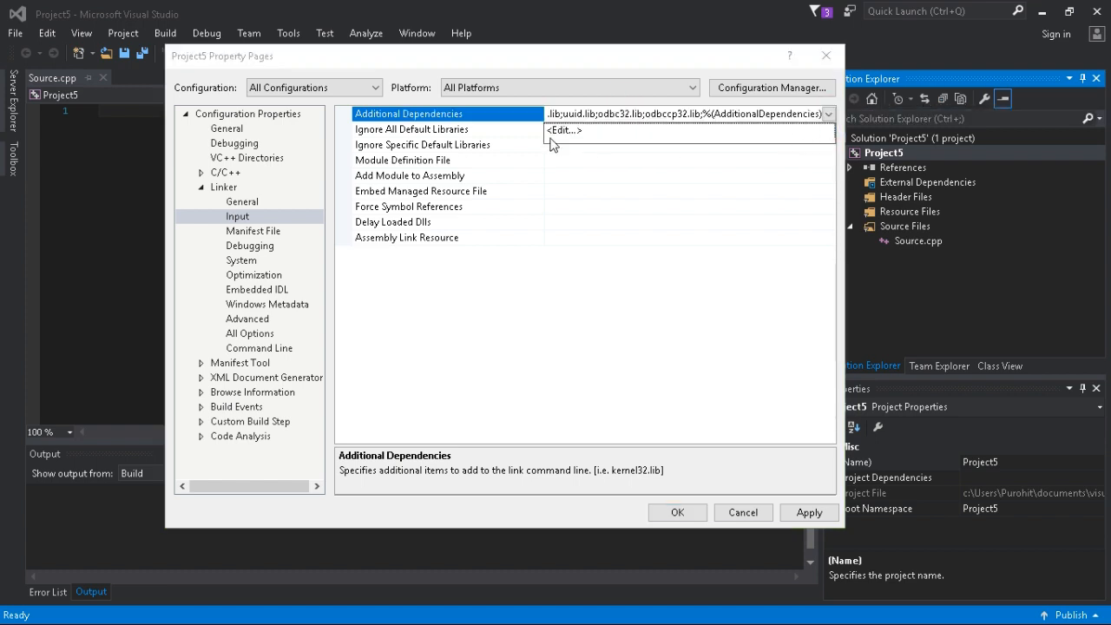
left_click(563, 130)
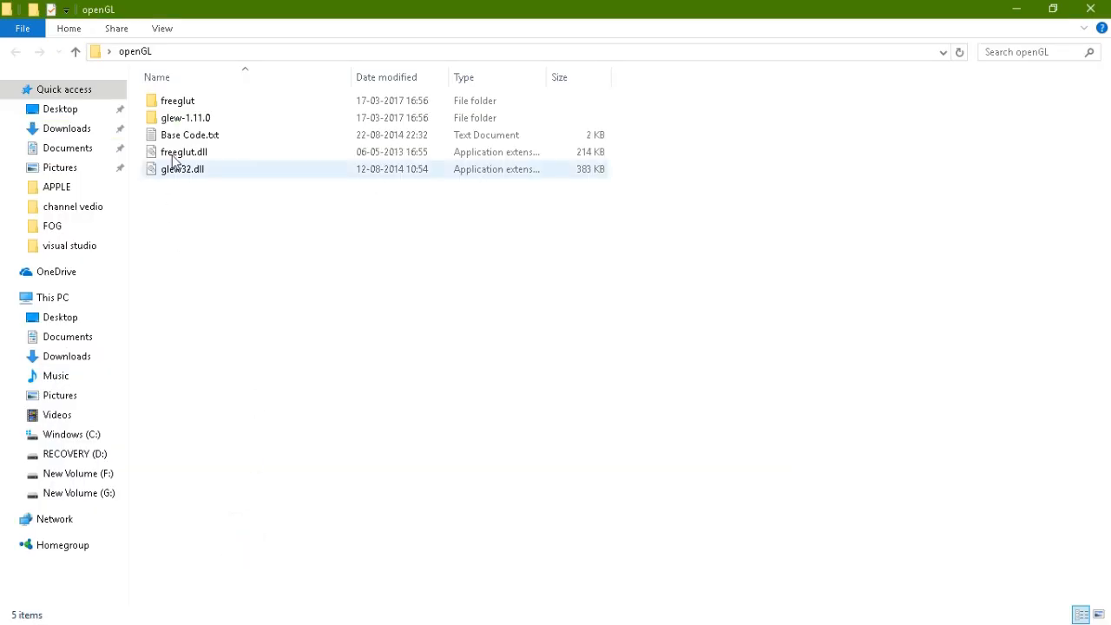
Glance at freeglut.dll and glew32.dll in the openGL folder, then return to the dependencies editor
left_click(184, 153)
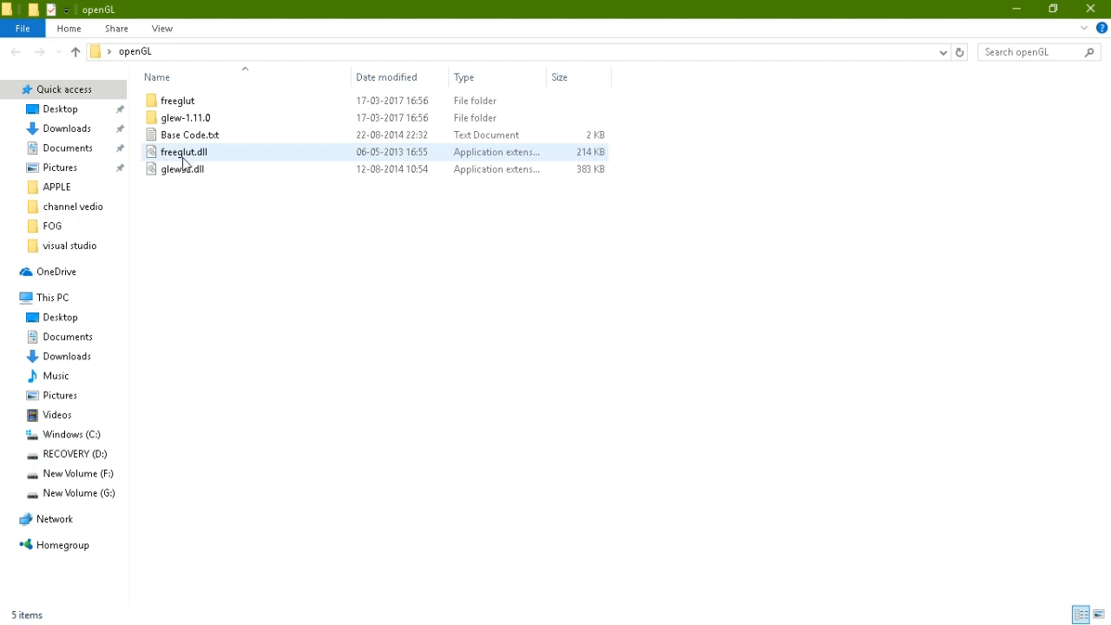
mouse_move(184, 170)
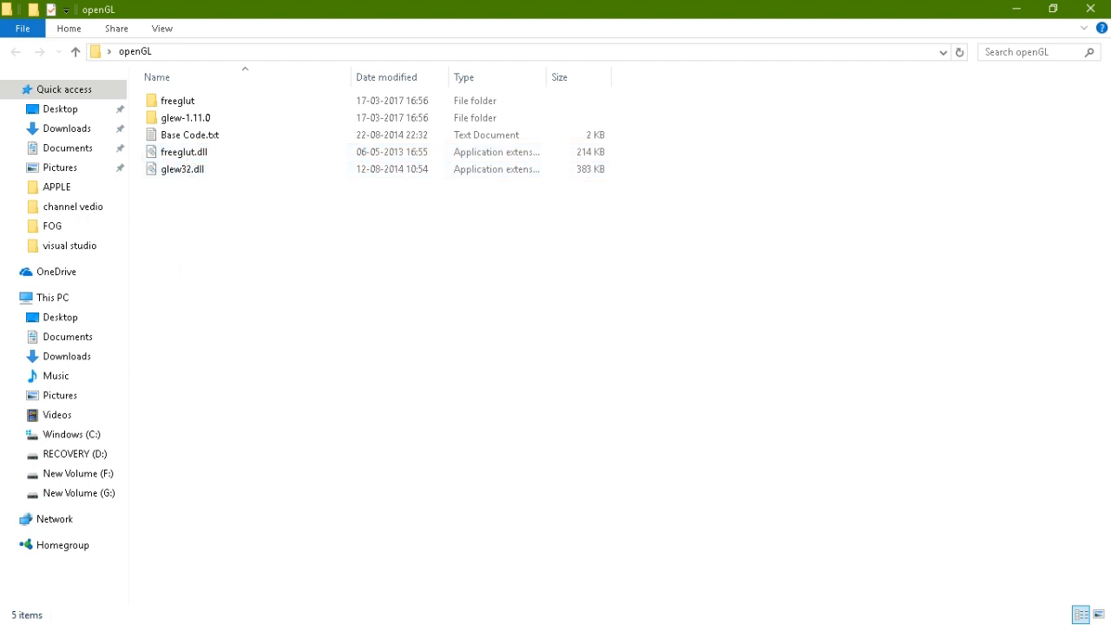
left_click(14, 608)
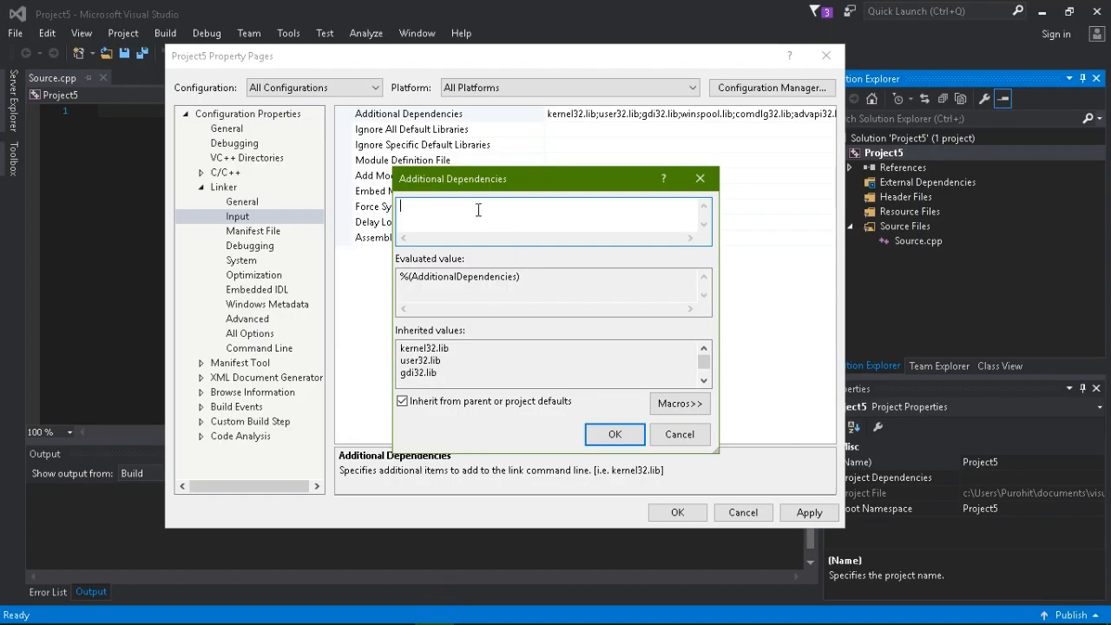
Enter freeglut.lib and glew32.lib as additional dependencies and confirm
type("freeglut")
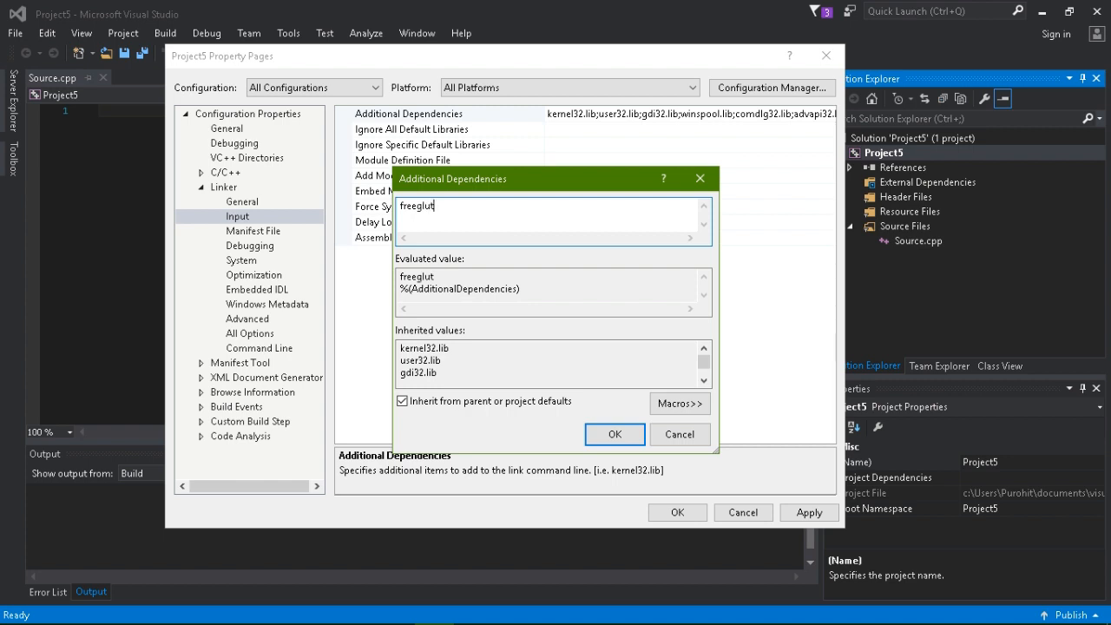
type(".li")
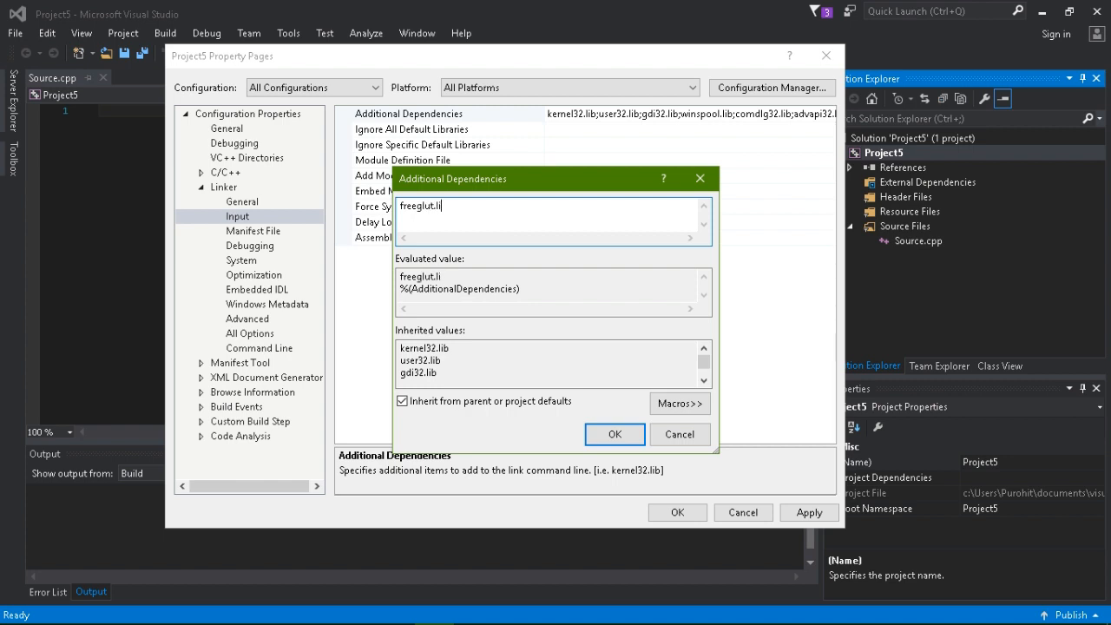
type("b")
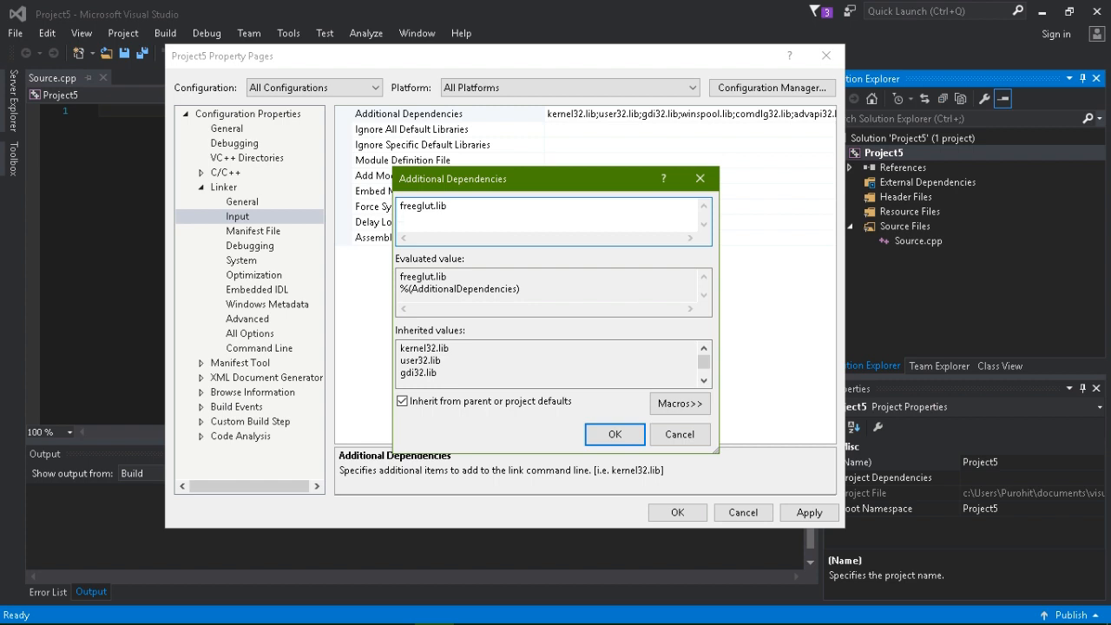
type("glew")
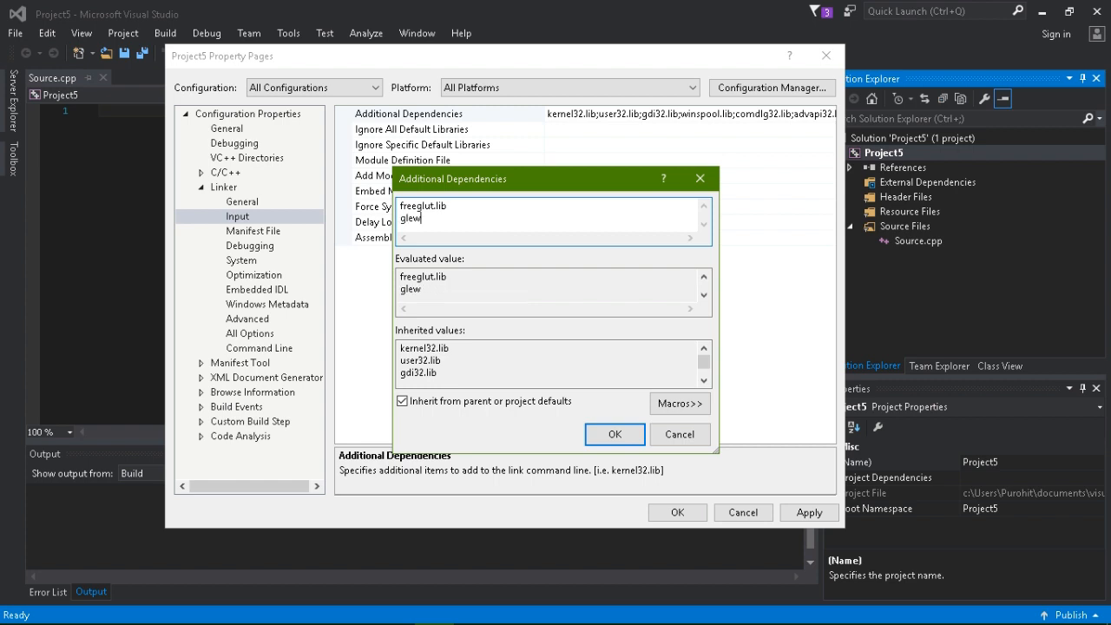
type("32.lib")
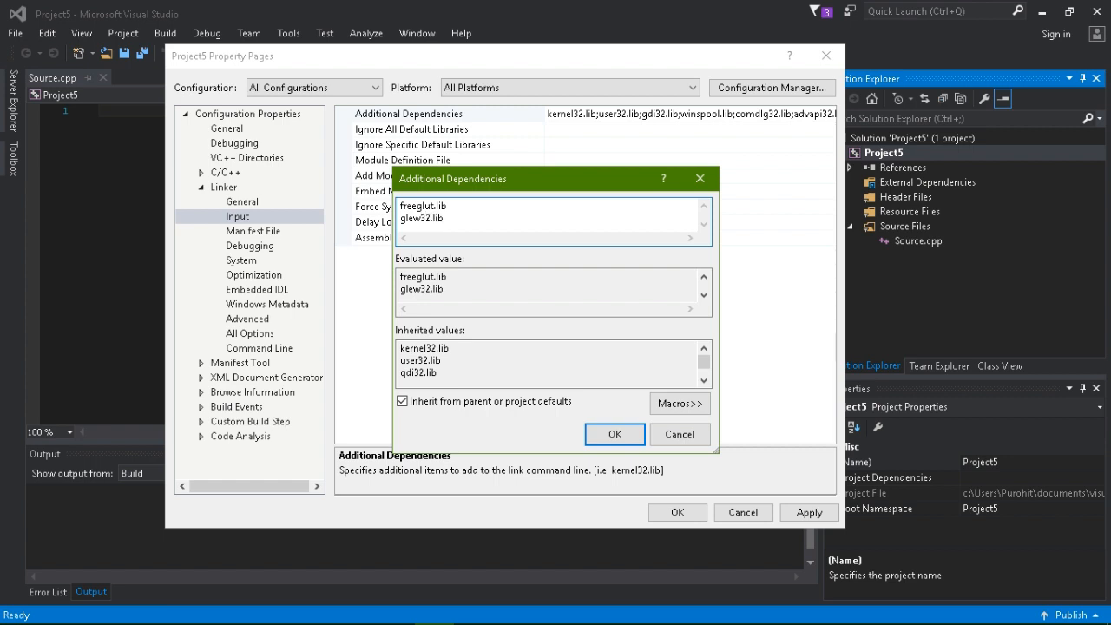
left_click(614, 434)
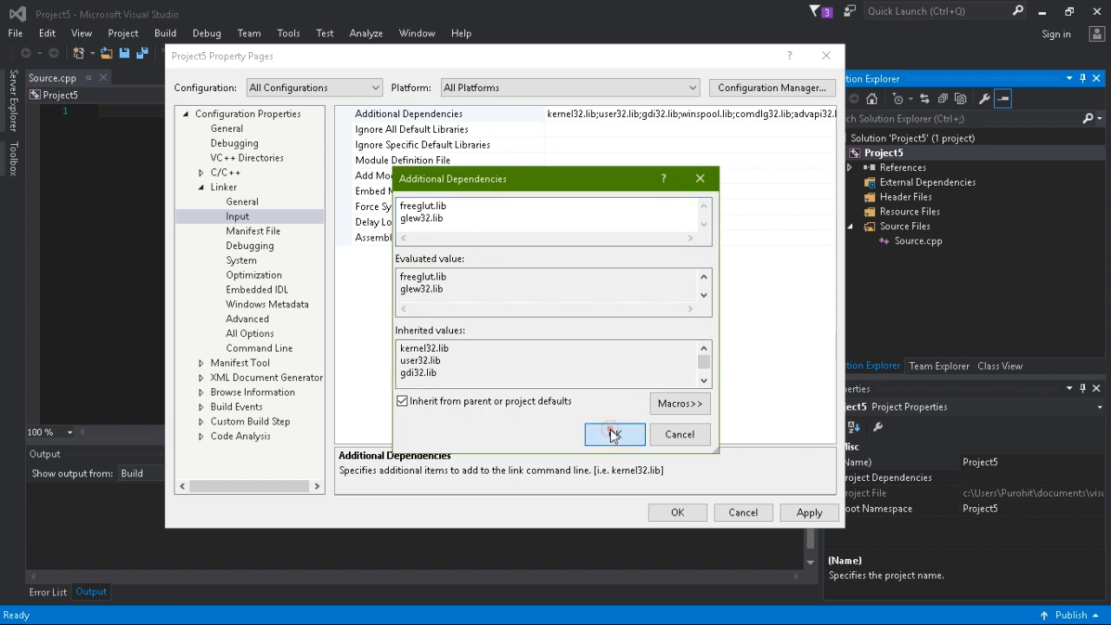
left_click(615, 434)
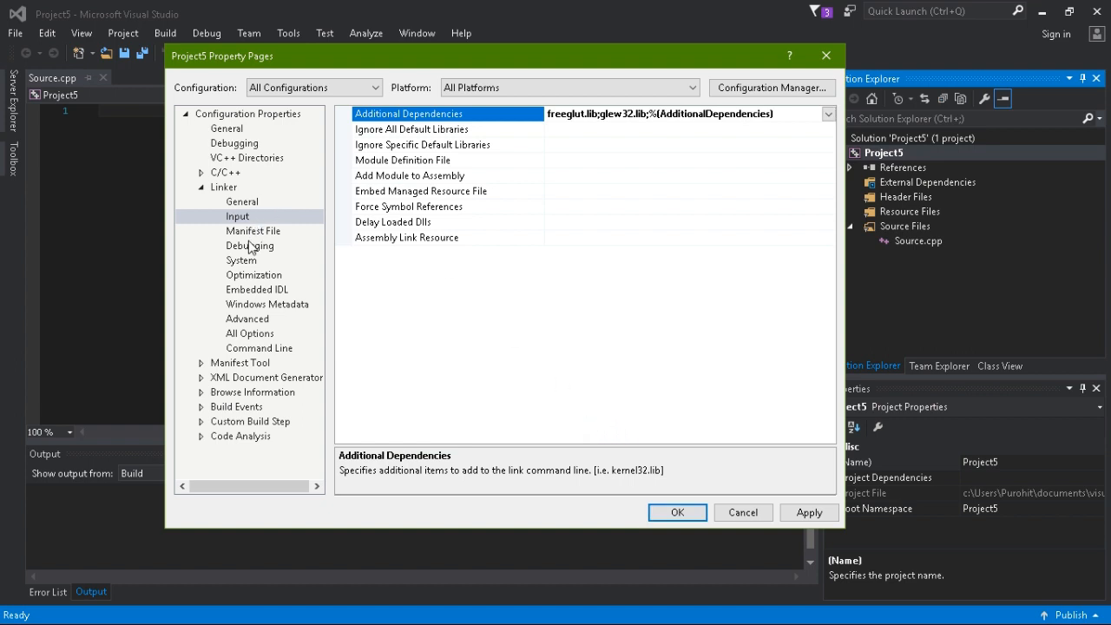
Reach Linker > General > Additional Library Directories' editor and start browsing for a folder
left_click(241, 201)
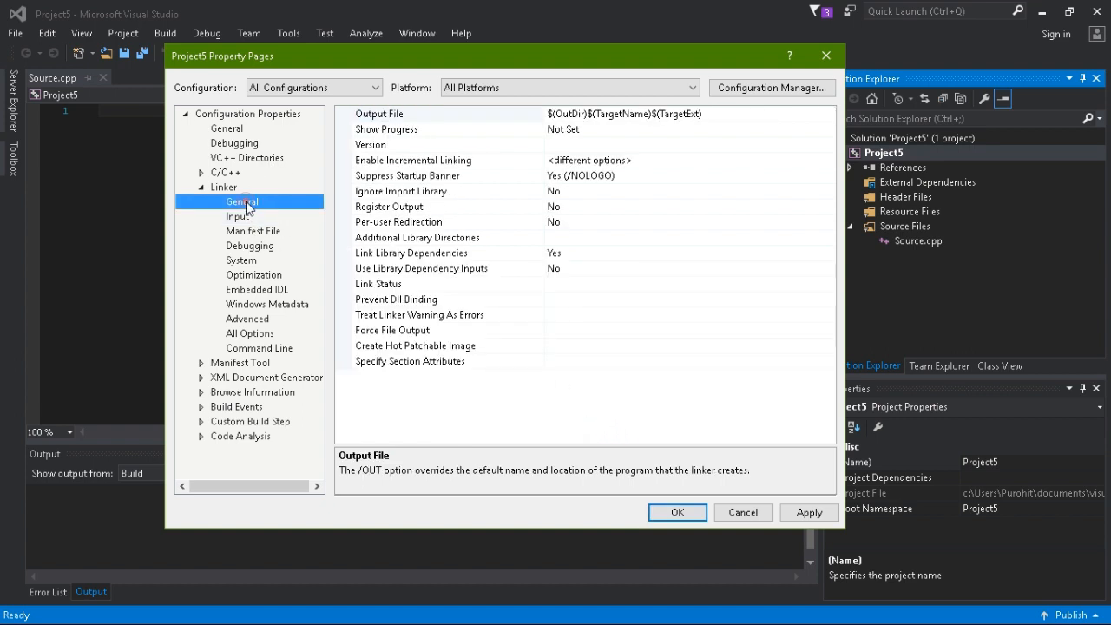
left_click(416, 236)
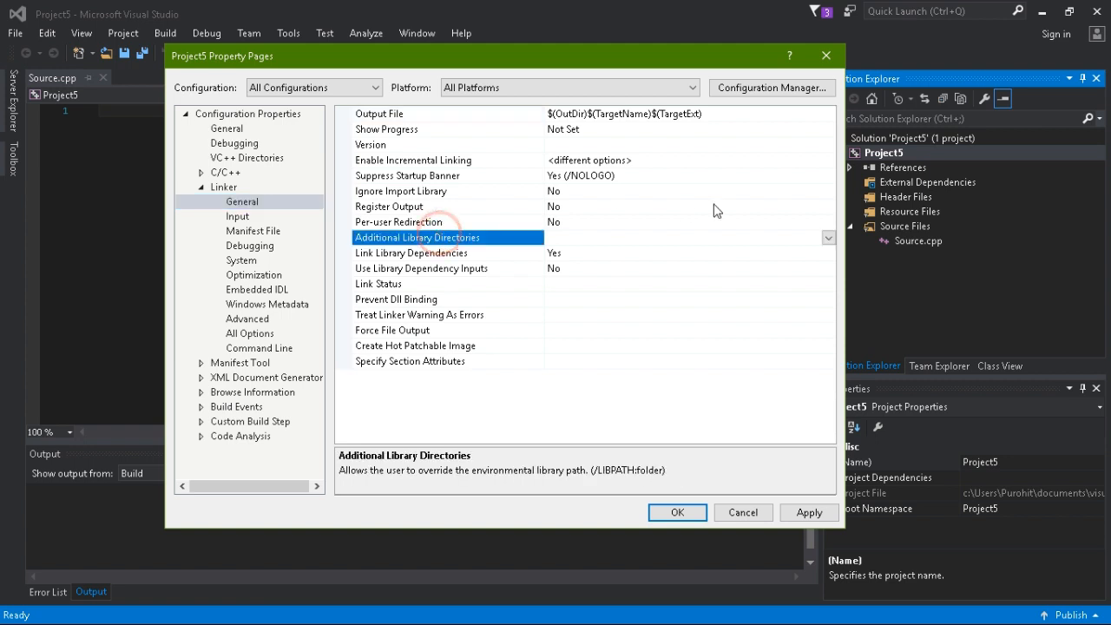
left_click(686, 236)
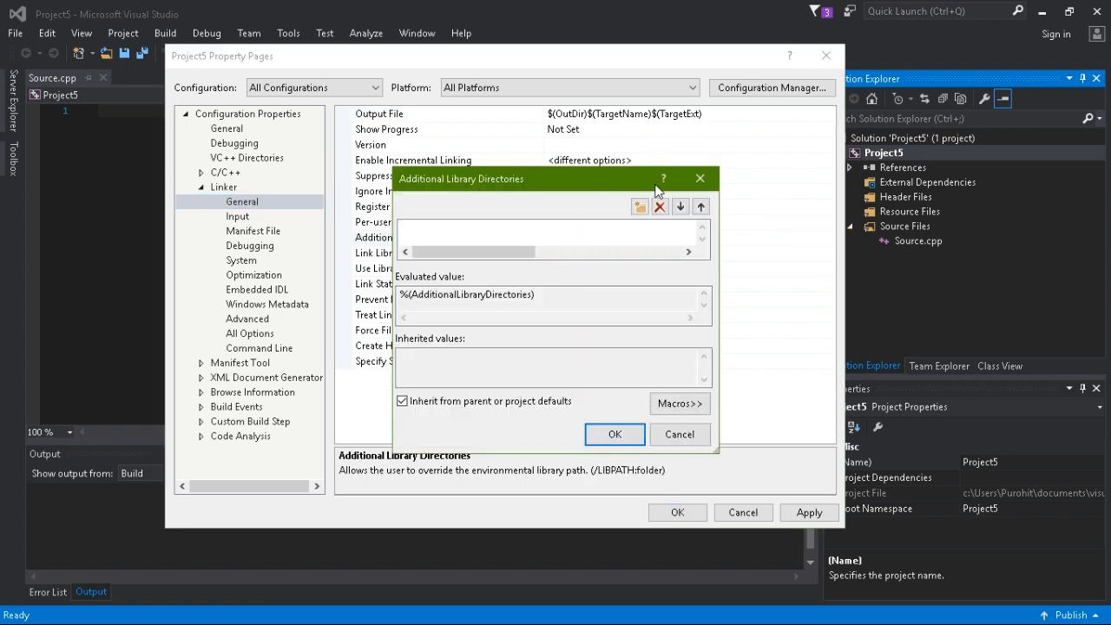
left_click(639, 207)
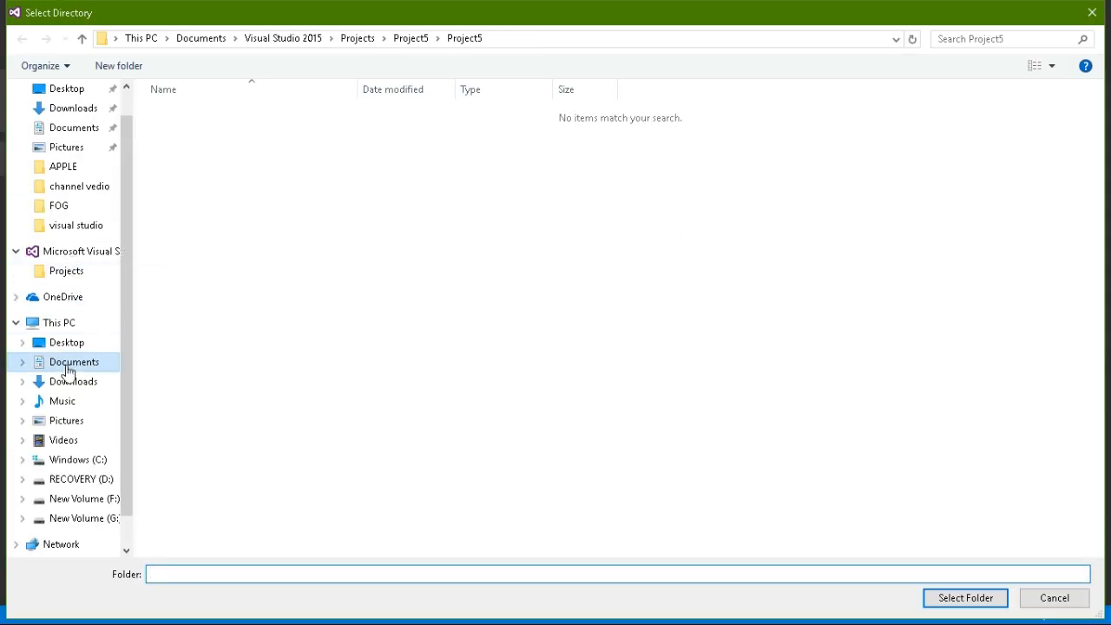
Add Desktop\openGL\freeglut\lib as a linker library directory
left_click(66, 342)
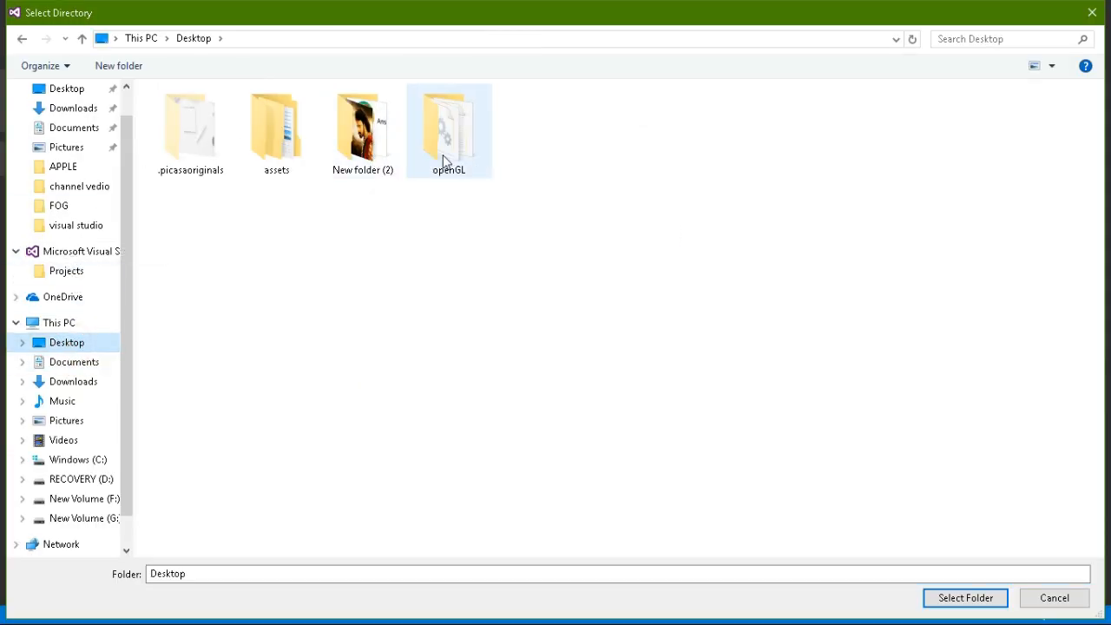
double_click(450, 121)
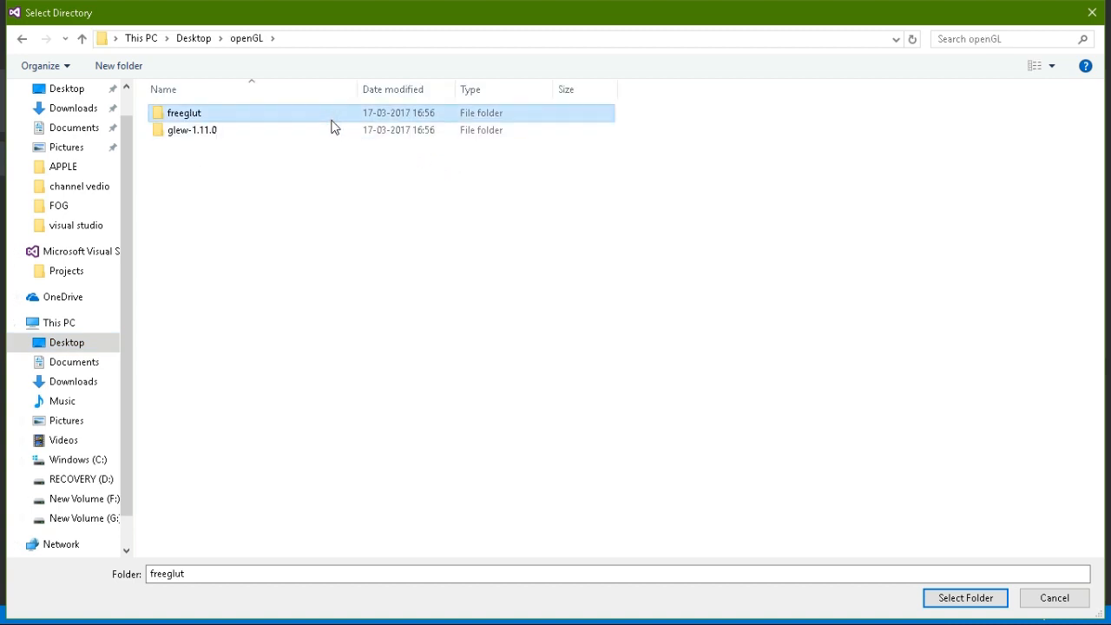
double_click(184, 113)
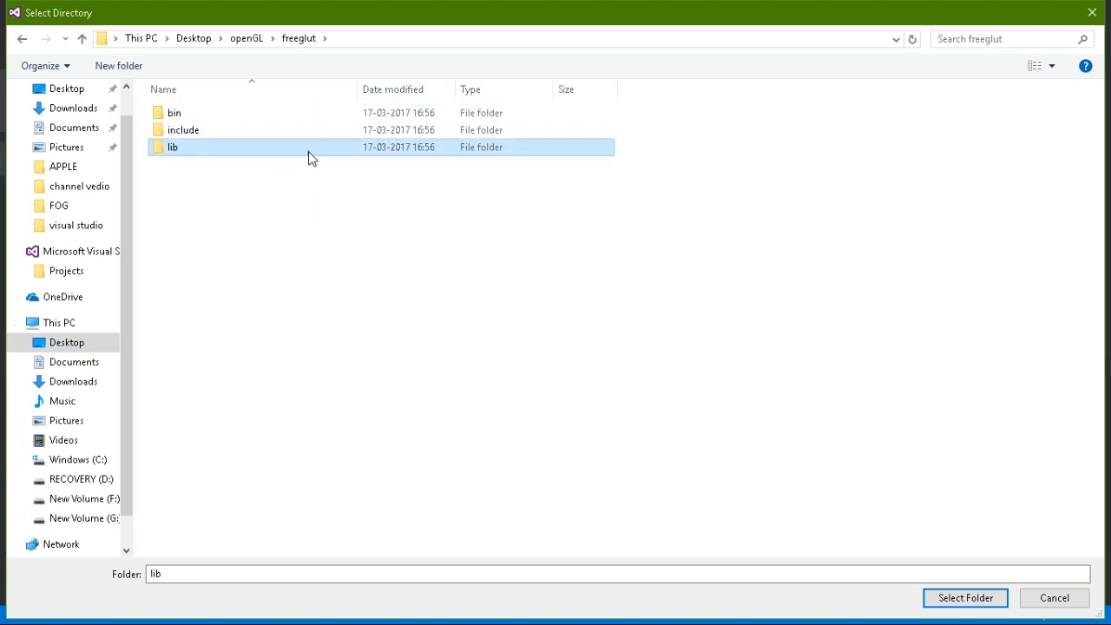
double_click(174, 146)
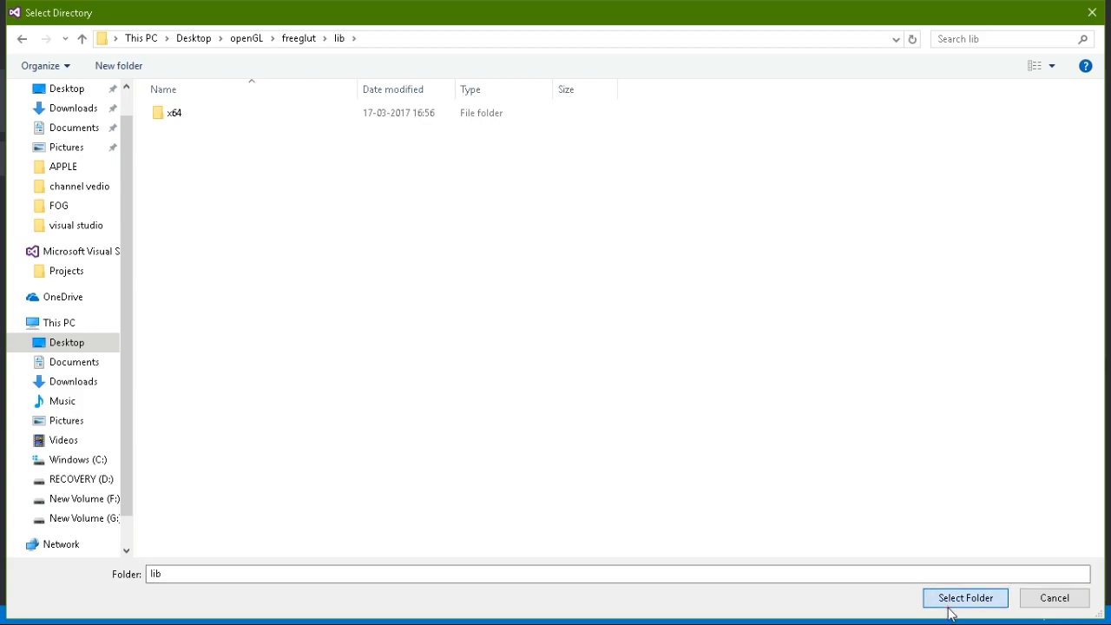
left_click(966, 598)
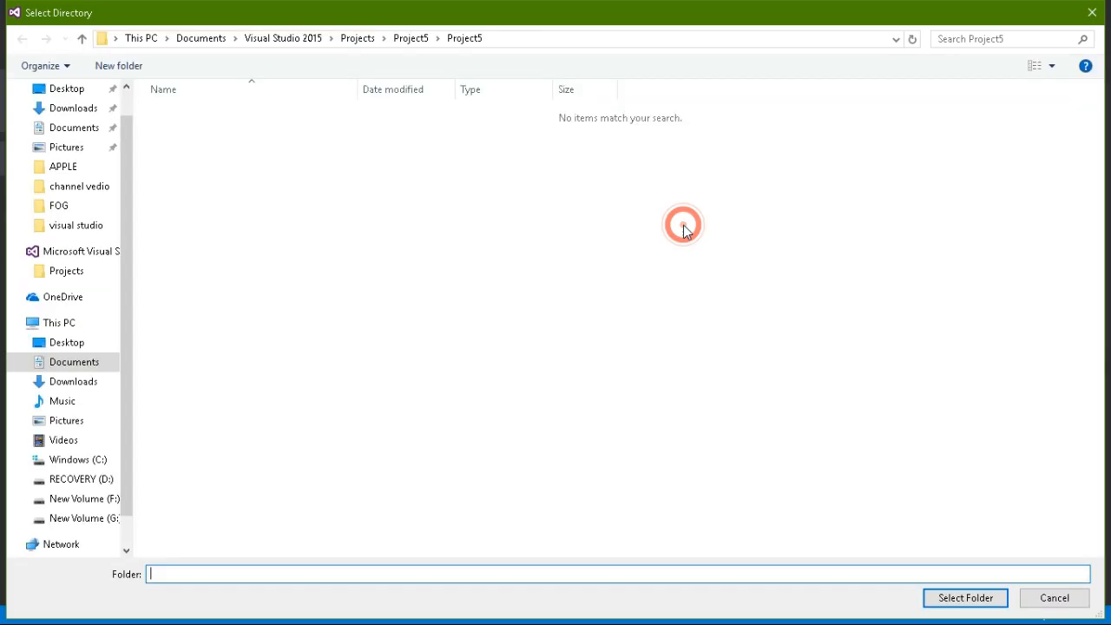
Add Desktop\openGL\glew-1.11.0\lib as well, confirm both and close the property pages
left_click(66, 342)
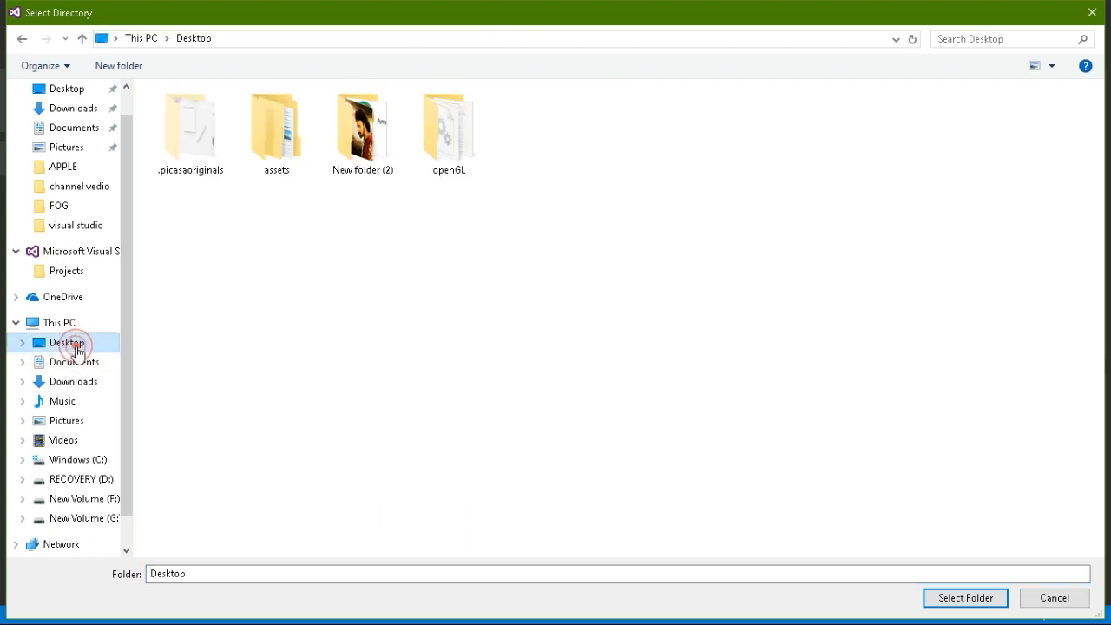
double_click(448, 125)
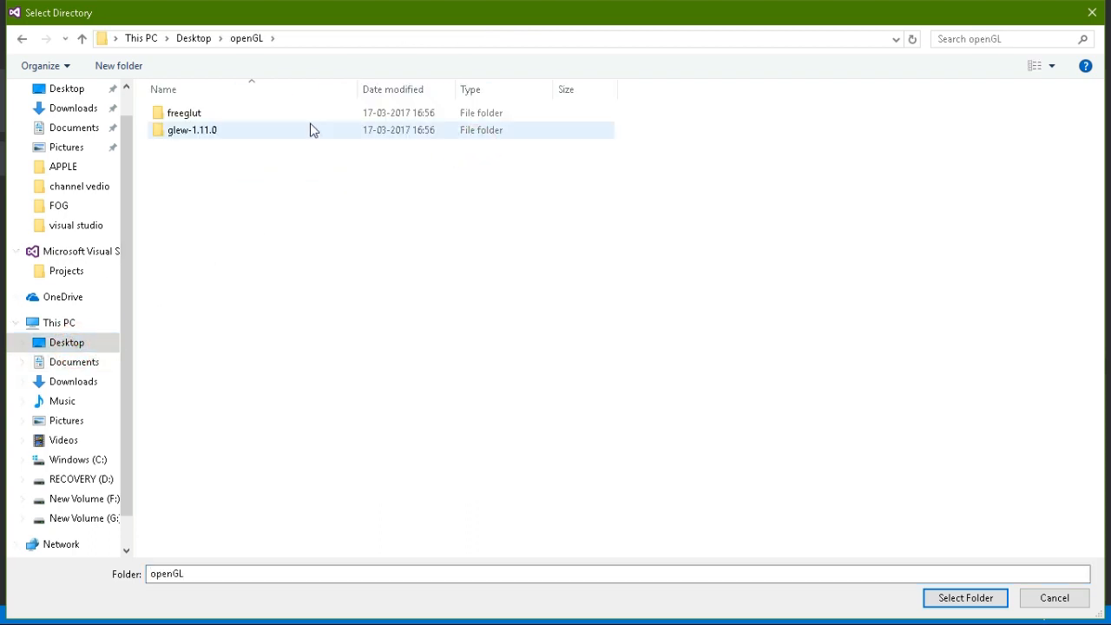
double_click(193, 128)
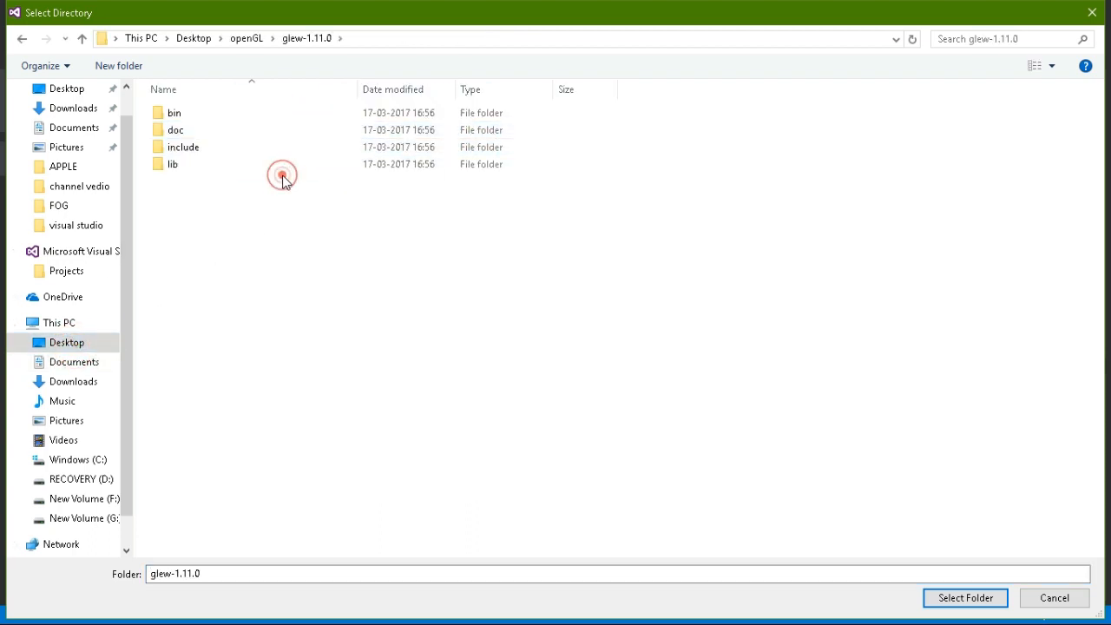
double_click(173, 163)
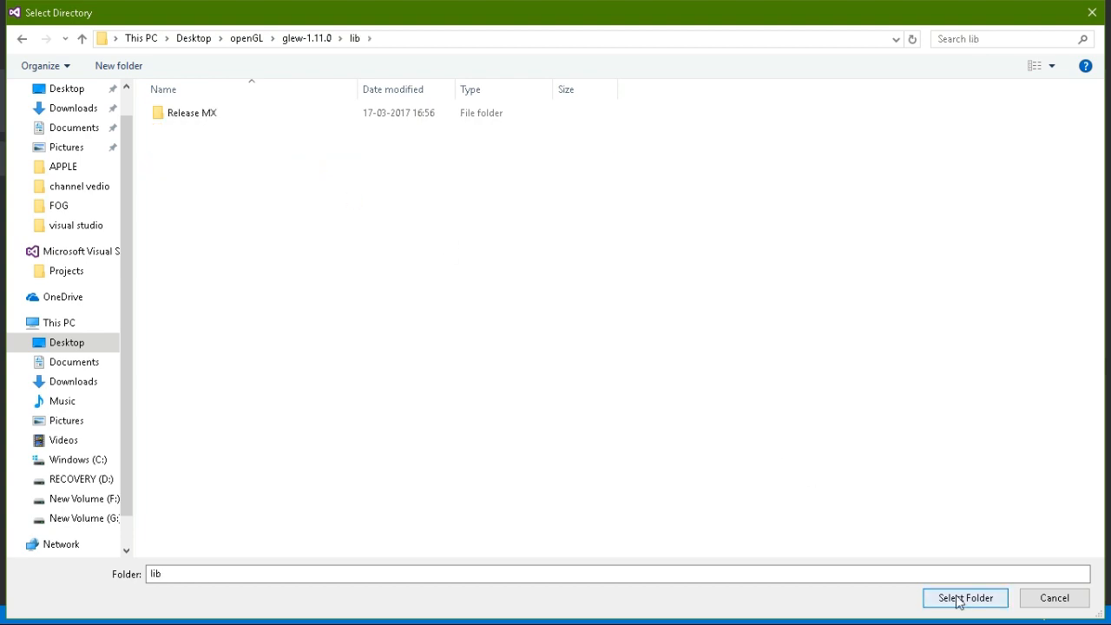
left_click(966, 597)
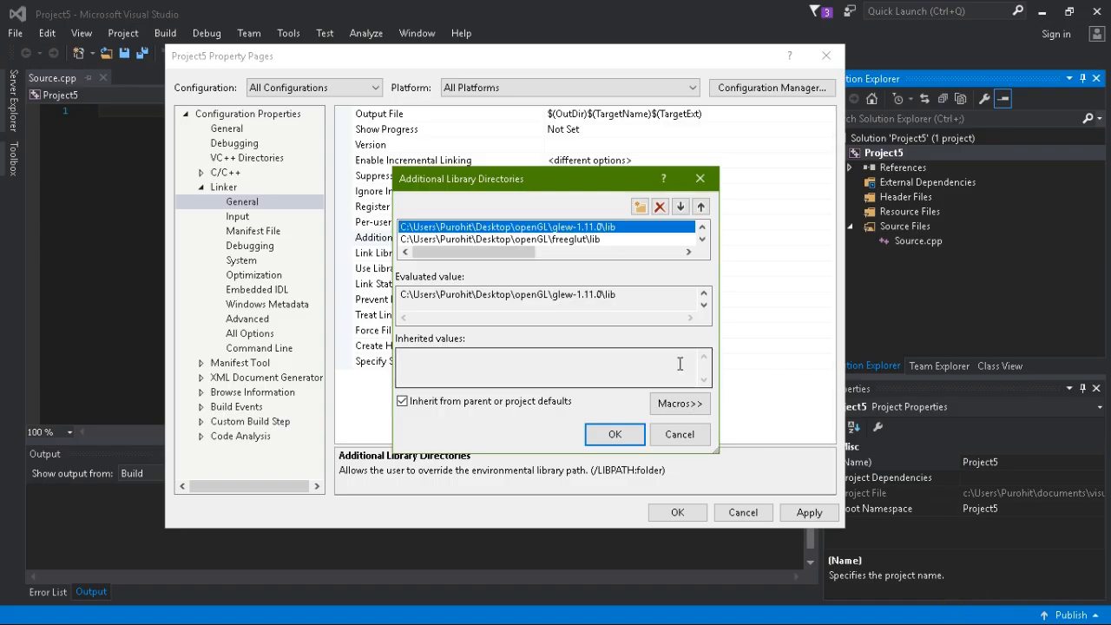
left_click(614, 434)
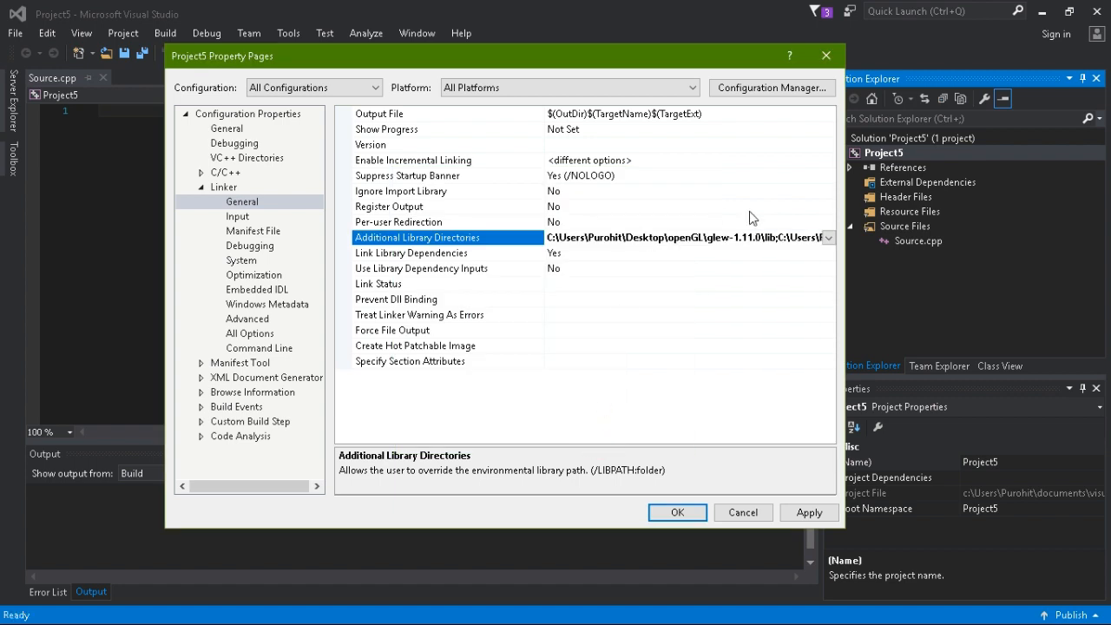
left_click(809, 512)
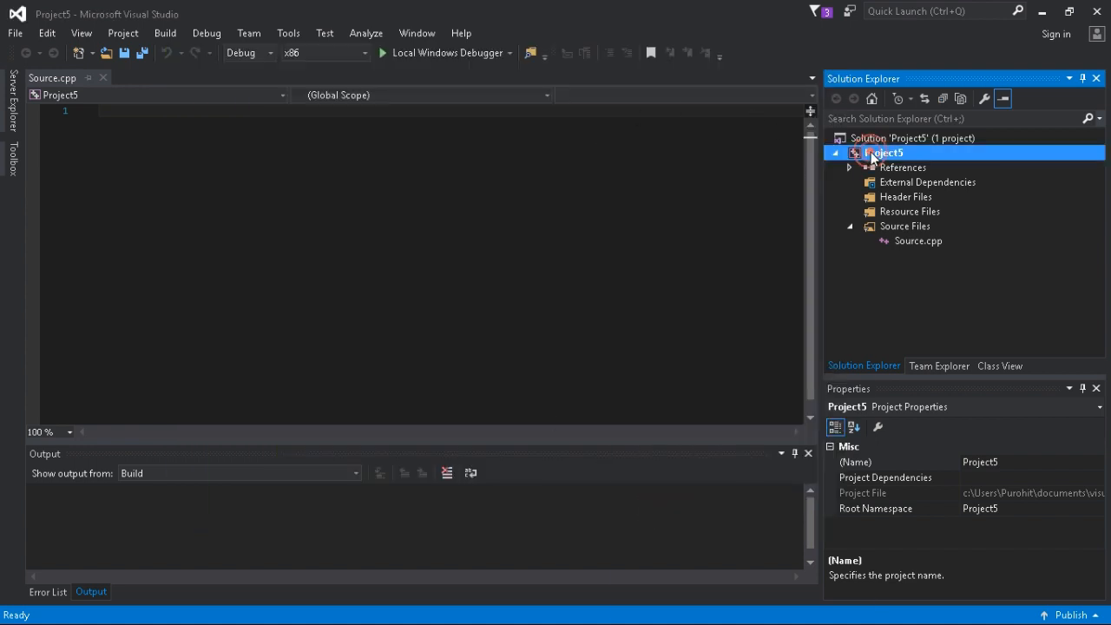
Show Project5's project folder in File Explorer
right_click(882, 152)
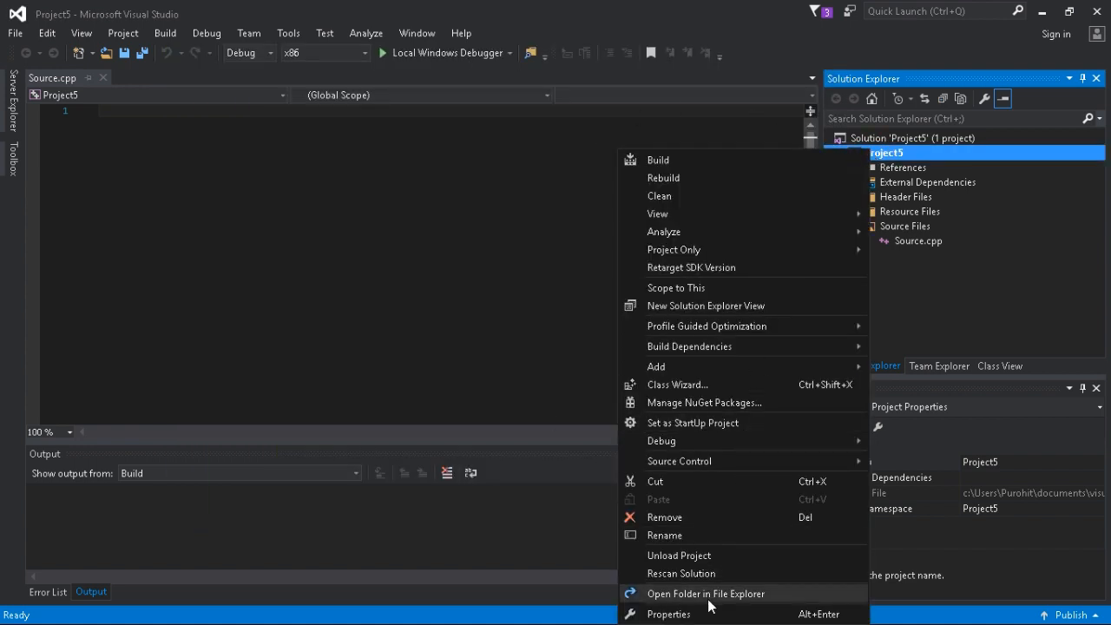
left_click(705, 594)
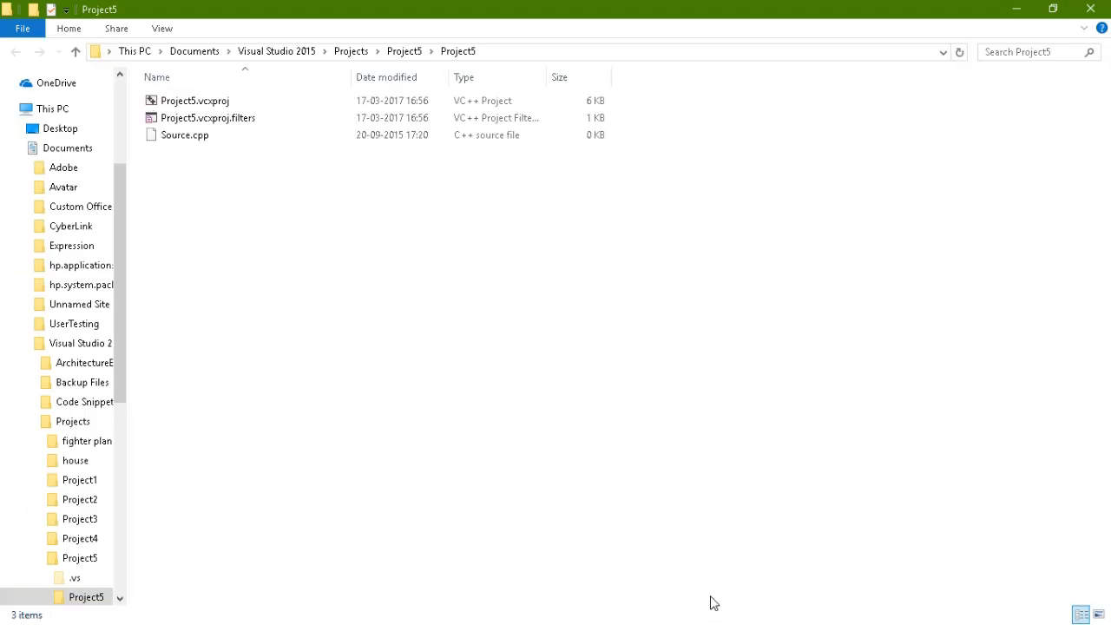
mouse_move(217, 553)
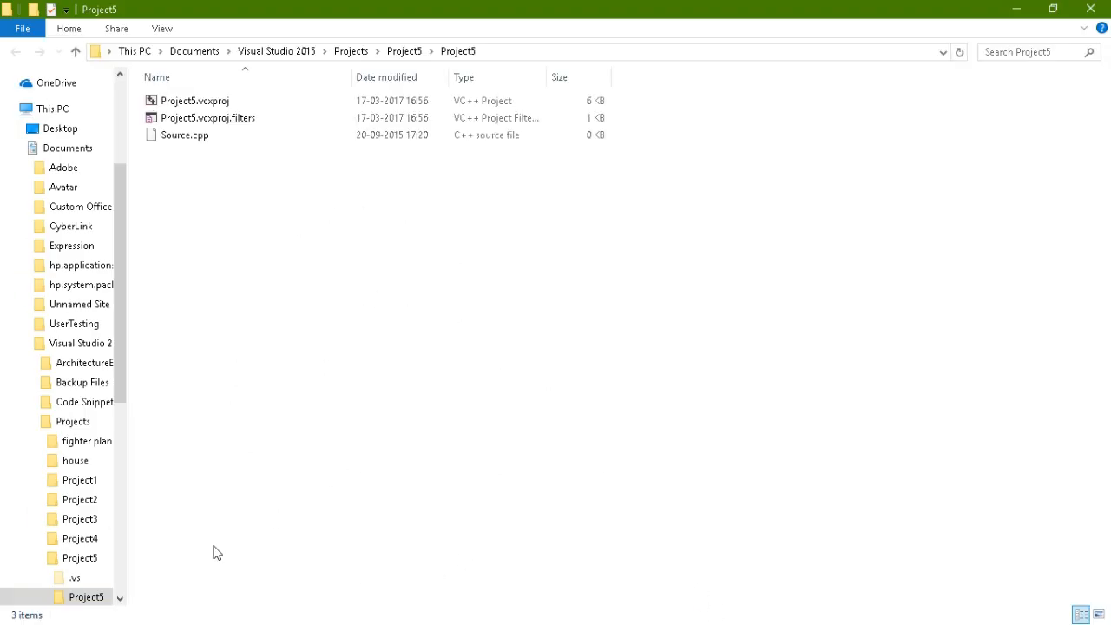
left_click(11, 608)
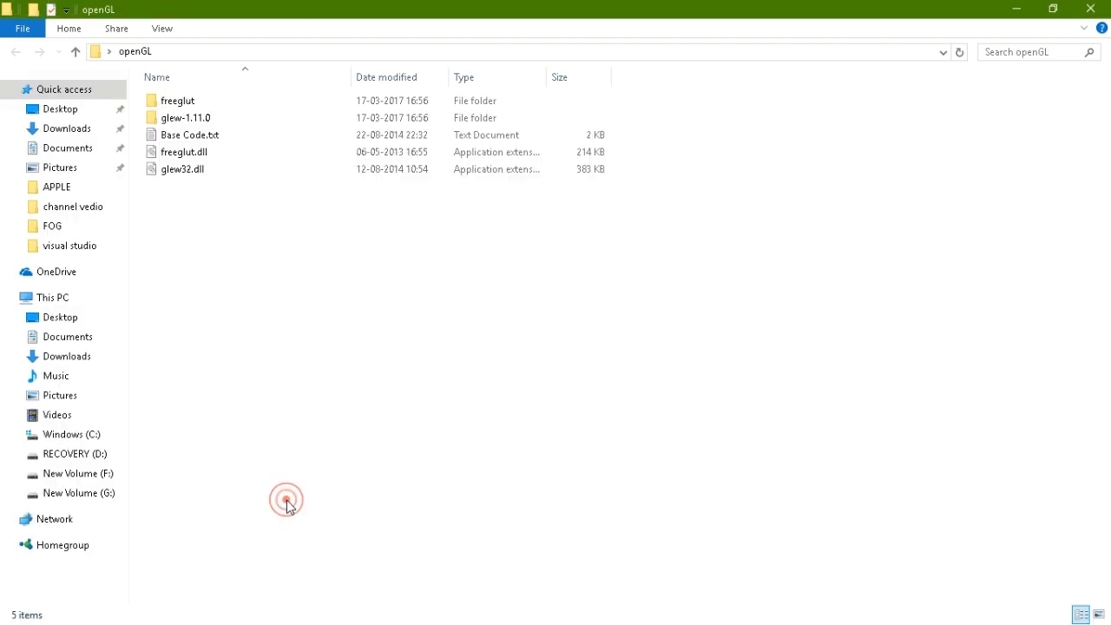
Select glew32.dll and freeglut.dll in the openGL folder and copy them into Project5's folder
left_click(183, 170)
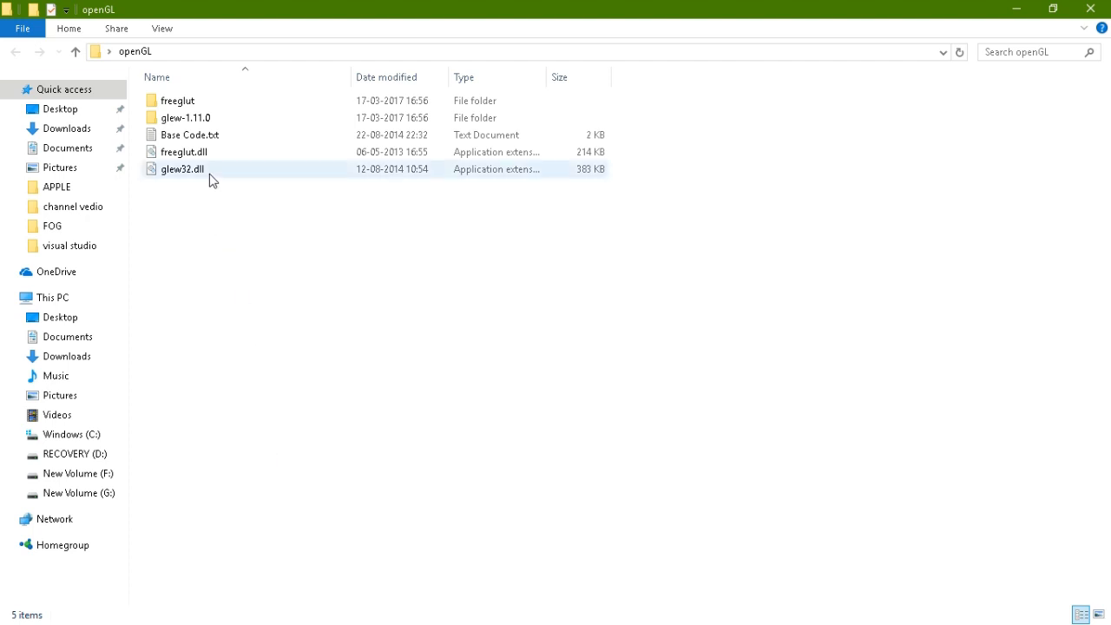
left_click(184, 153)
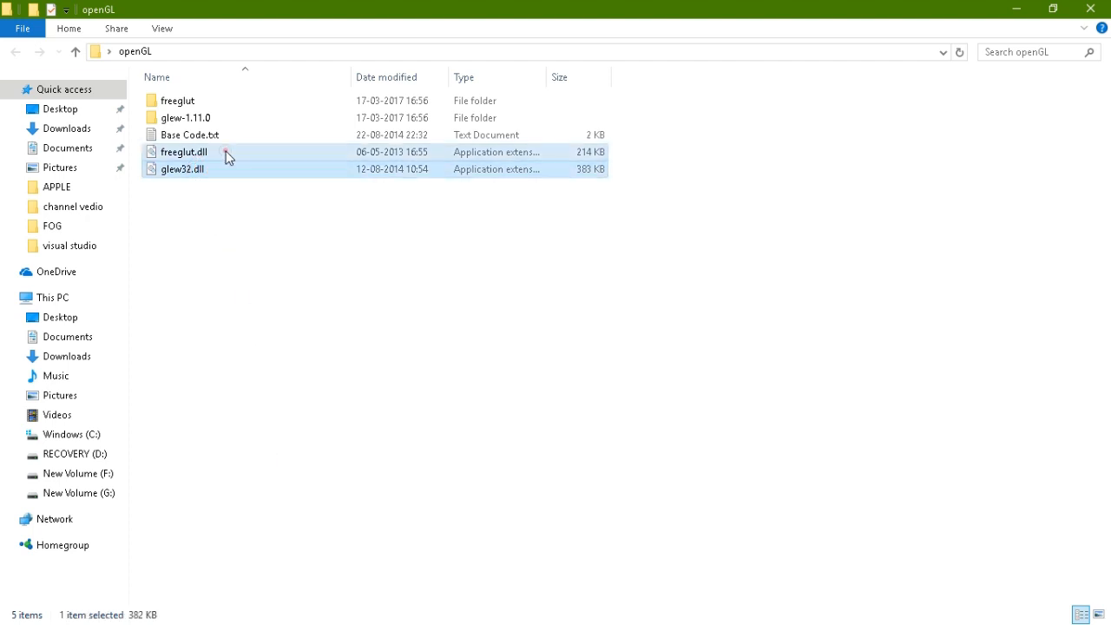
left_click(200, 152)
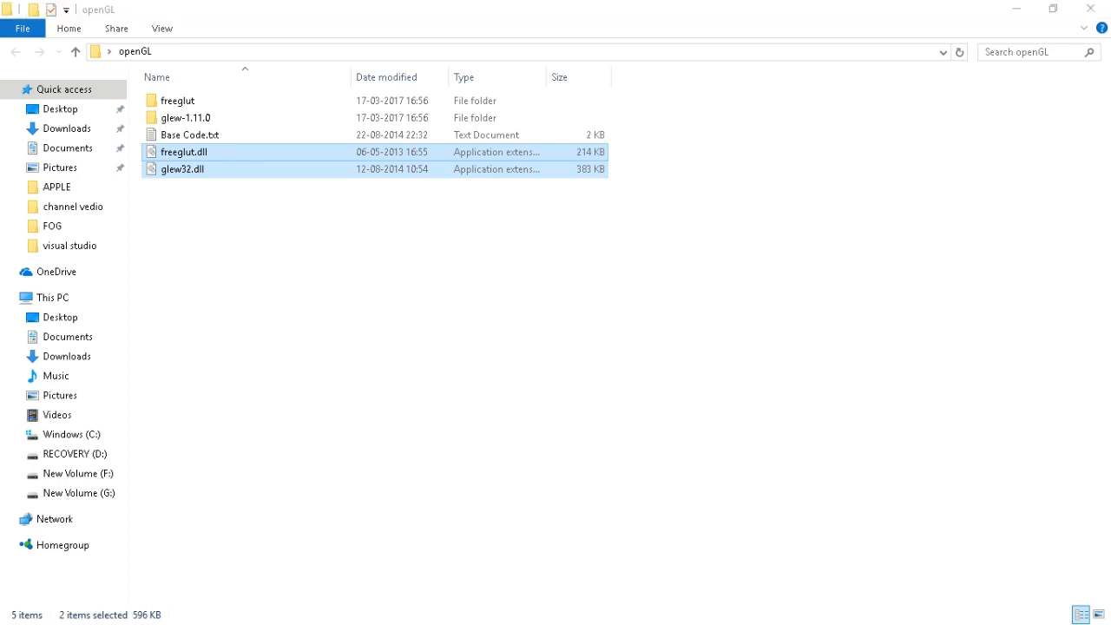
left_click(15, 608)
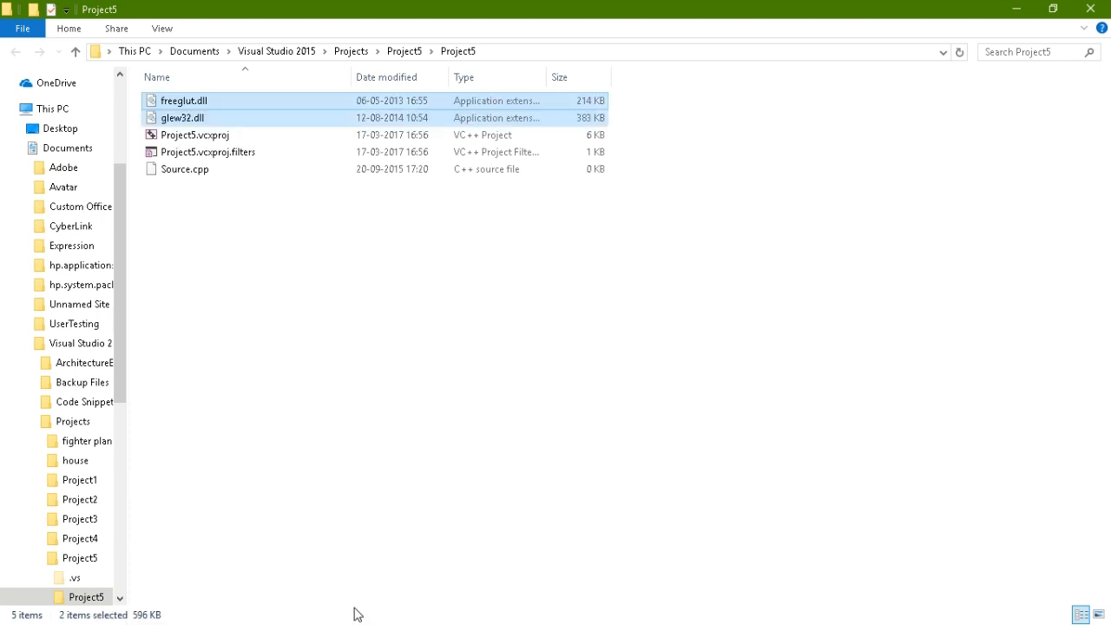
Switch back to the Project5 solution in Visual Studio via the taskbar
left_click(14, 608)
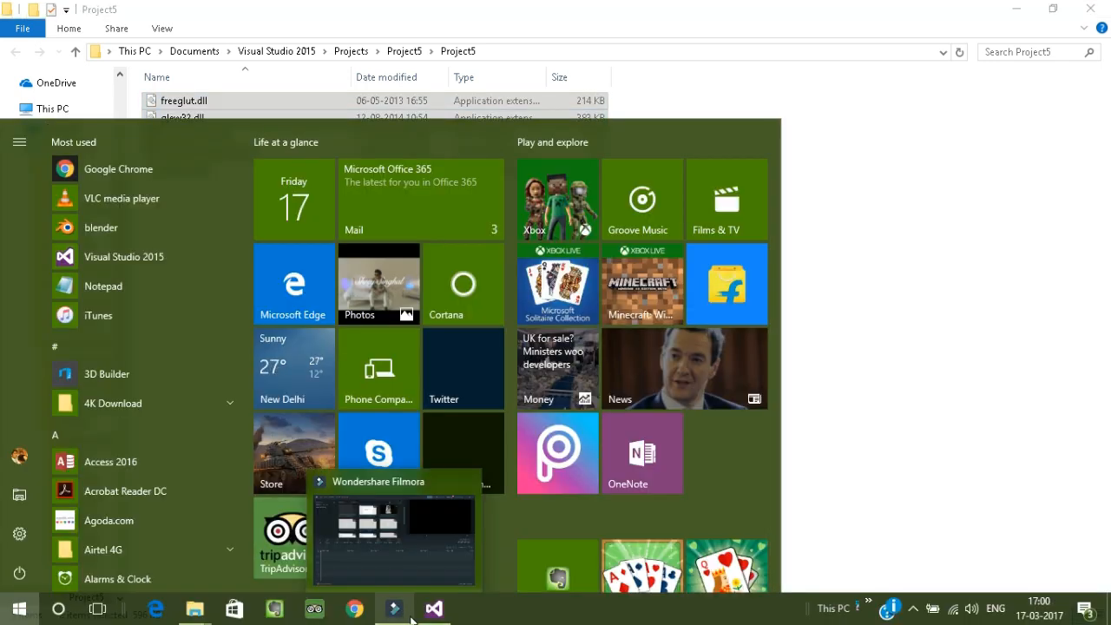
left_click(433, 608)
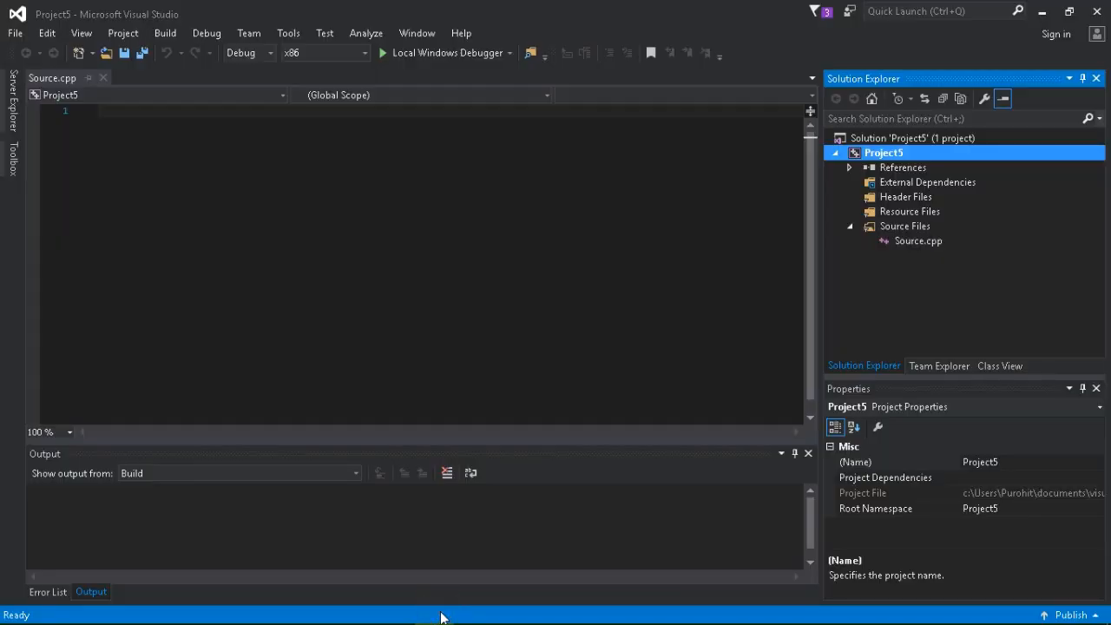
mouse_move(820, 271)
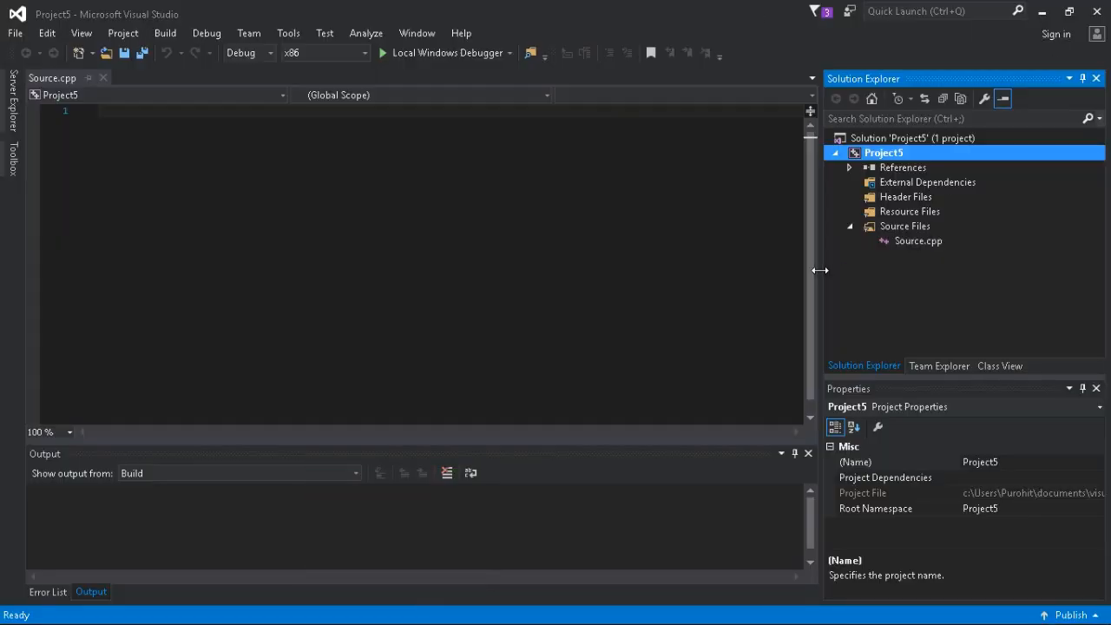
mouse_move(852, 282)
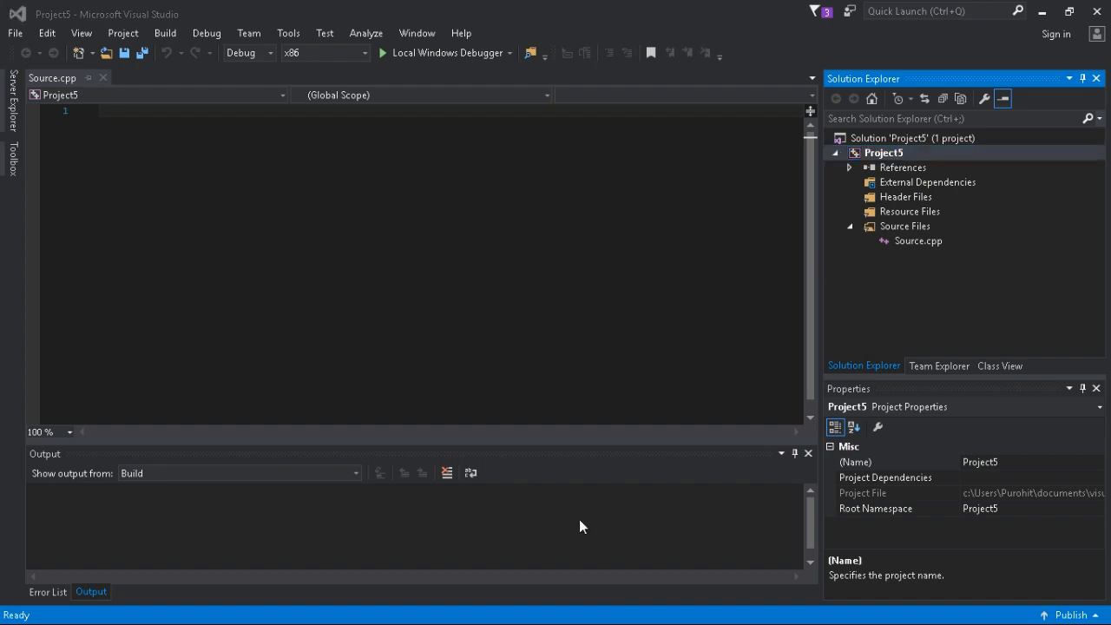
left_click(17, 608)
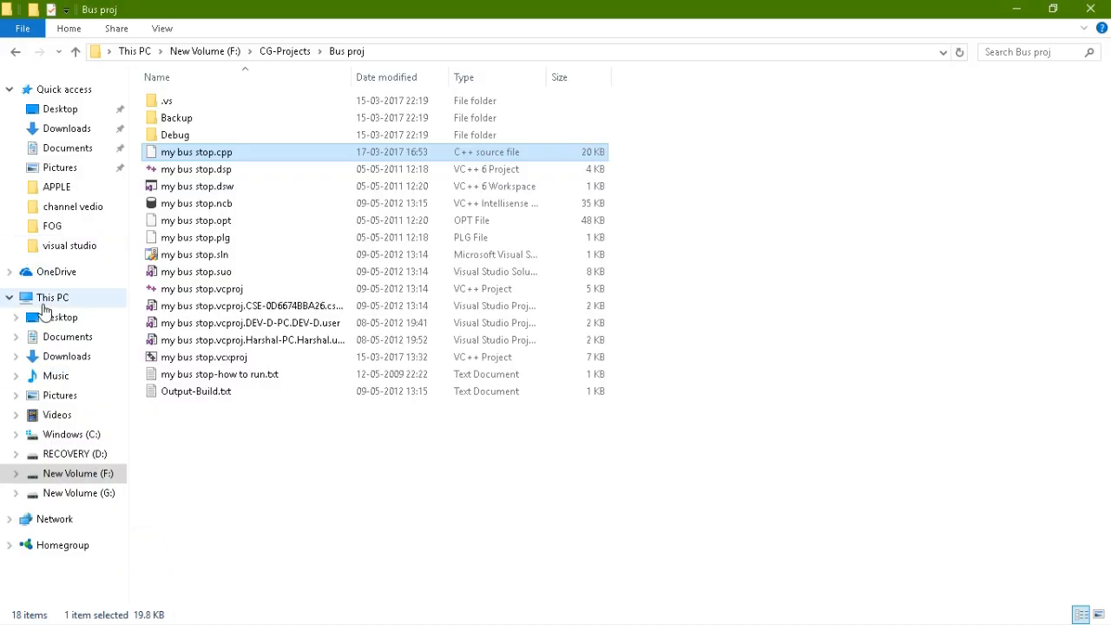
mouse_move(66, 309)
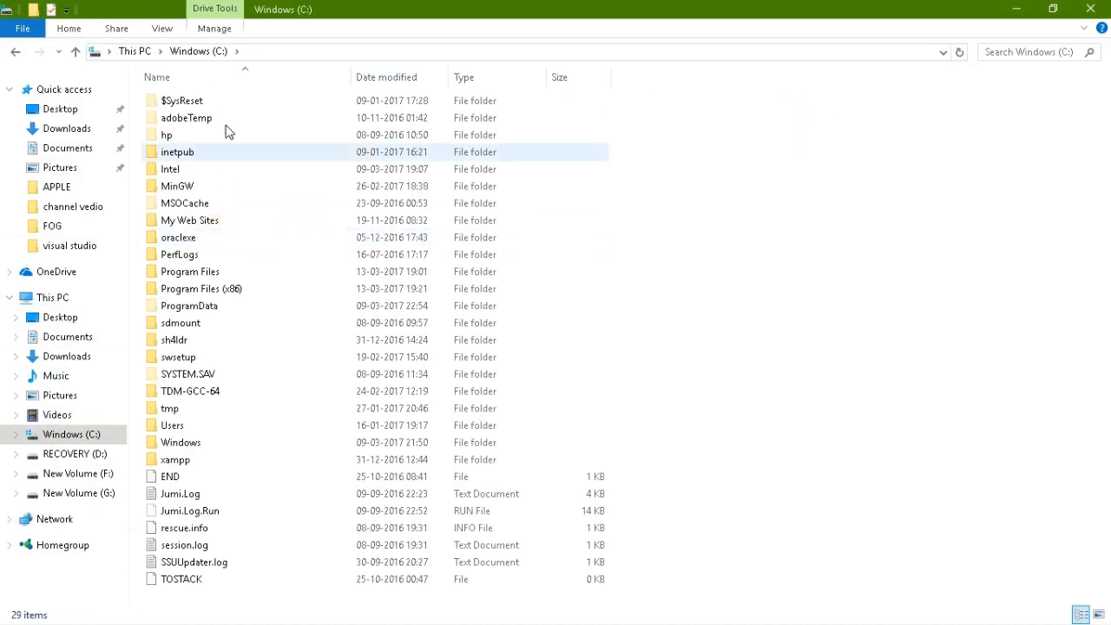
Navigate into C:\Windows\System32 in File Explorer
left_click(180, 443)
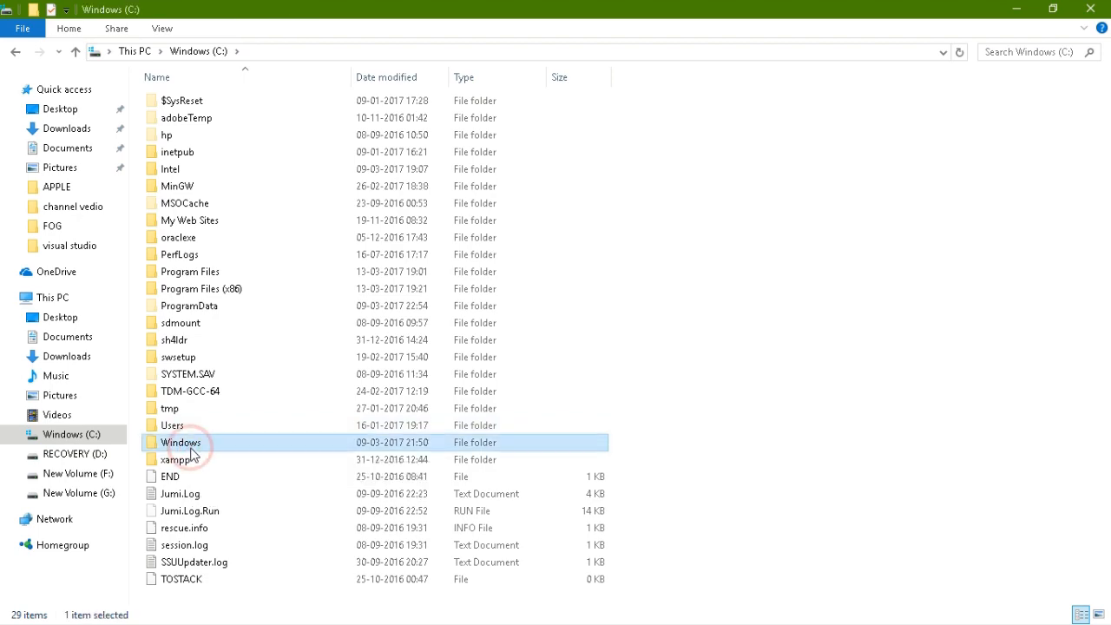
double_click(181, 443)
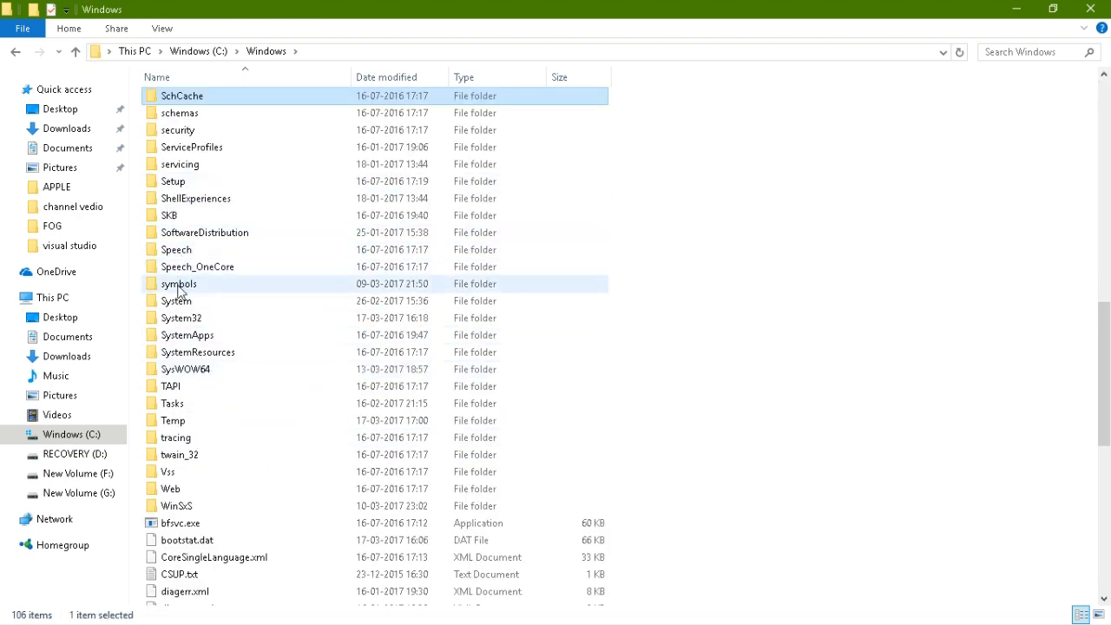
left_click(185, 318)
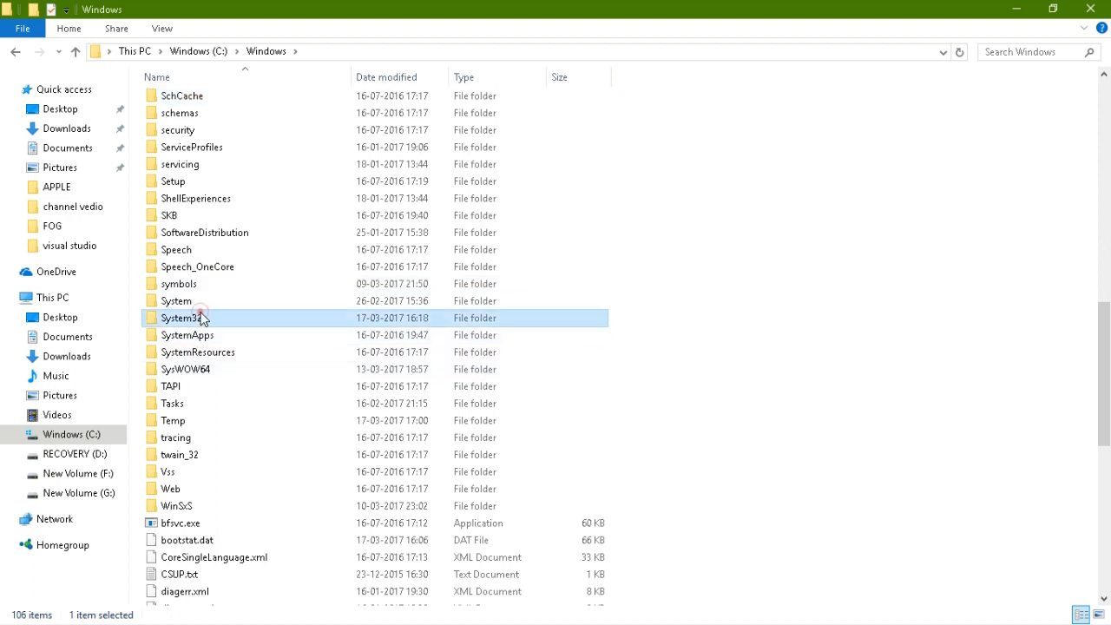
double_click(187, 318)
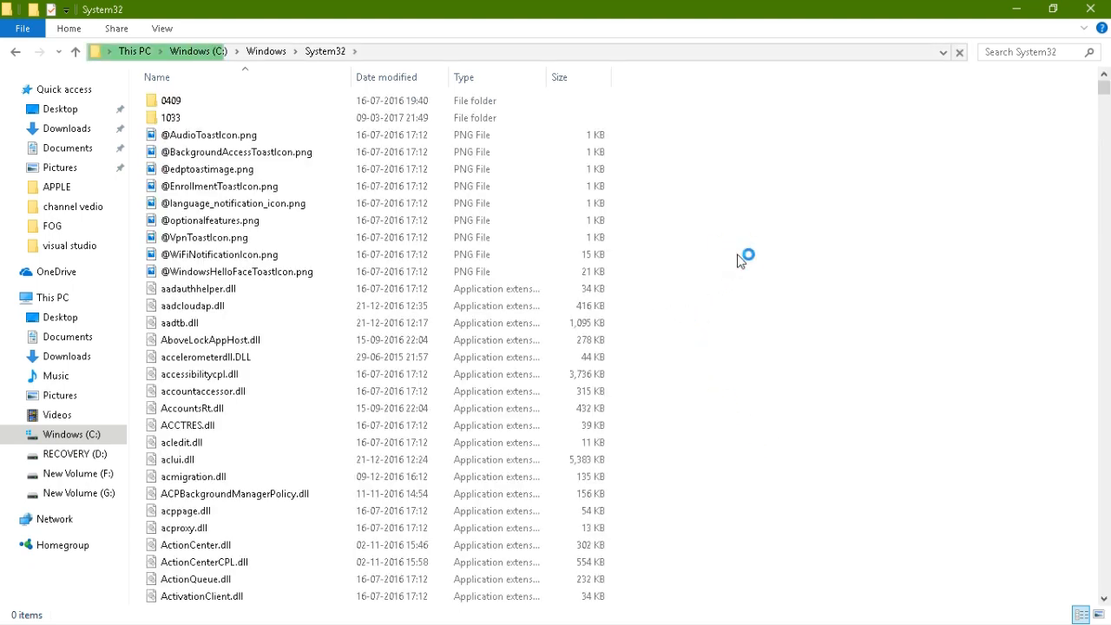
Paste the two openGL DLLs into System32, replacing the existing same-named files
right_click(747, 257)
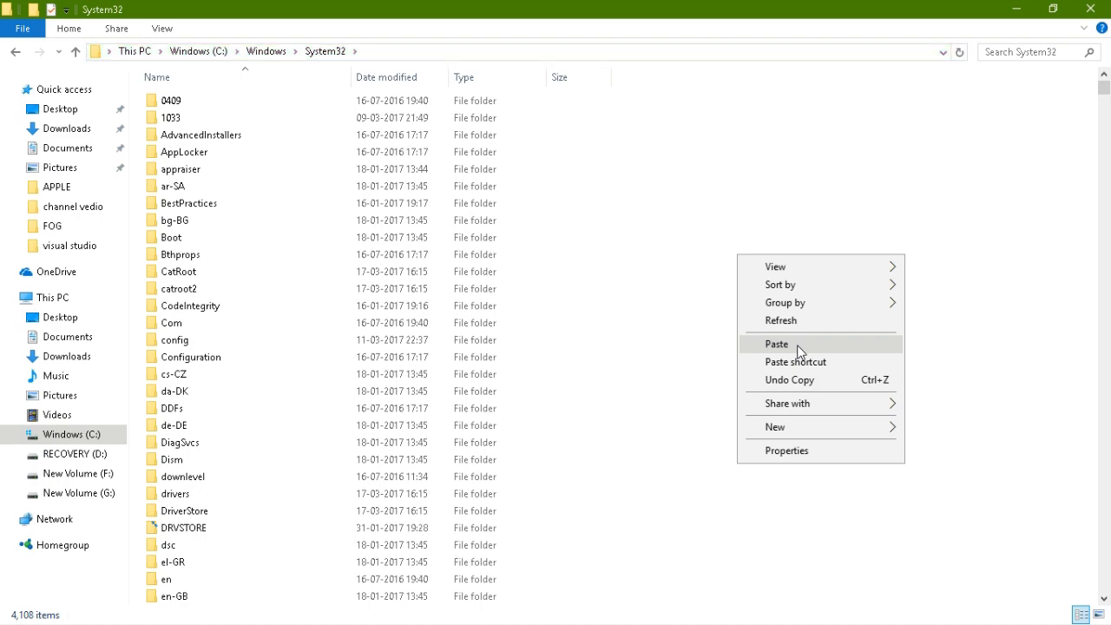
left_click(19, 608)
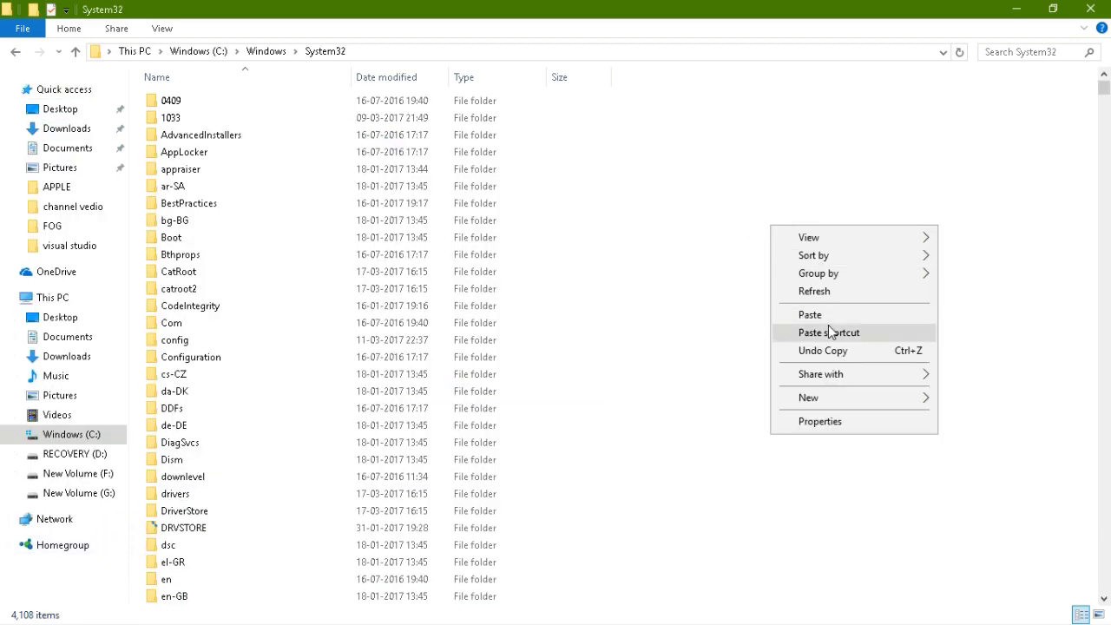
left_click(809, 314)
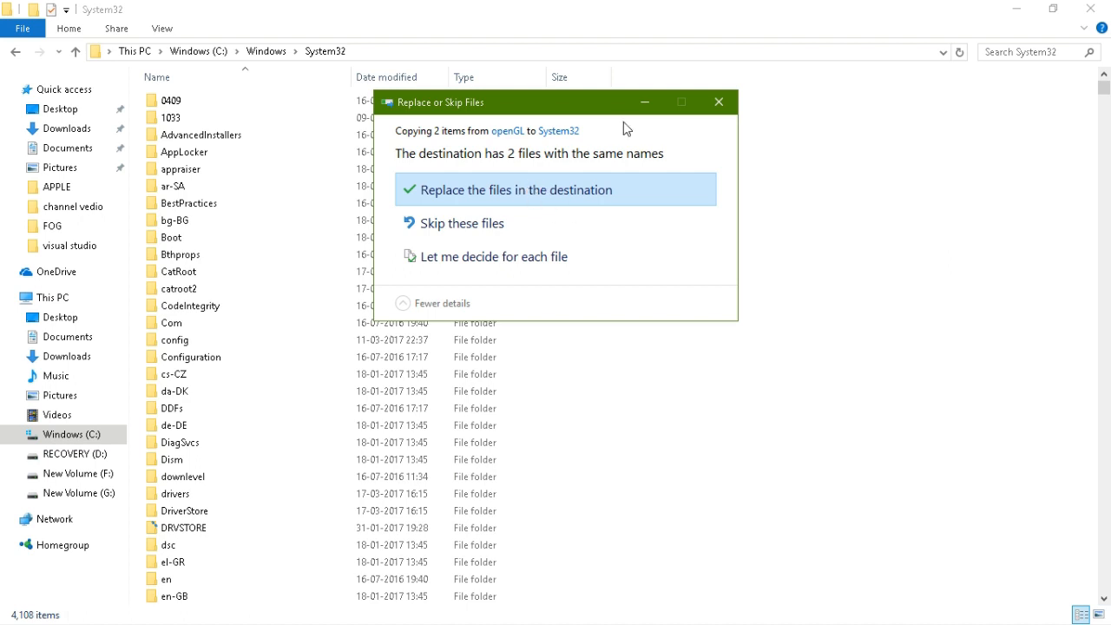
left_click(510, 189)
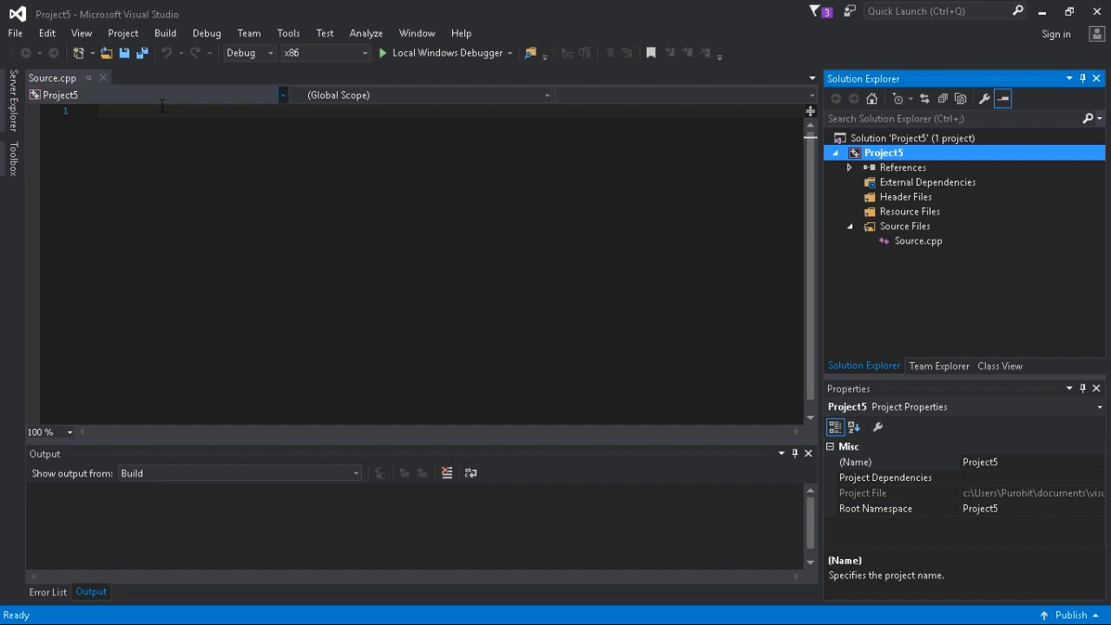
Type and clear a test #include in Source.cpp, then minimize Visual Studio to show the desktop
type("#")
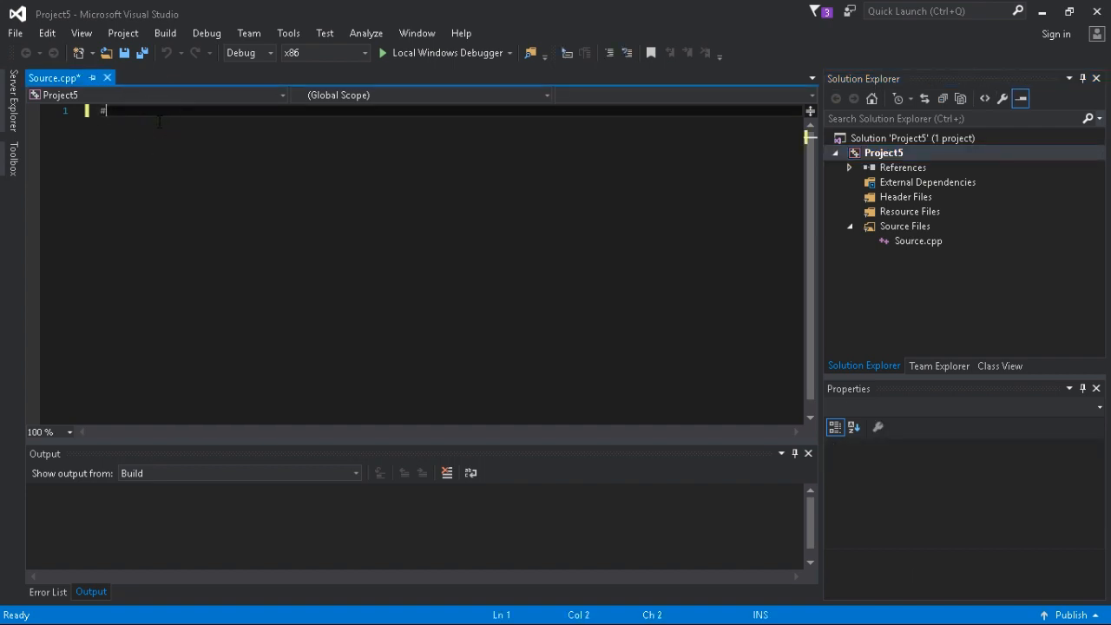
type("un")
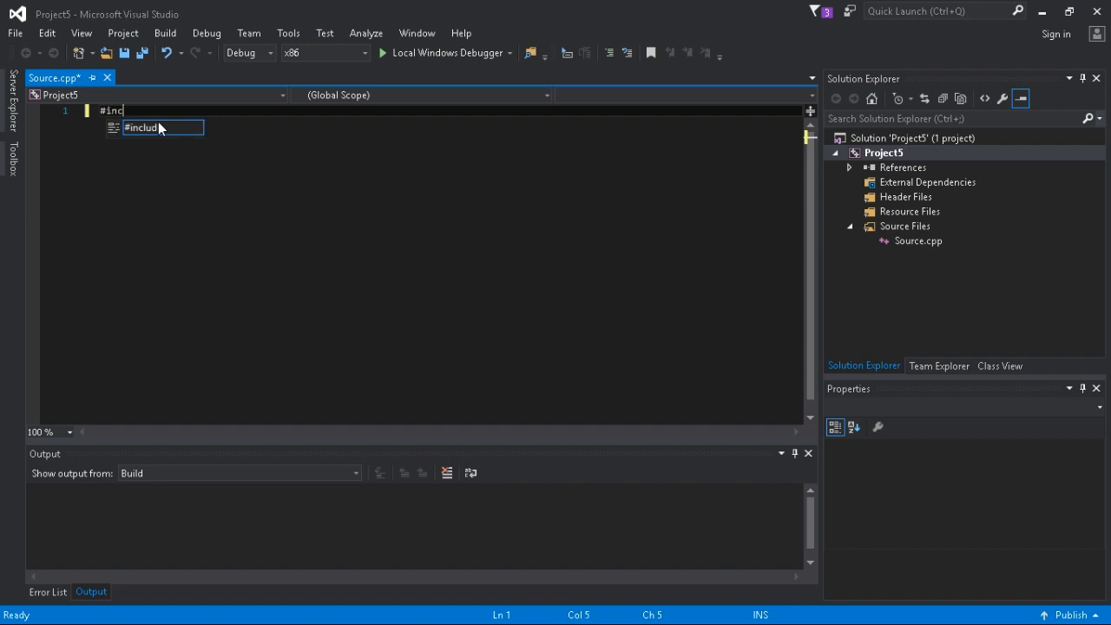
type("lud")
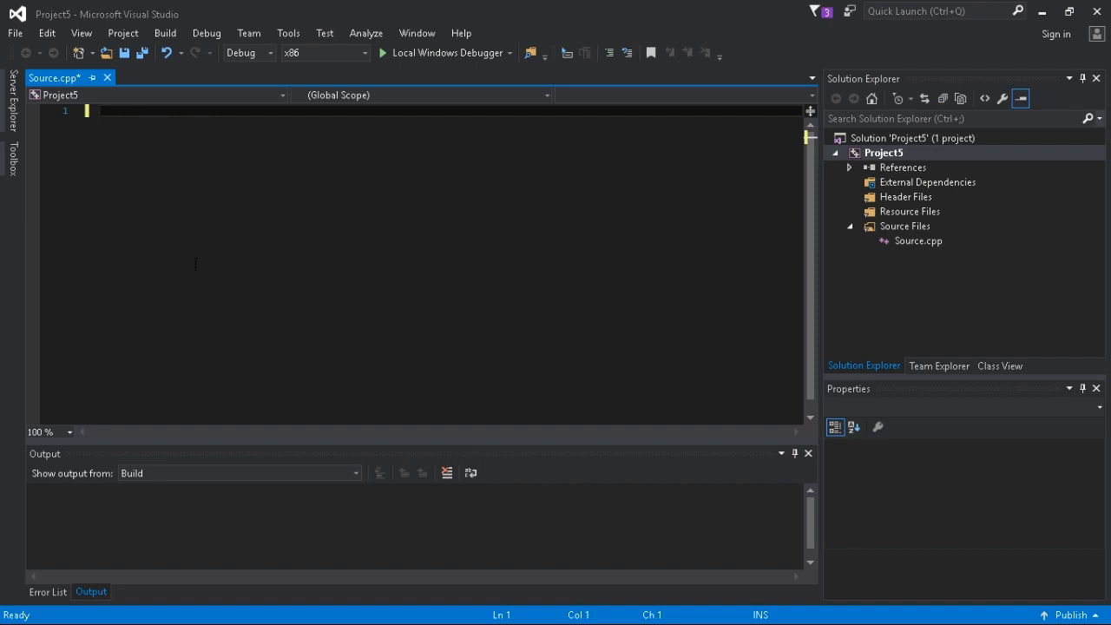
left_click(14, 608)
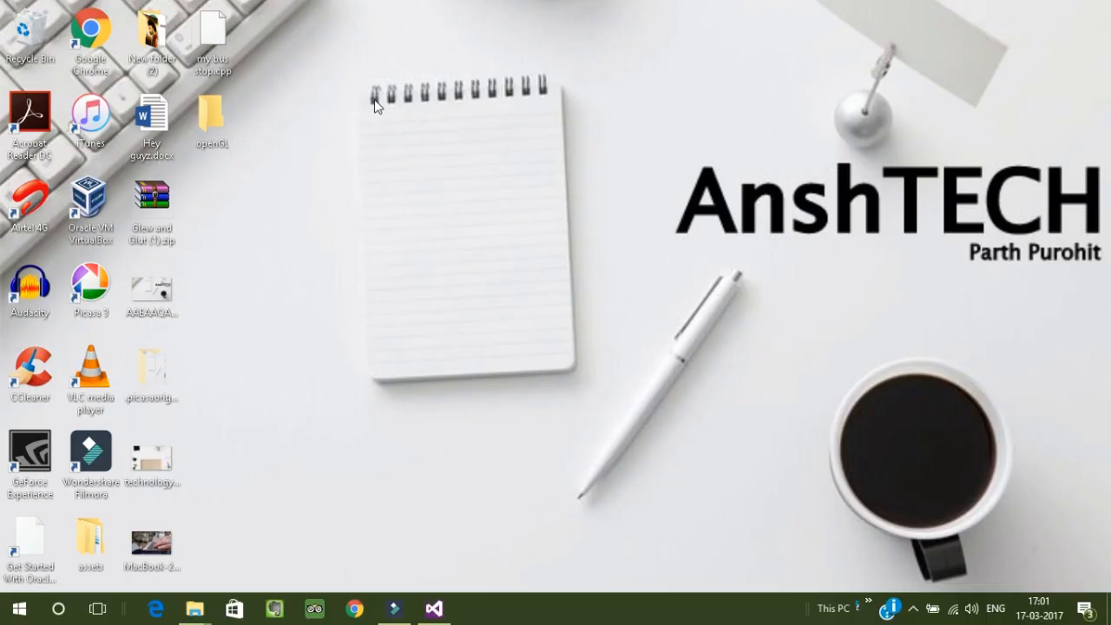
Open the bus stop project folder from the desktop to copy my bus stop.cpp into Source.cpp
double_click(211, 35)
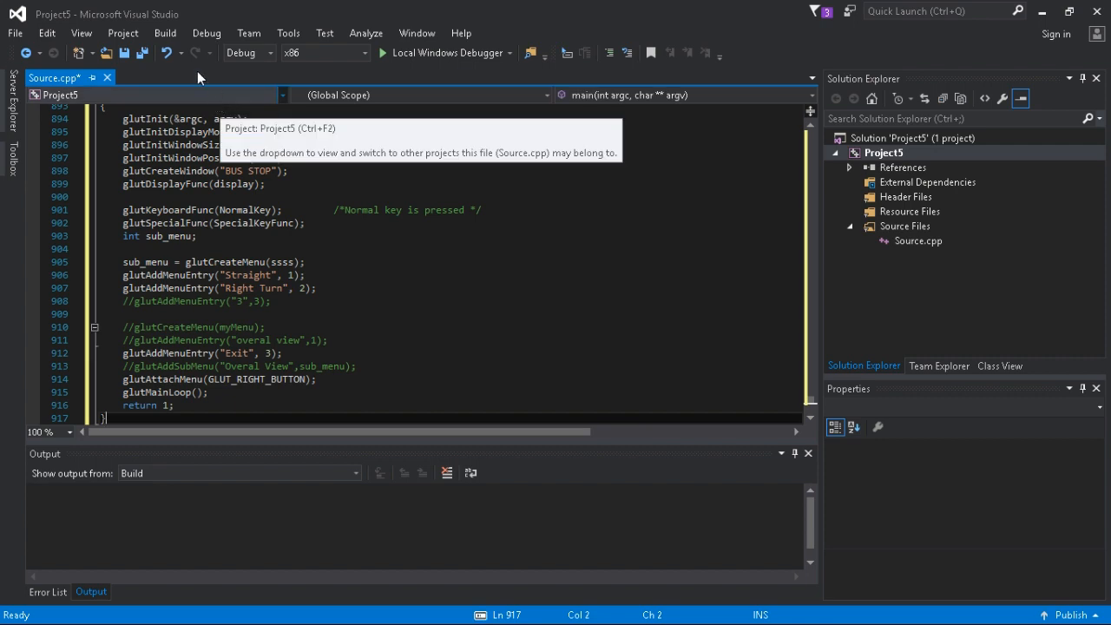
Build the solution successfully, run the BUS STOP program, then close its window
left_click(165, 33)
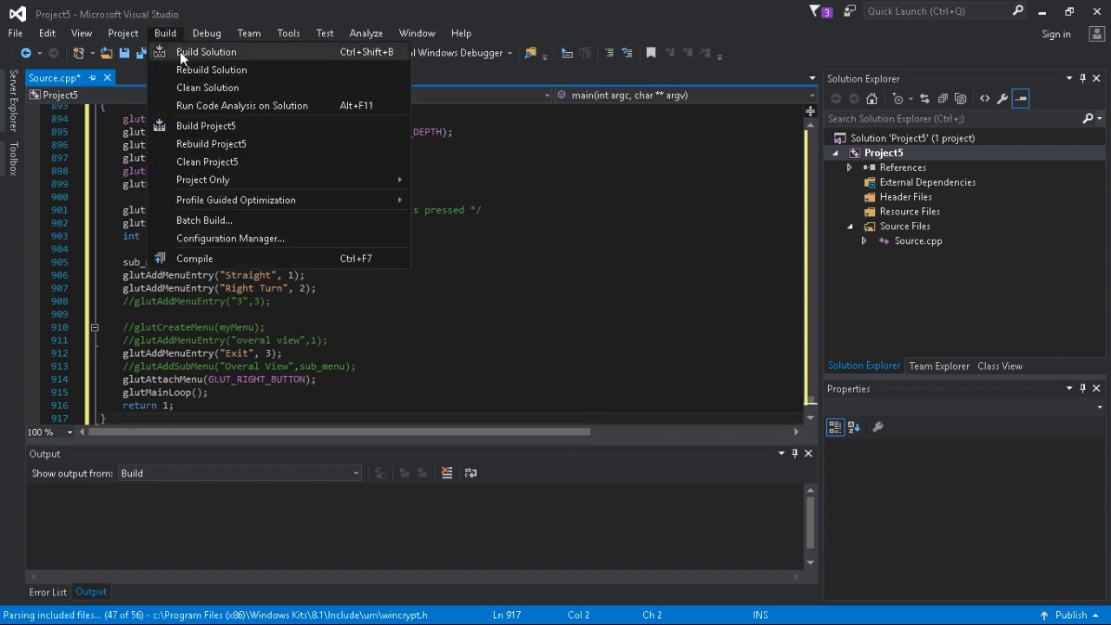
left_click(205, 52)
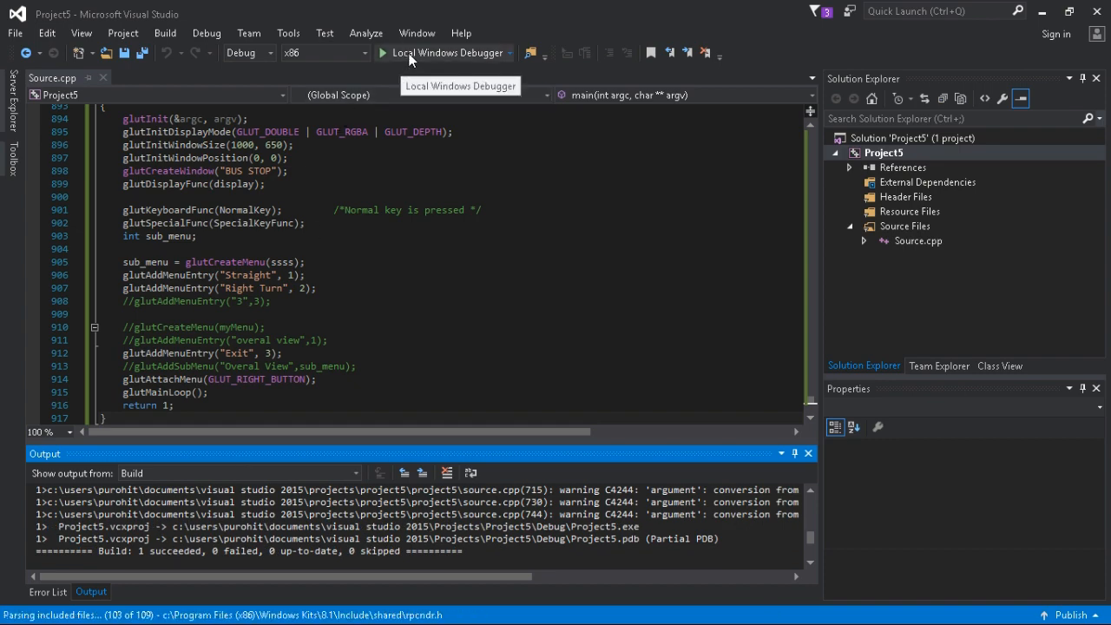
left_click(444, 52)
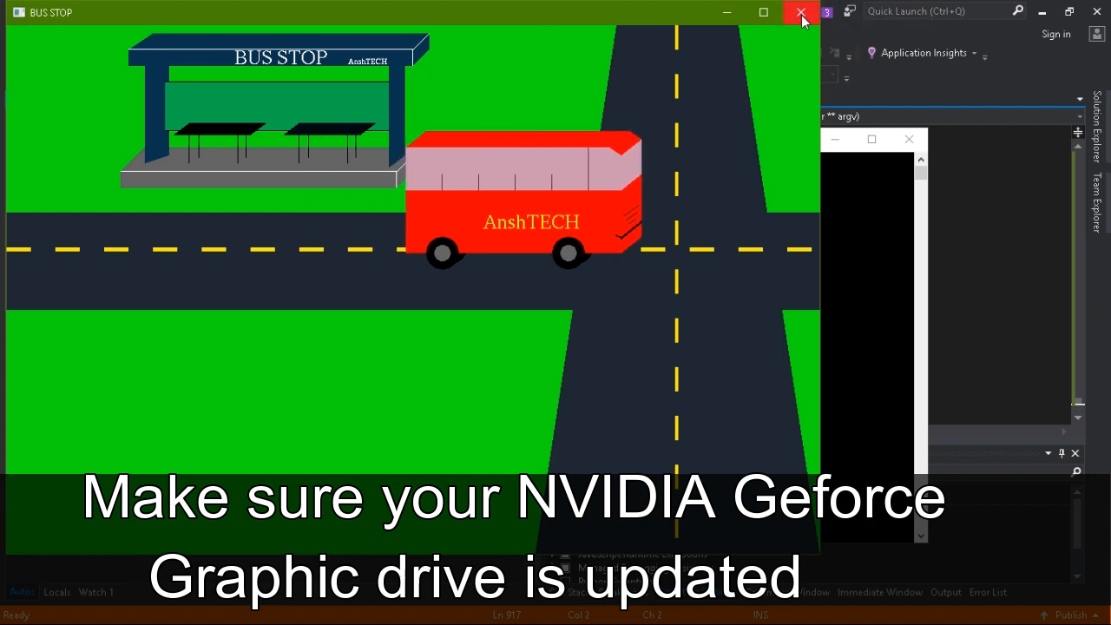
left_click(800, 12)
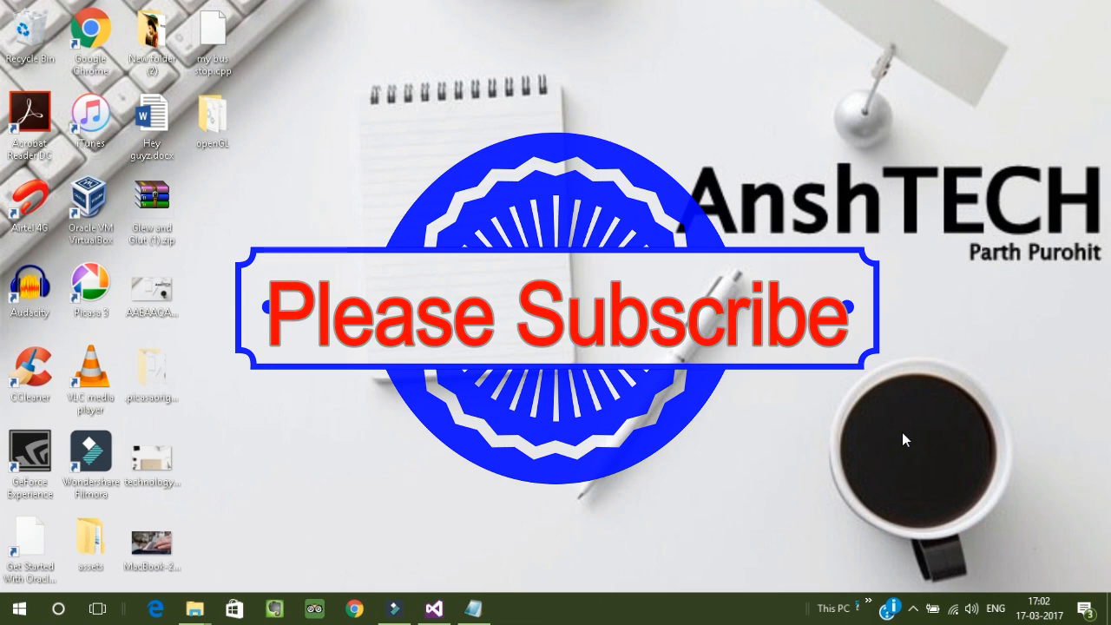
mouse_move(830, 422)
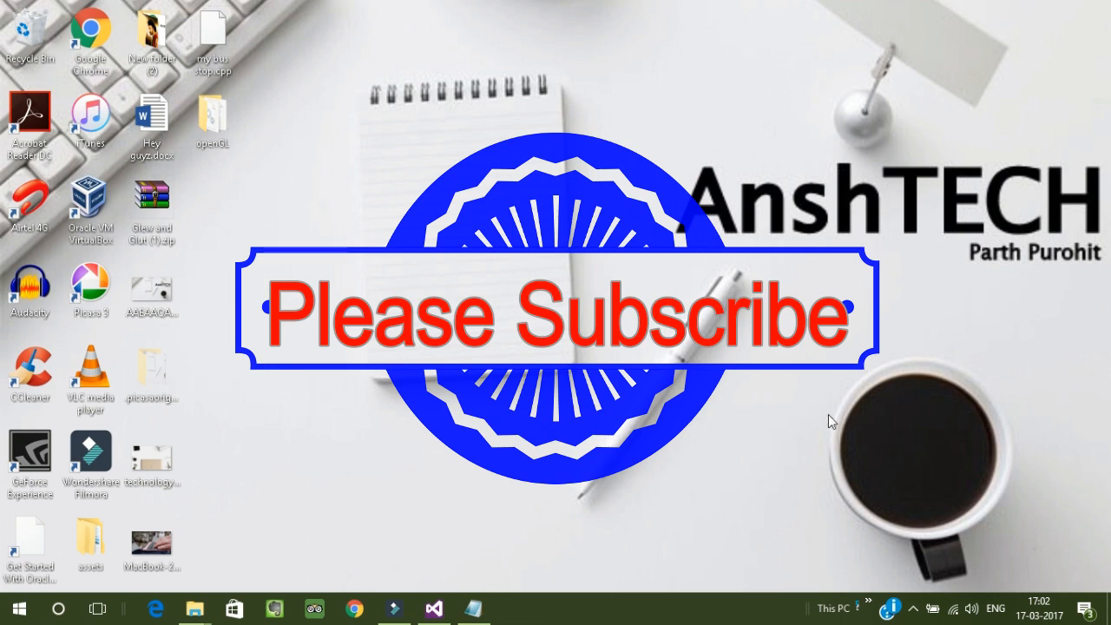